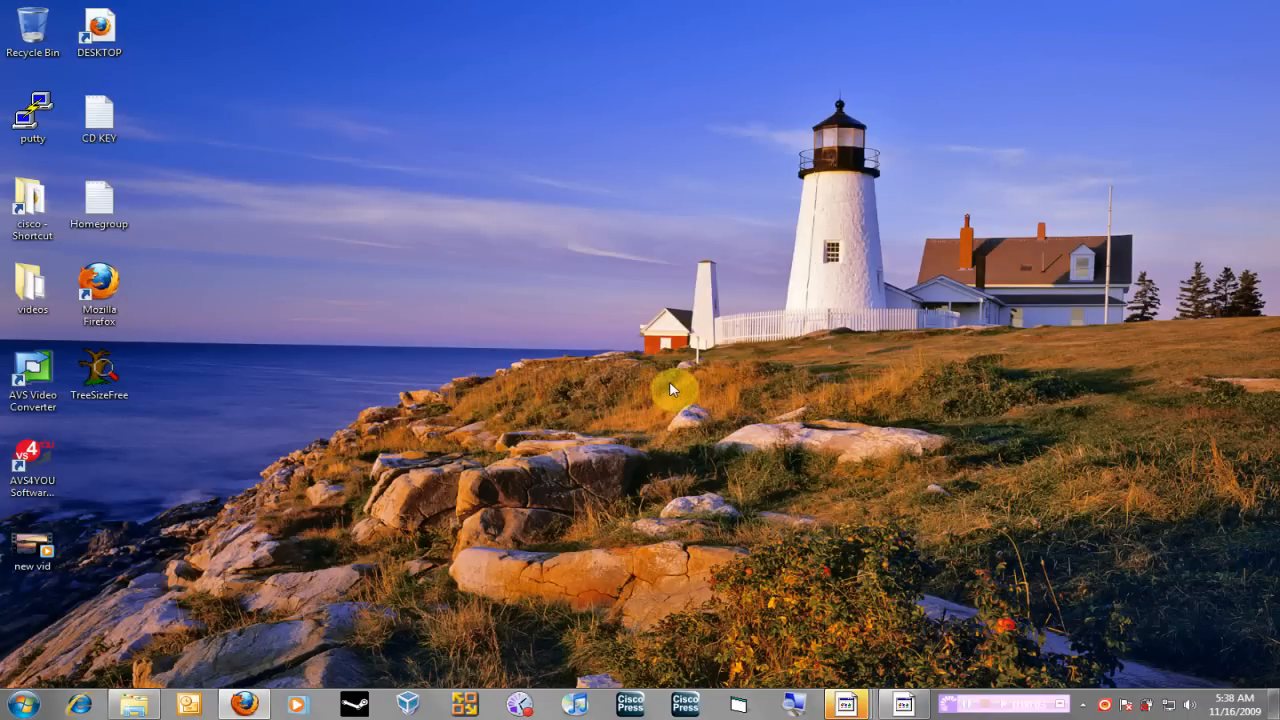
mouse_move(668, 344)
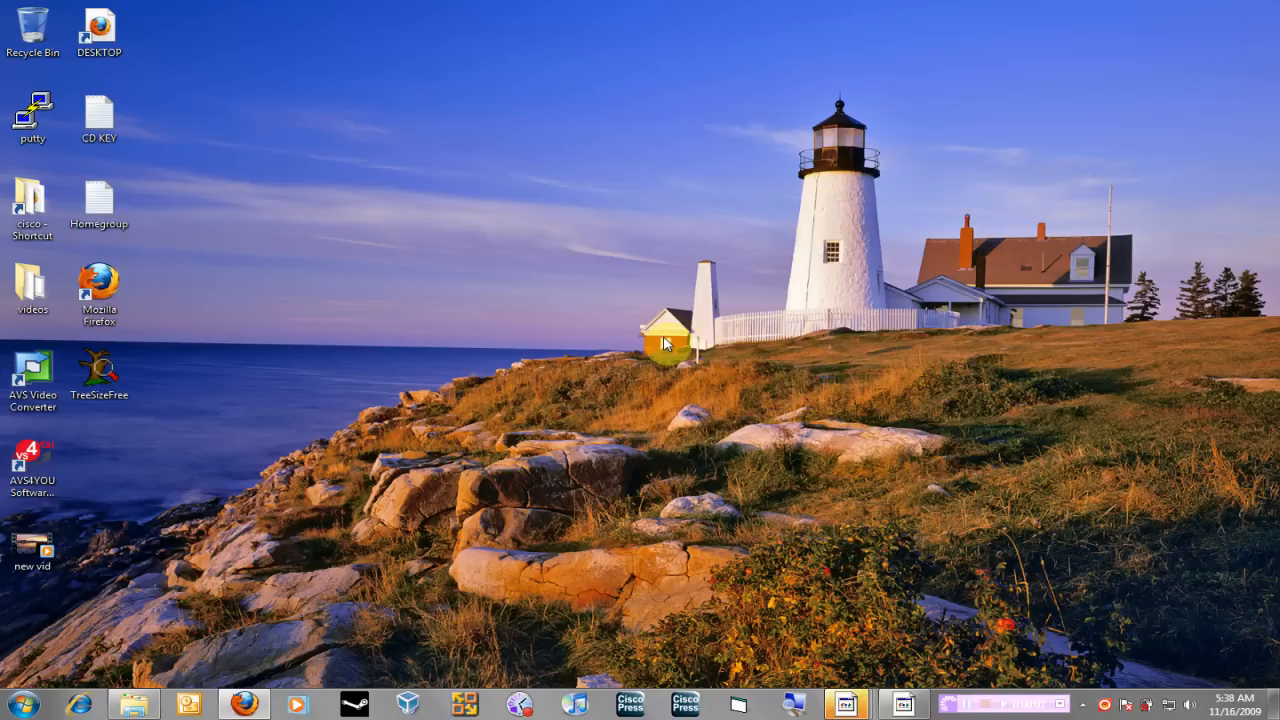
mouse_move(670, 290)
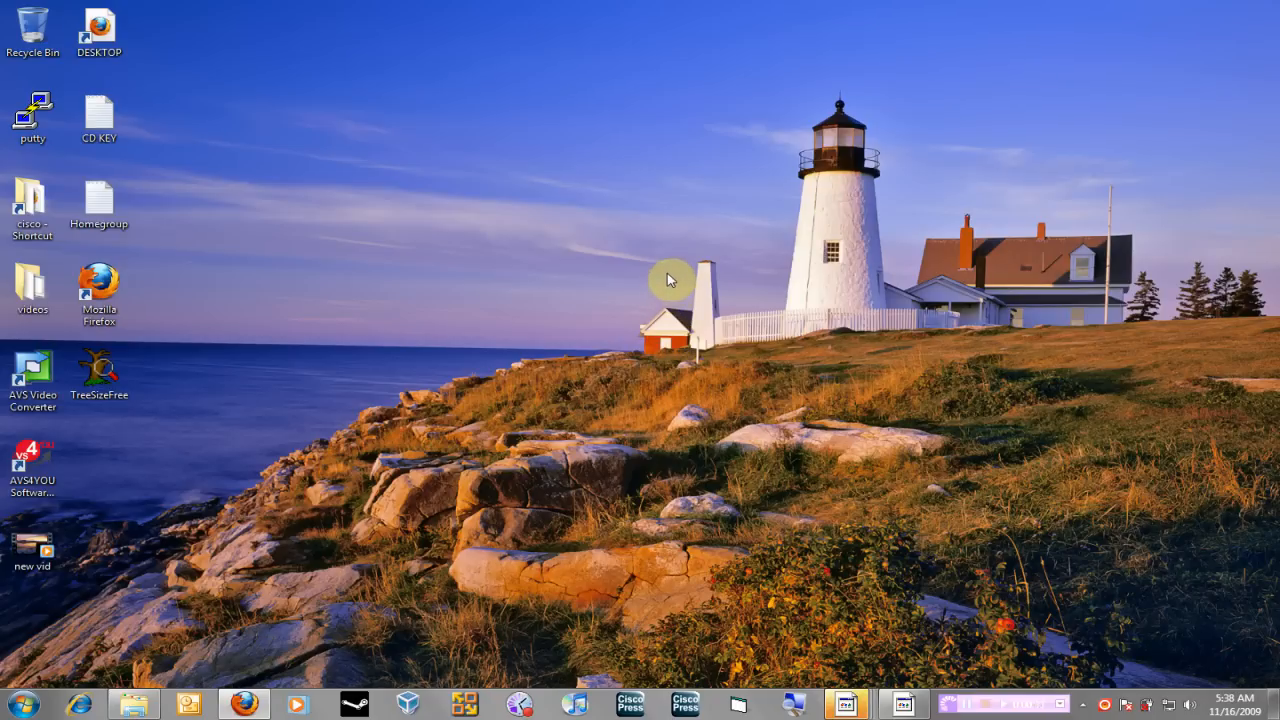
mouse_move(670, 244)
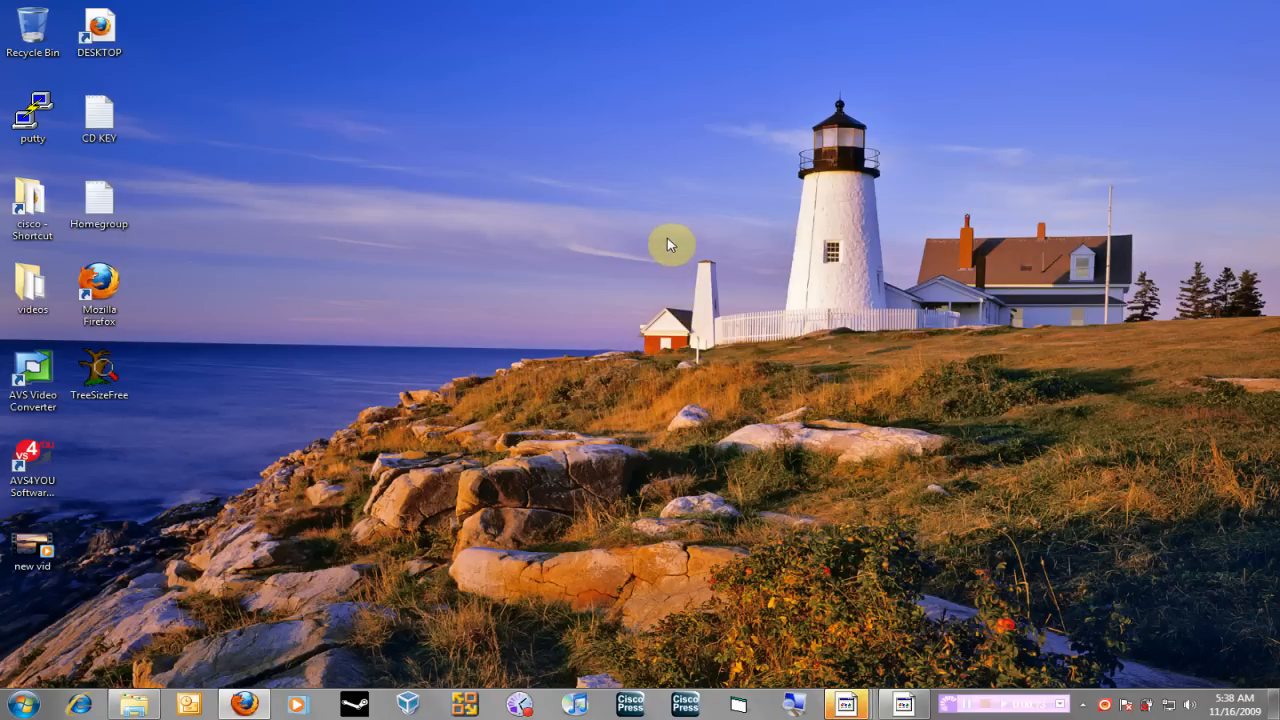
mouse_move(640, 216)
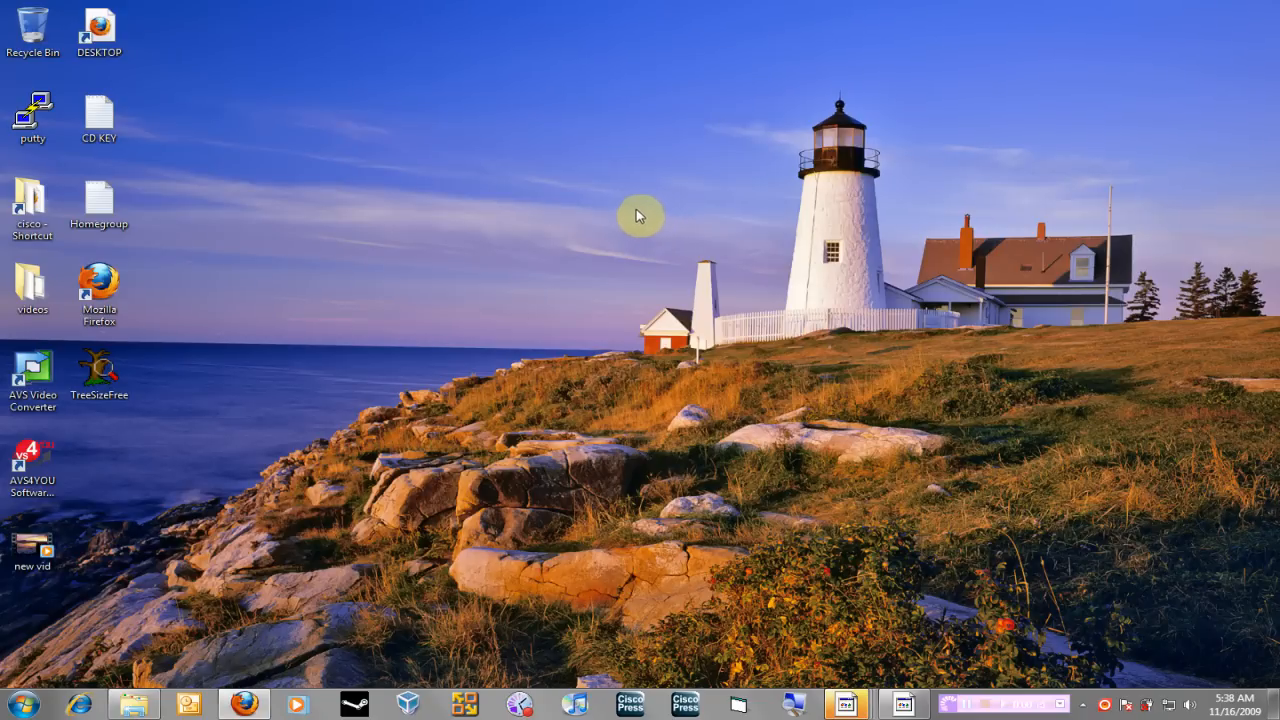
mouse_move(628, 240)
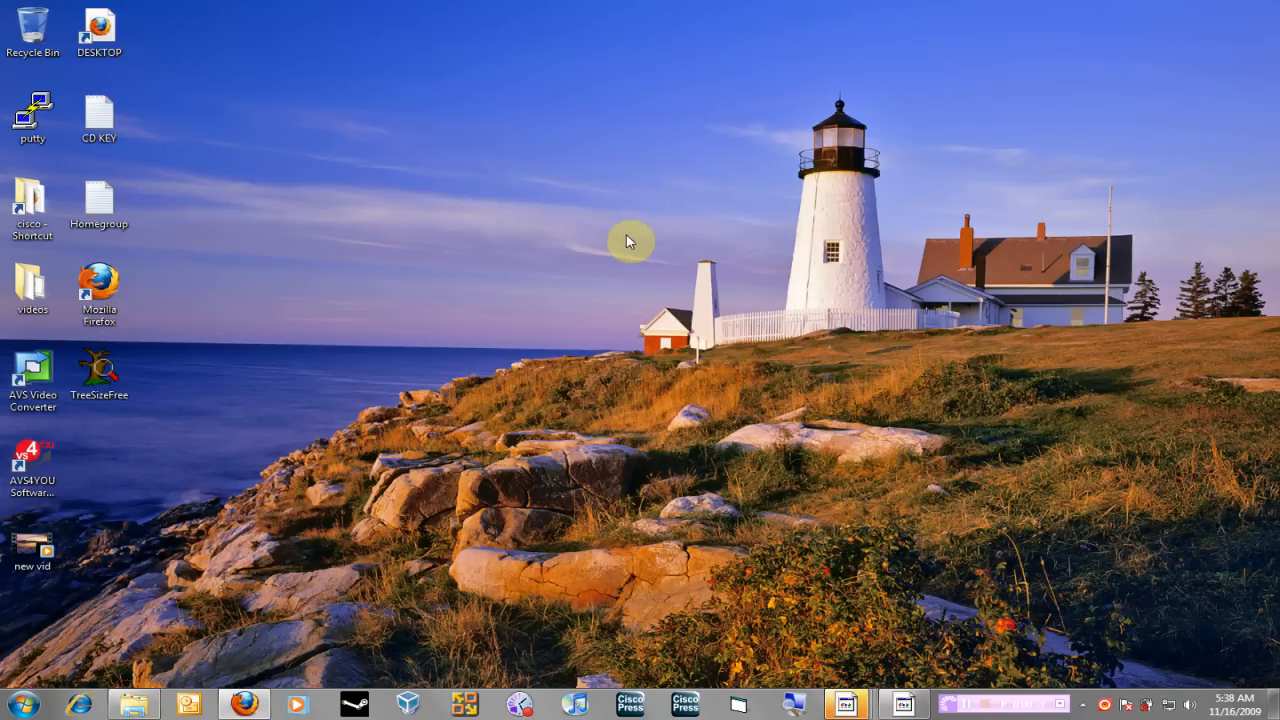
mouse_move(110, 618)
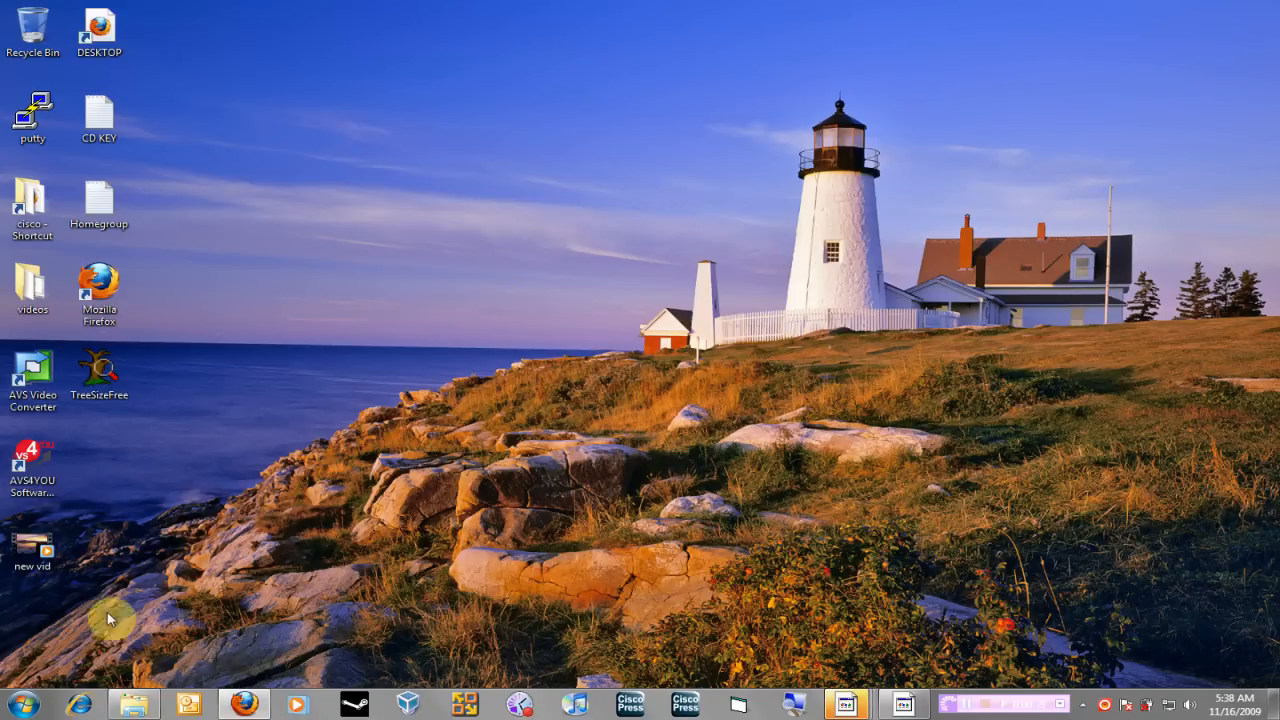
Step: From the Start menu, bring up Computer's shortcut options to reach Manage
click(16, 704)
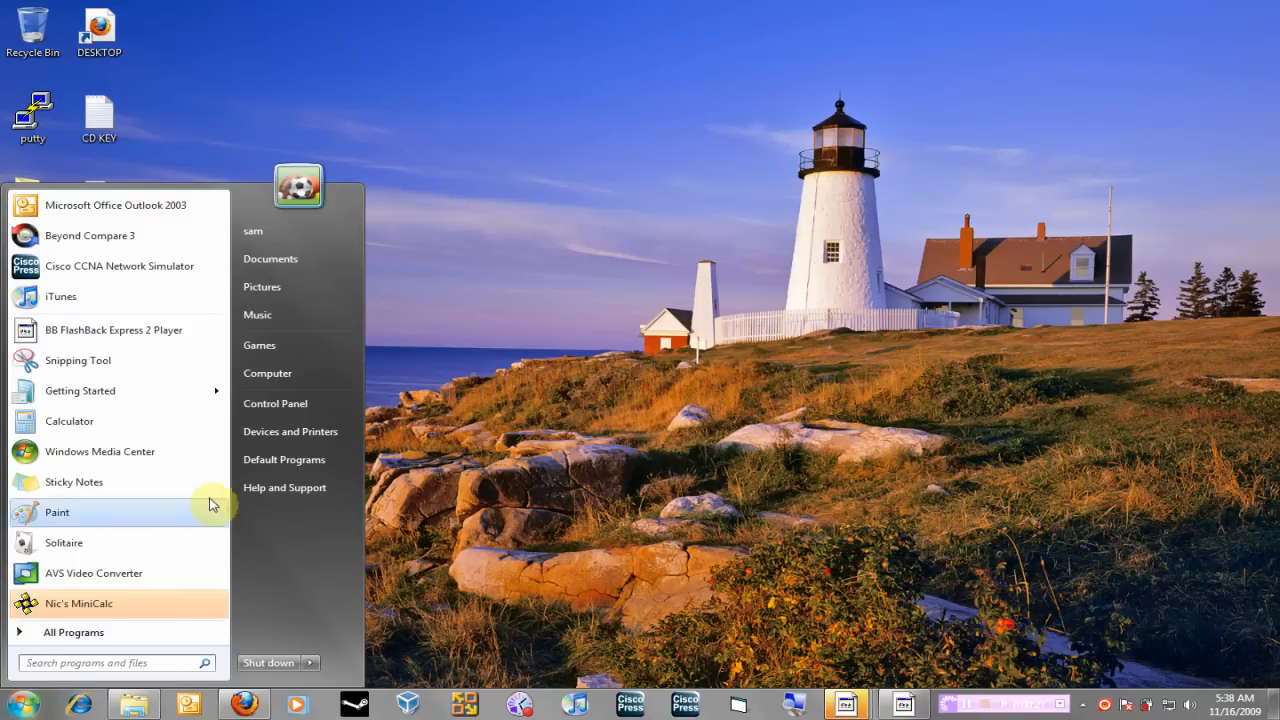
right_click(268, 374)
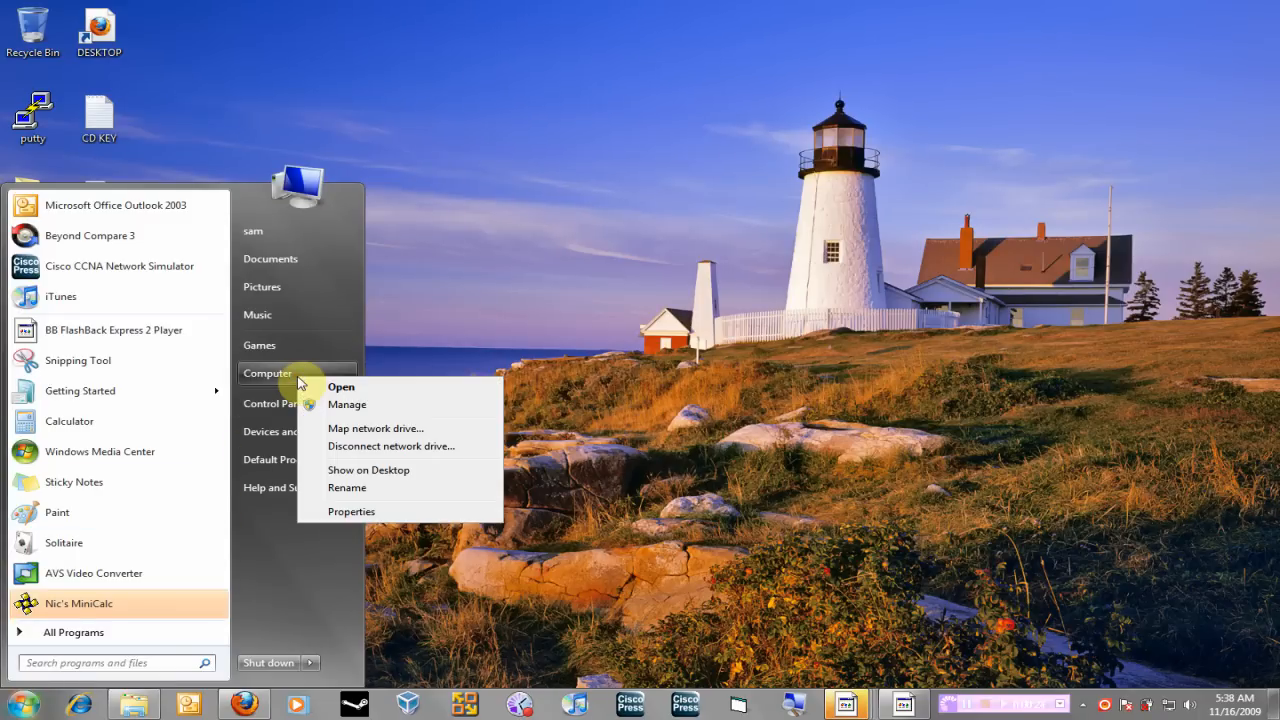
mouse_move(348, 404)
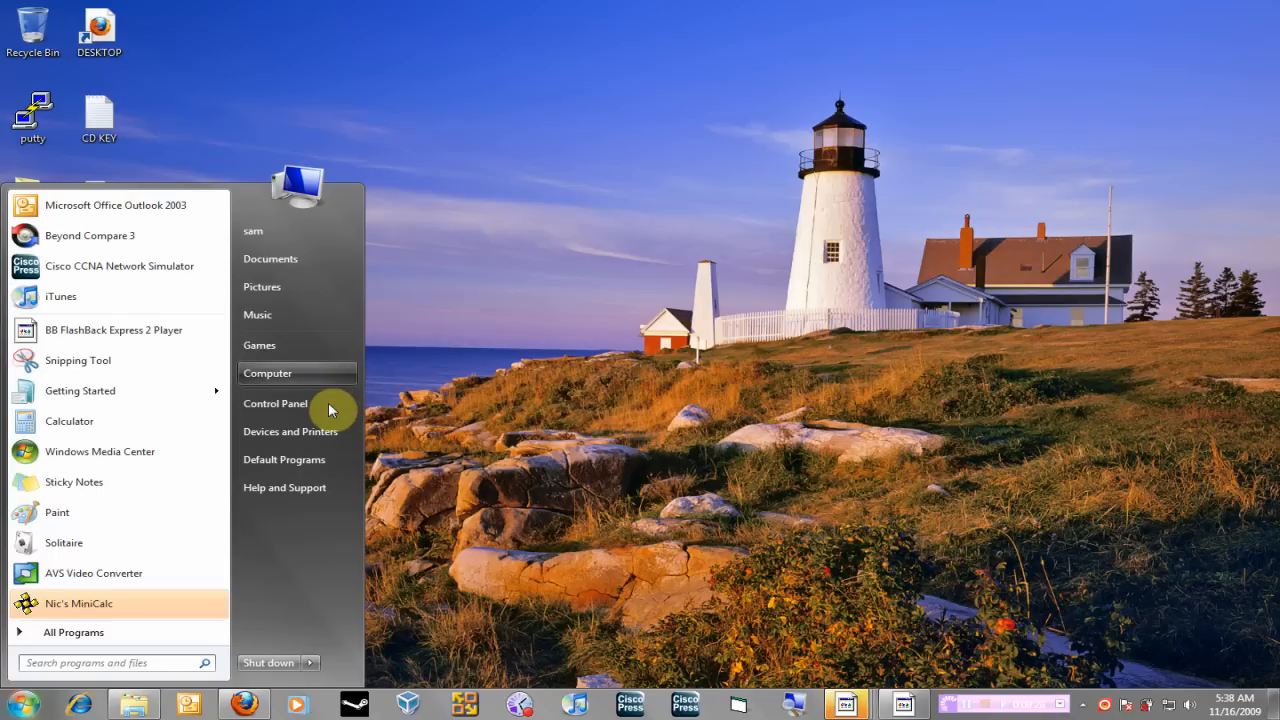
mouse_move(290, 404)
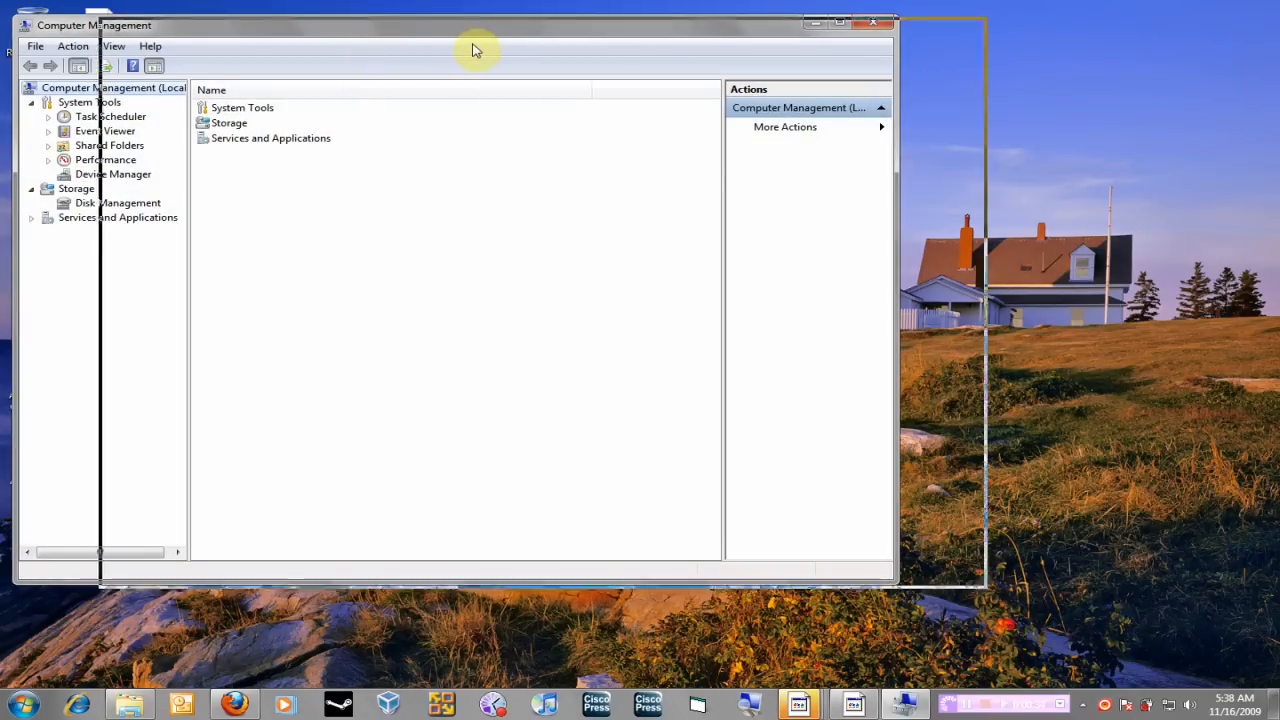
Step: Show Disk Management under Storage in a maximized Computer Management window
drag(476, 50, 560, 32)
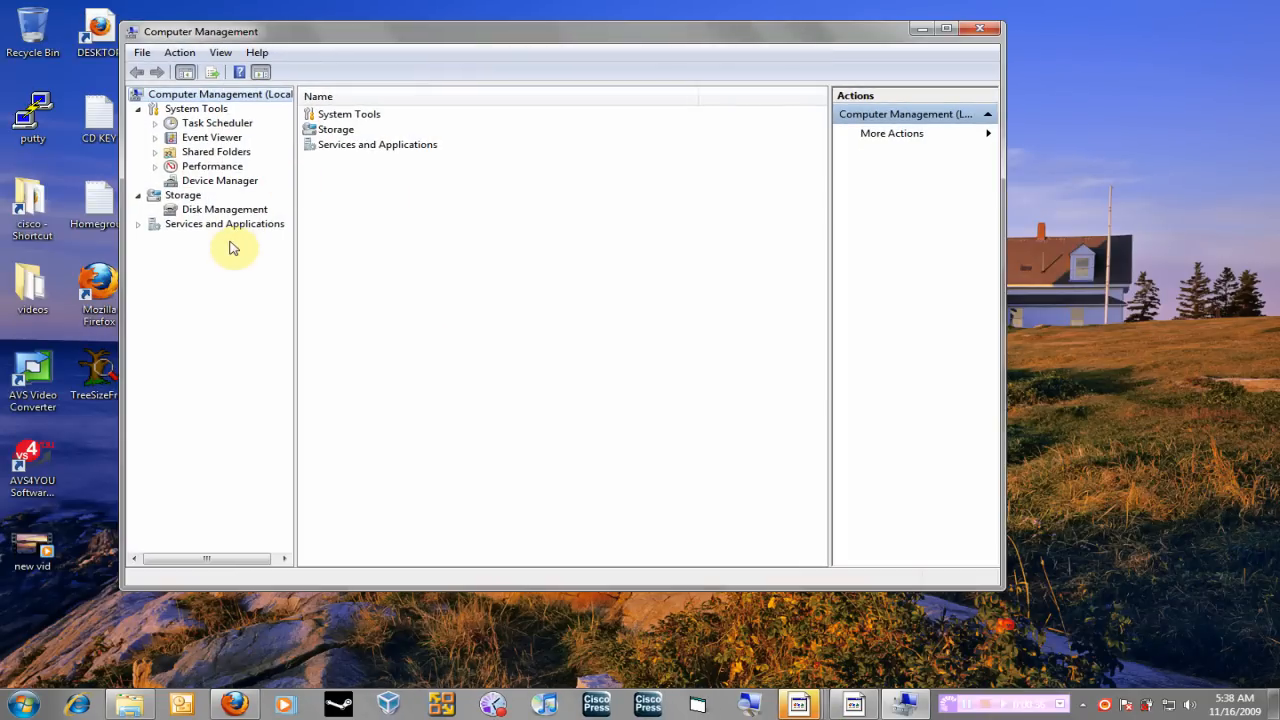
click(224, 210)
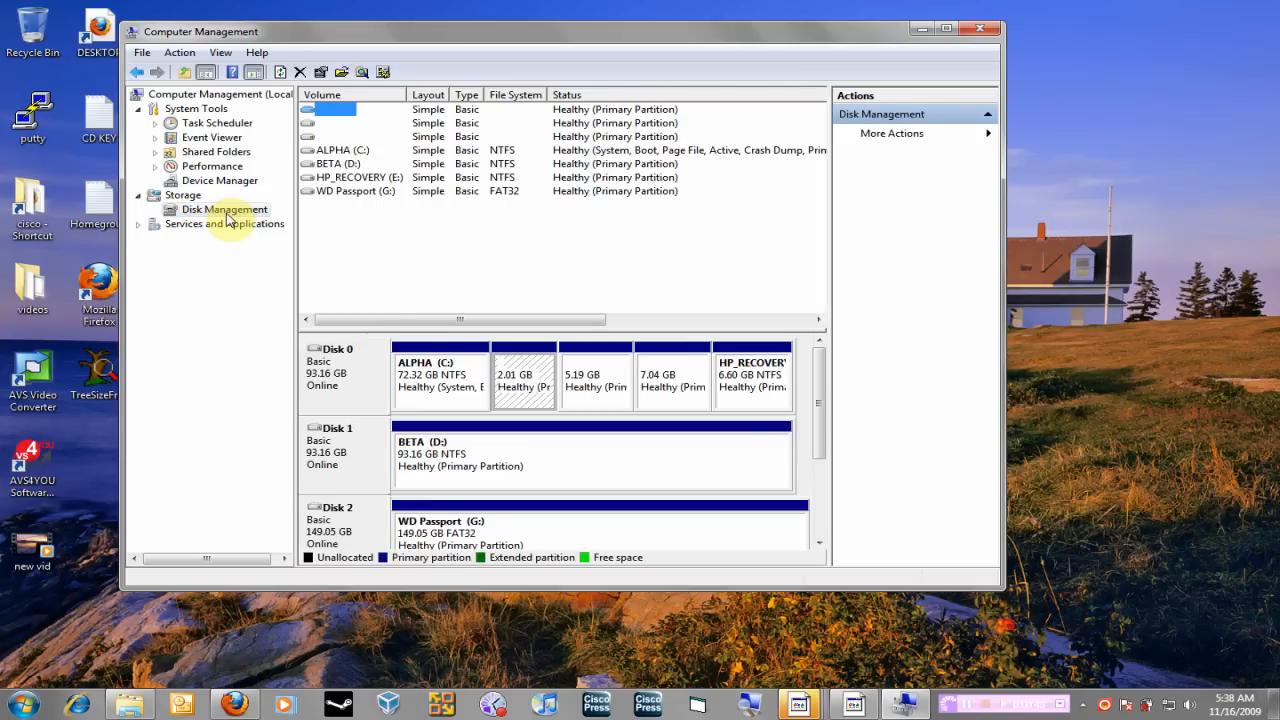
mouse_move(792, 50)
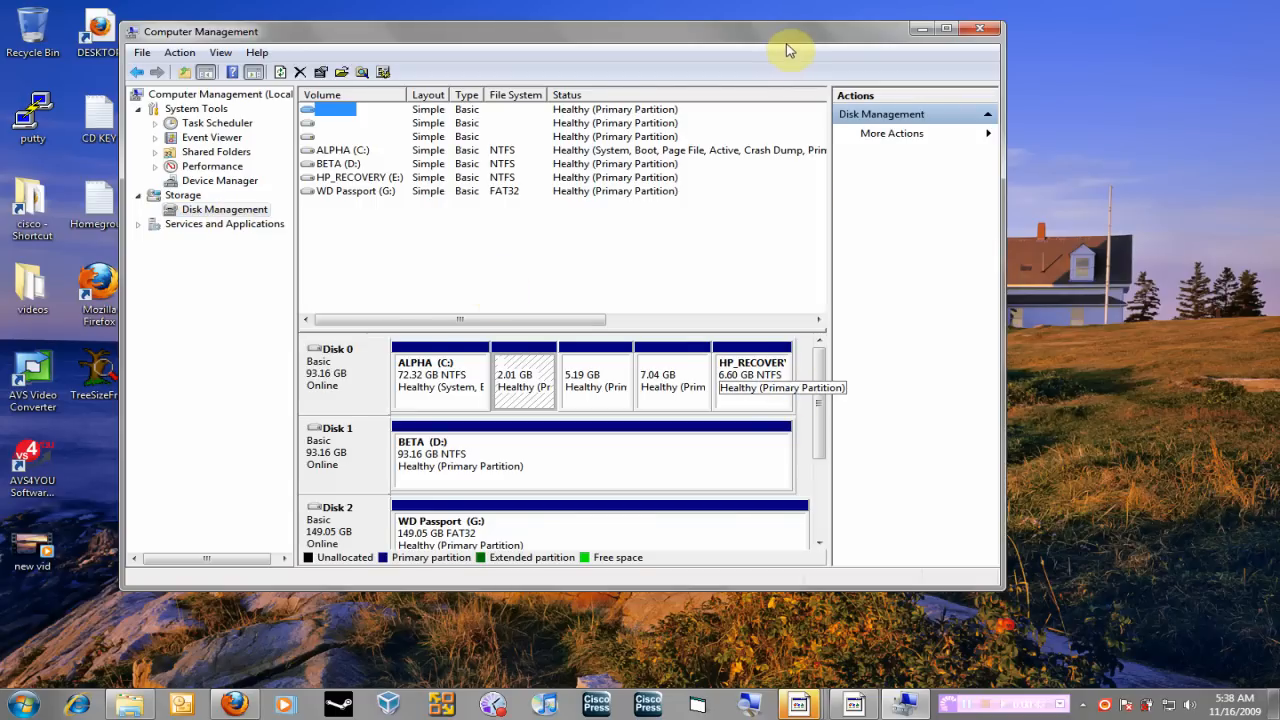
click(944, 28)
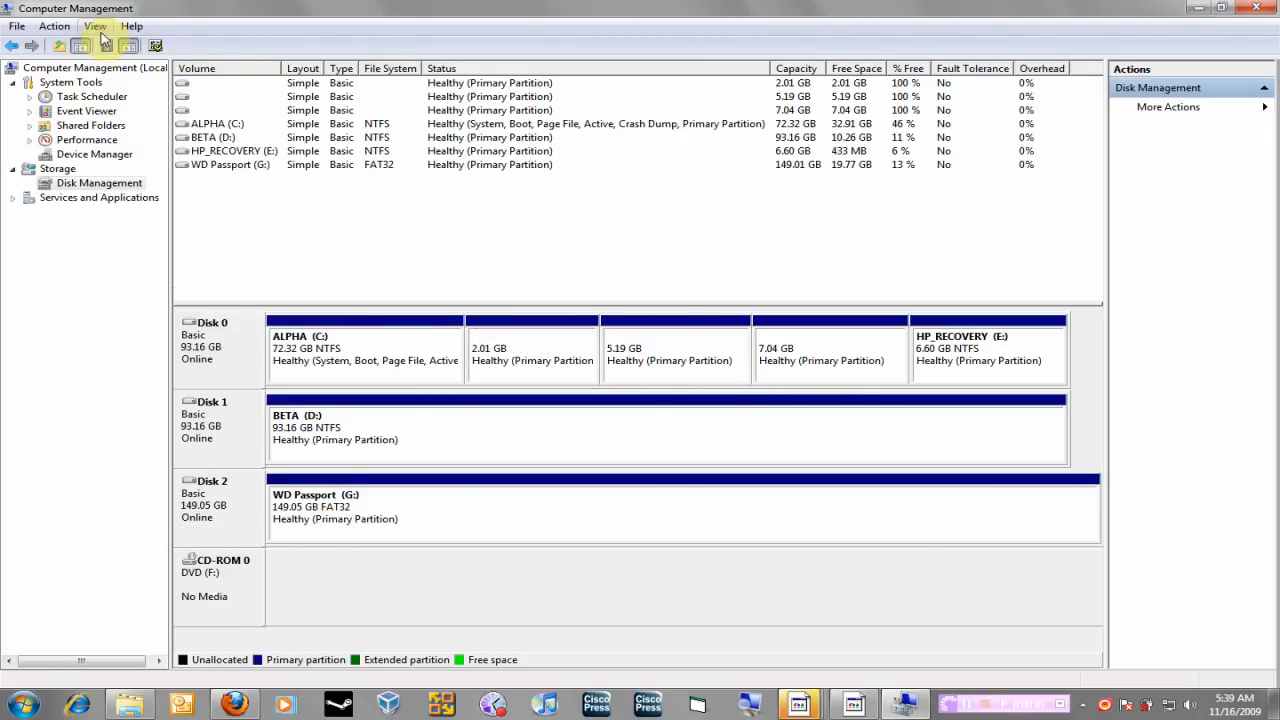
Step: Begin Create VHD and save its file as sam.vhd on the Desktop
click(54, 26)
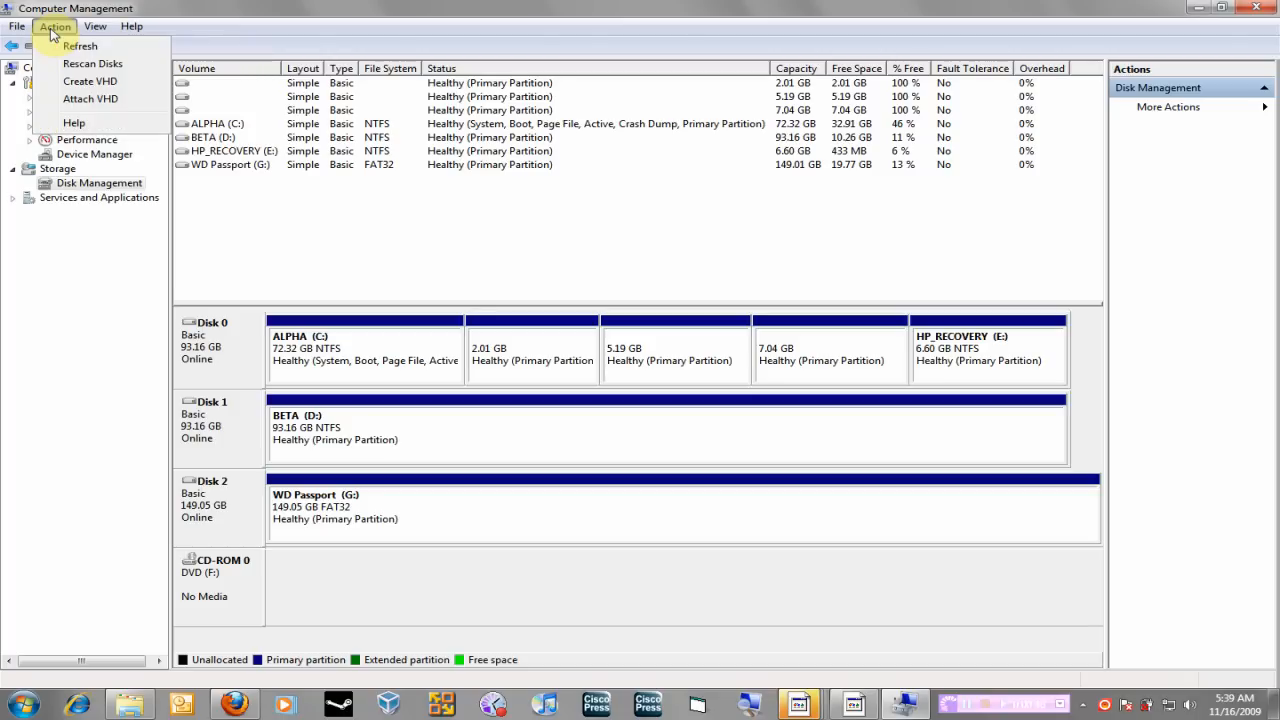
mouse_move(88, 80)
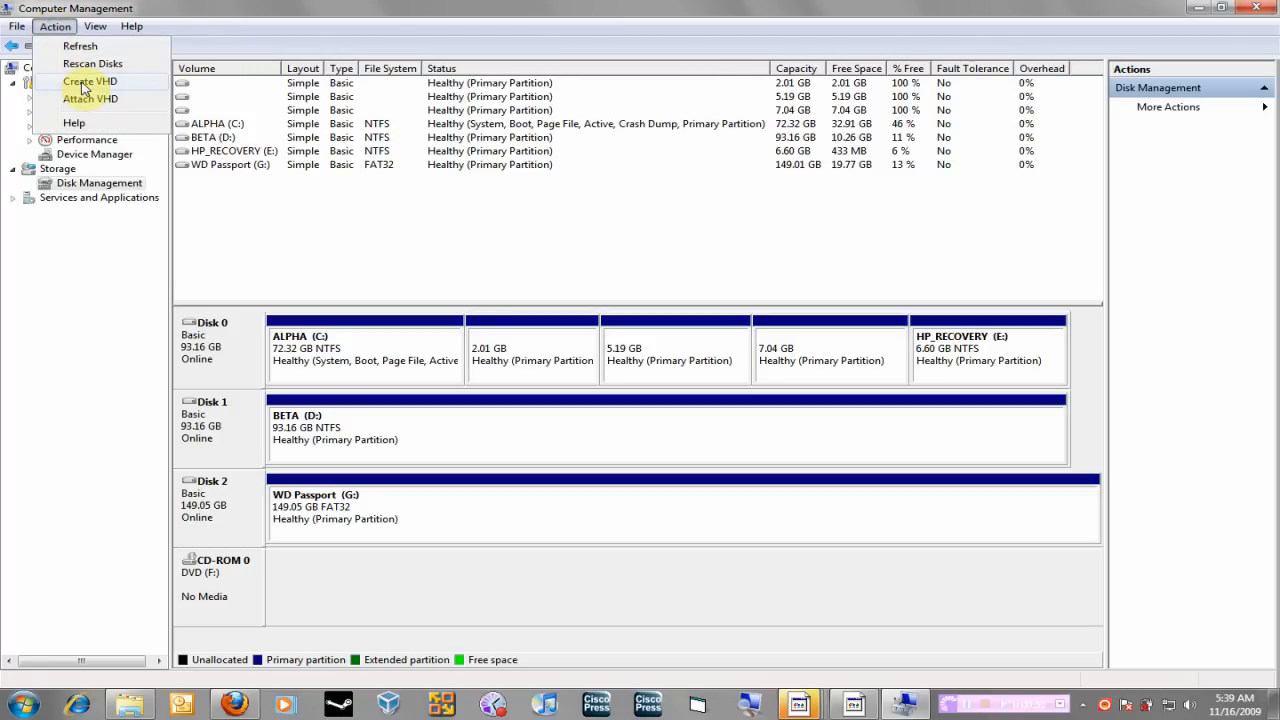
mouse_move(90, 100)
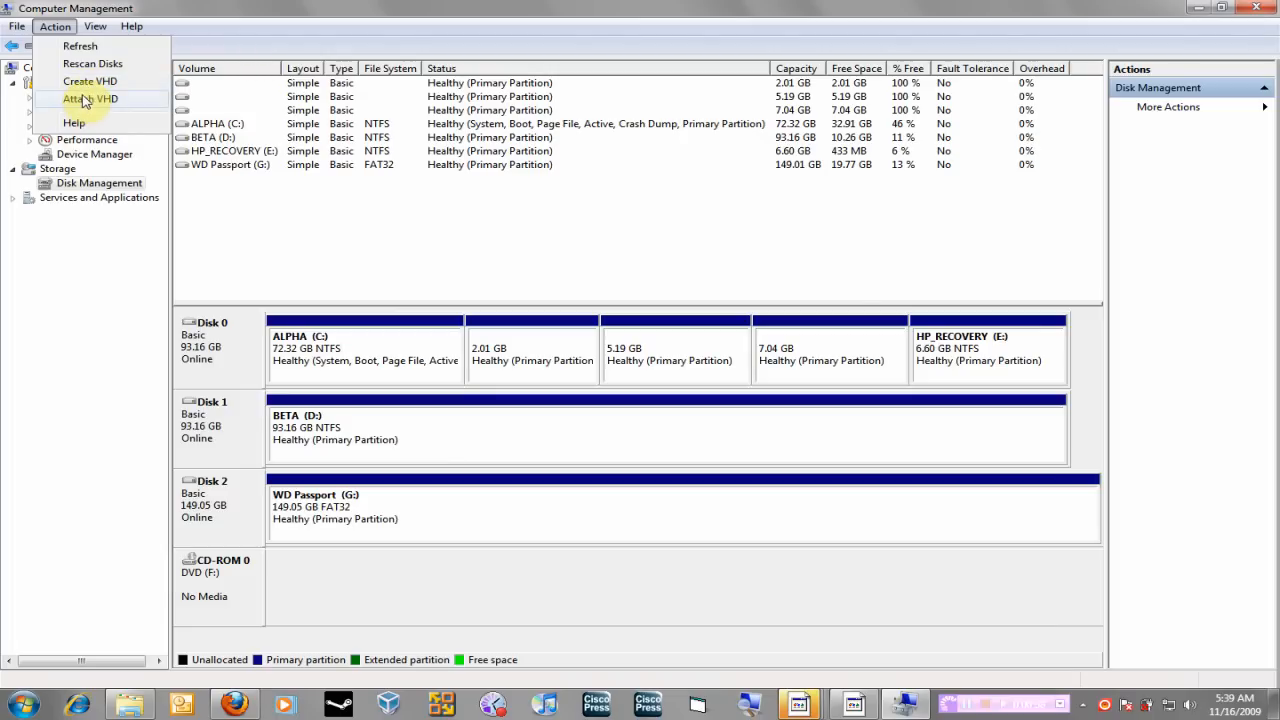
mouse_move(88, 80)
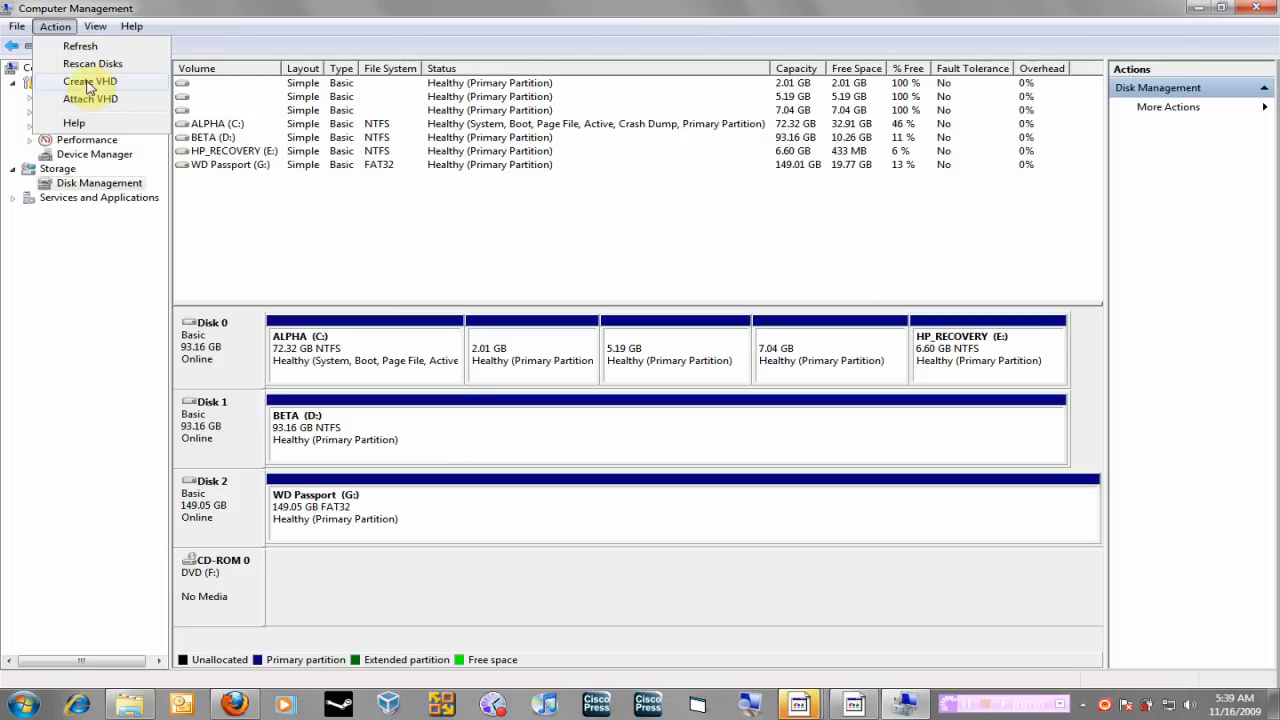
click(90, 80)
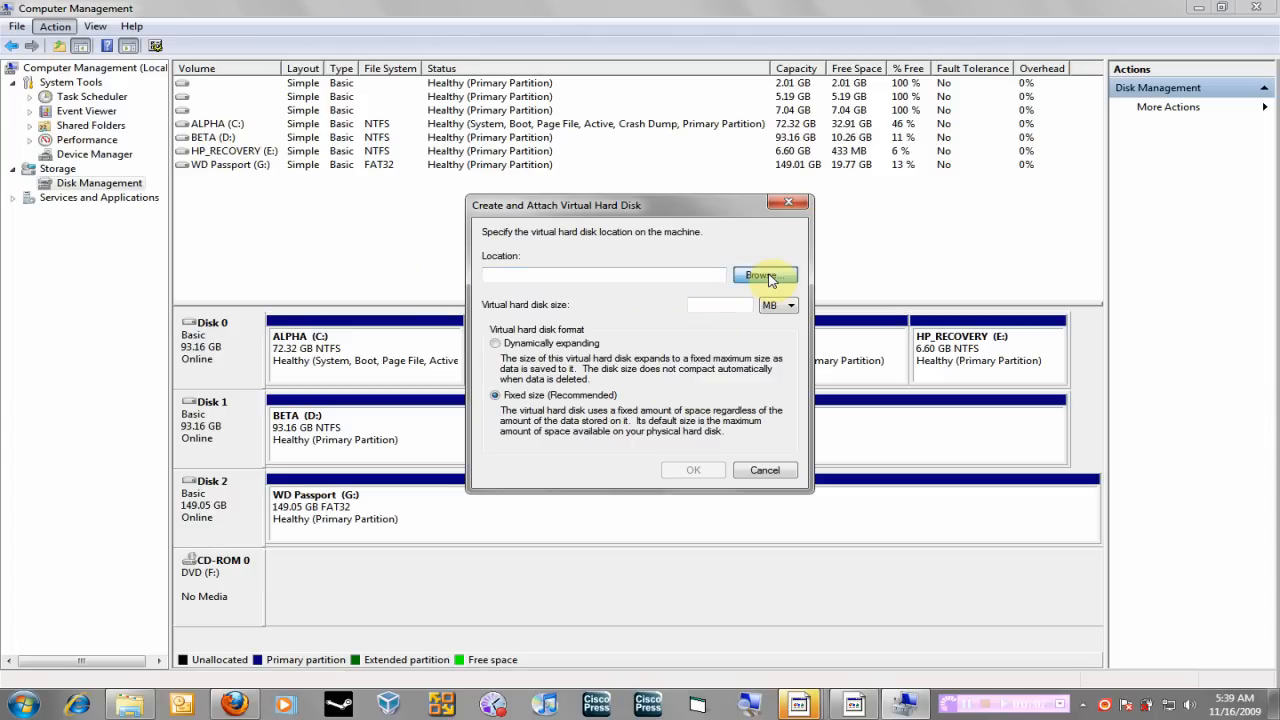
click(760, 276)
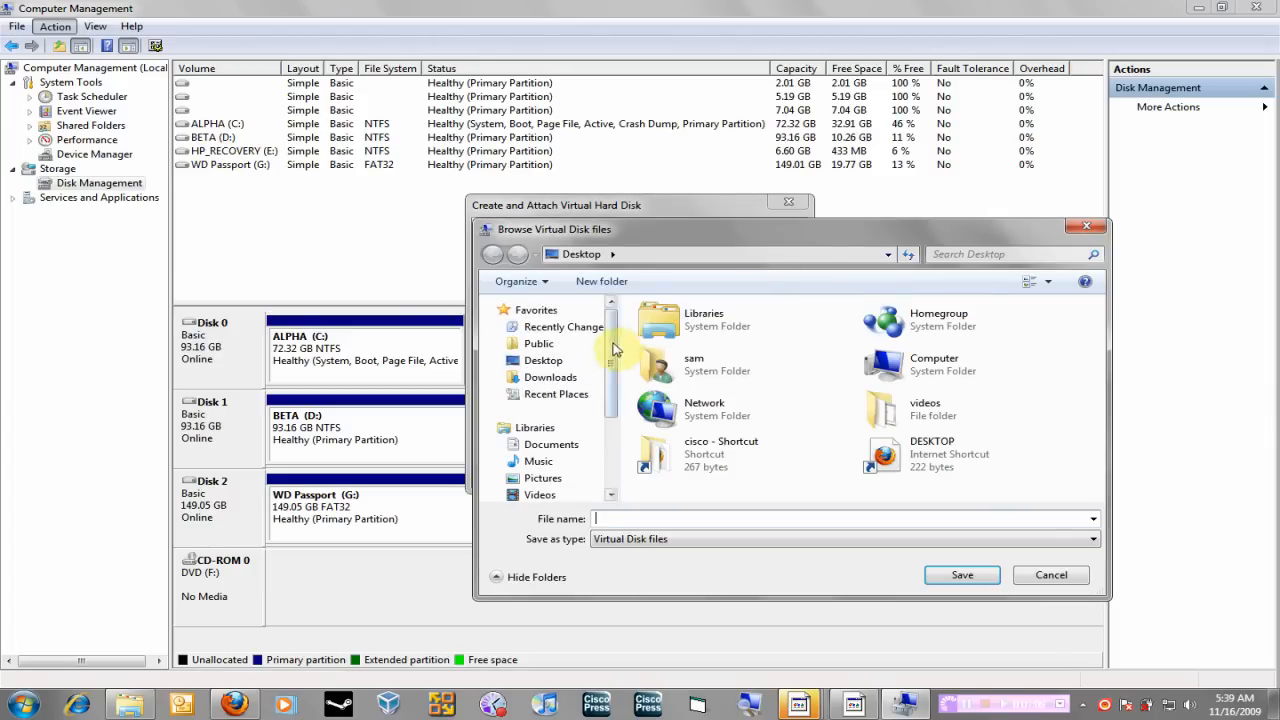
click(544, 360)
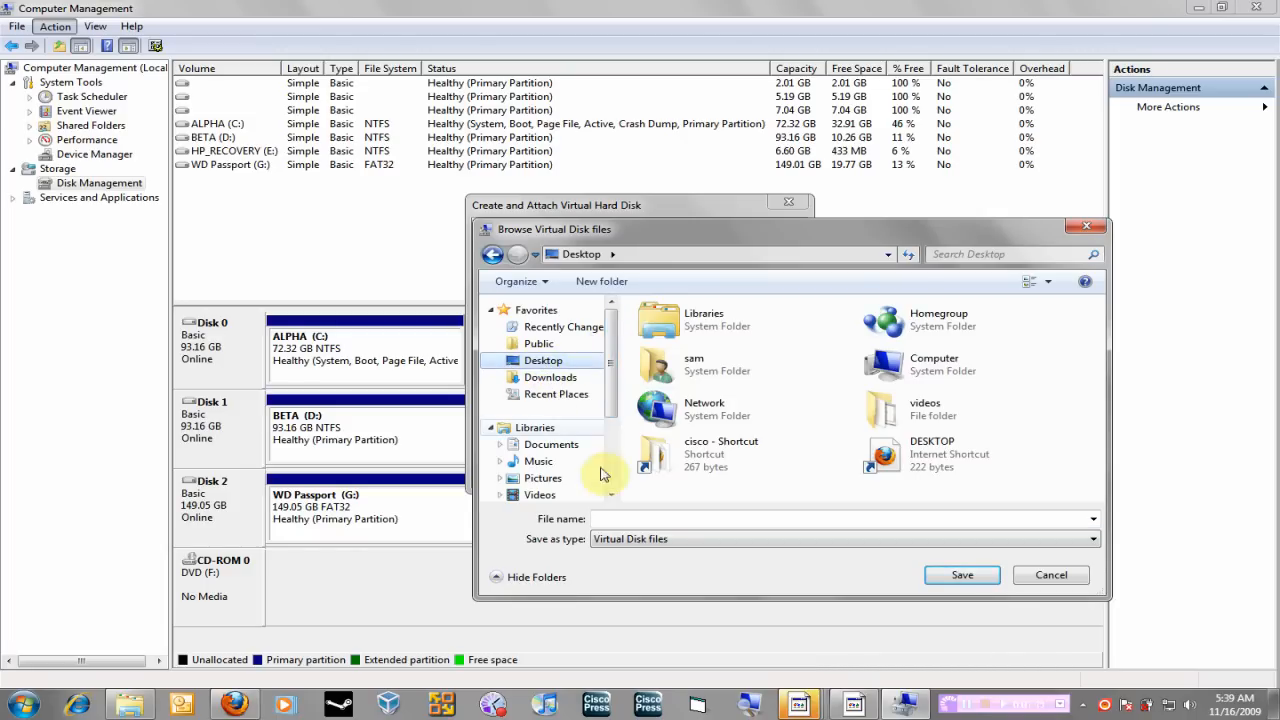
text(sam)
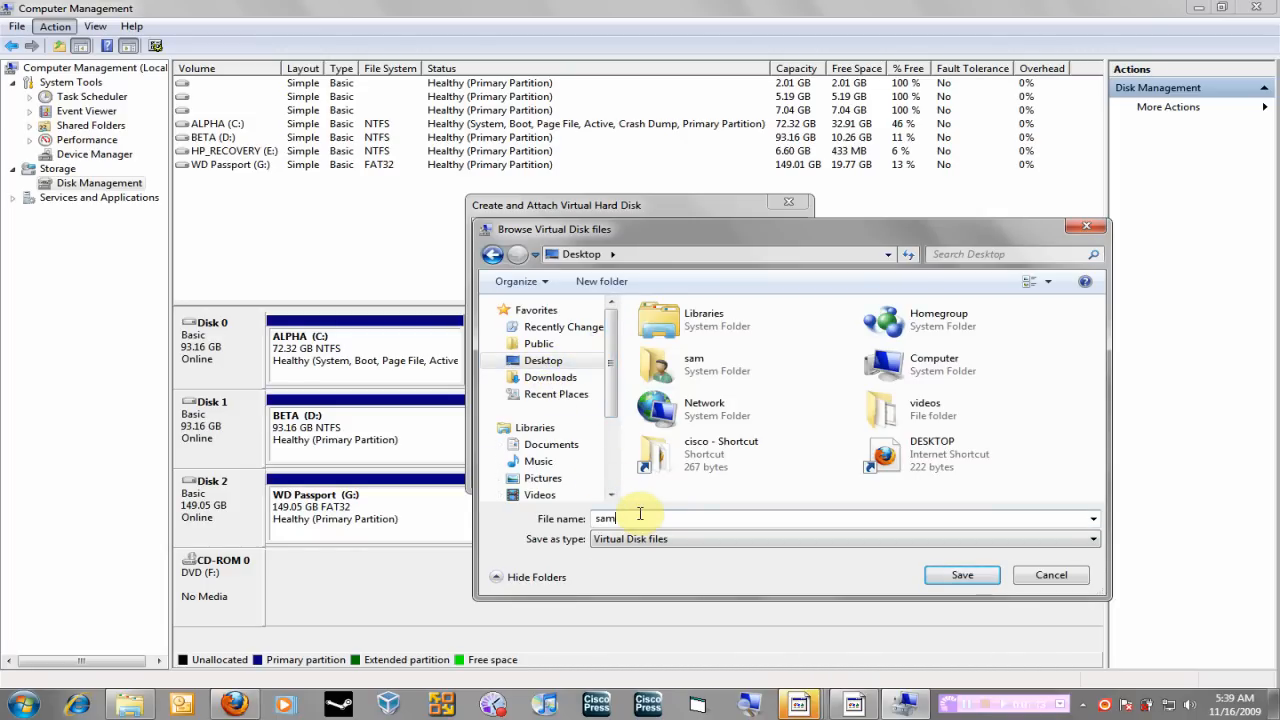
click(960, 574)
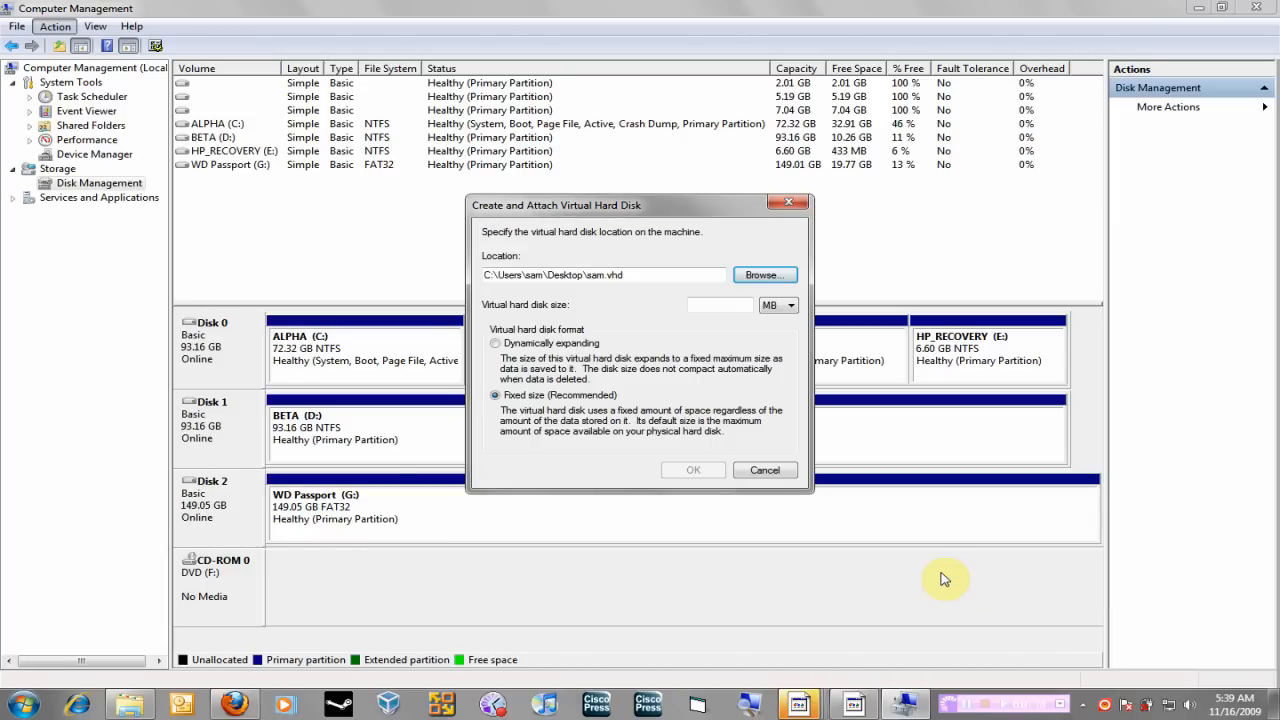
Step: Set the virtual disk size to 10 MB fixed and create and attach it
click(718, 304)
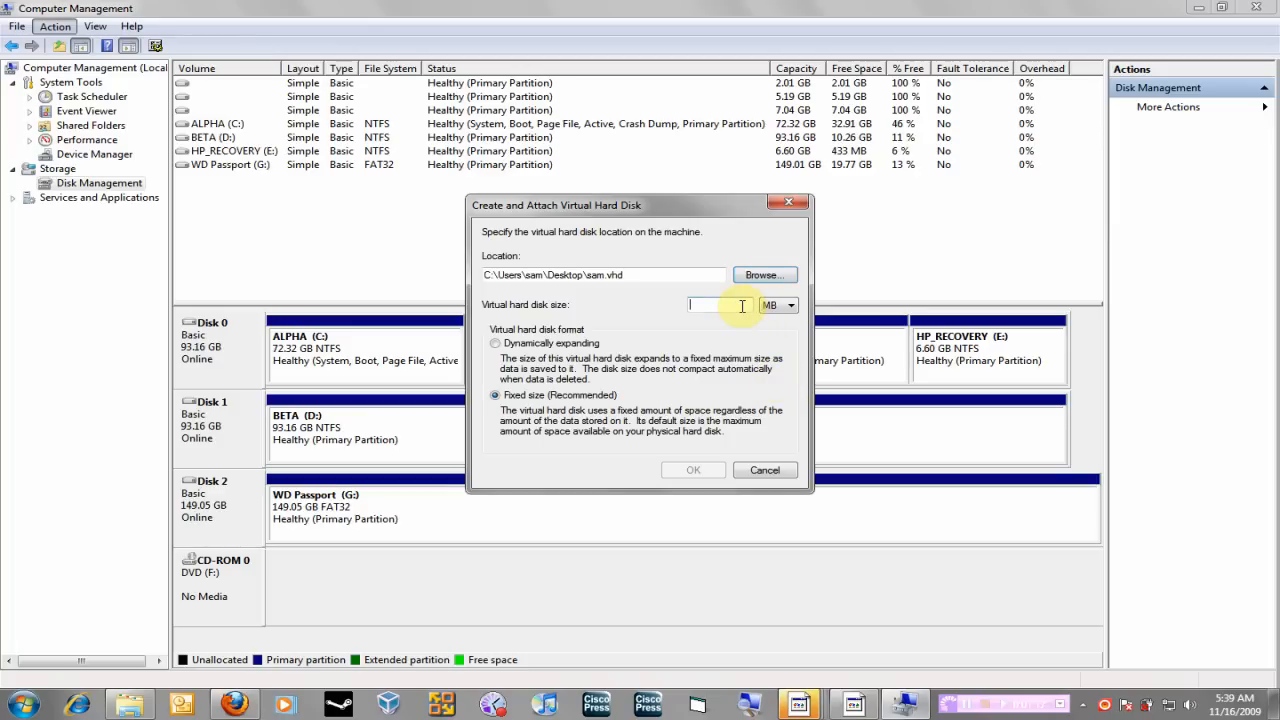
click(790, 304)
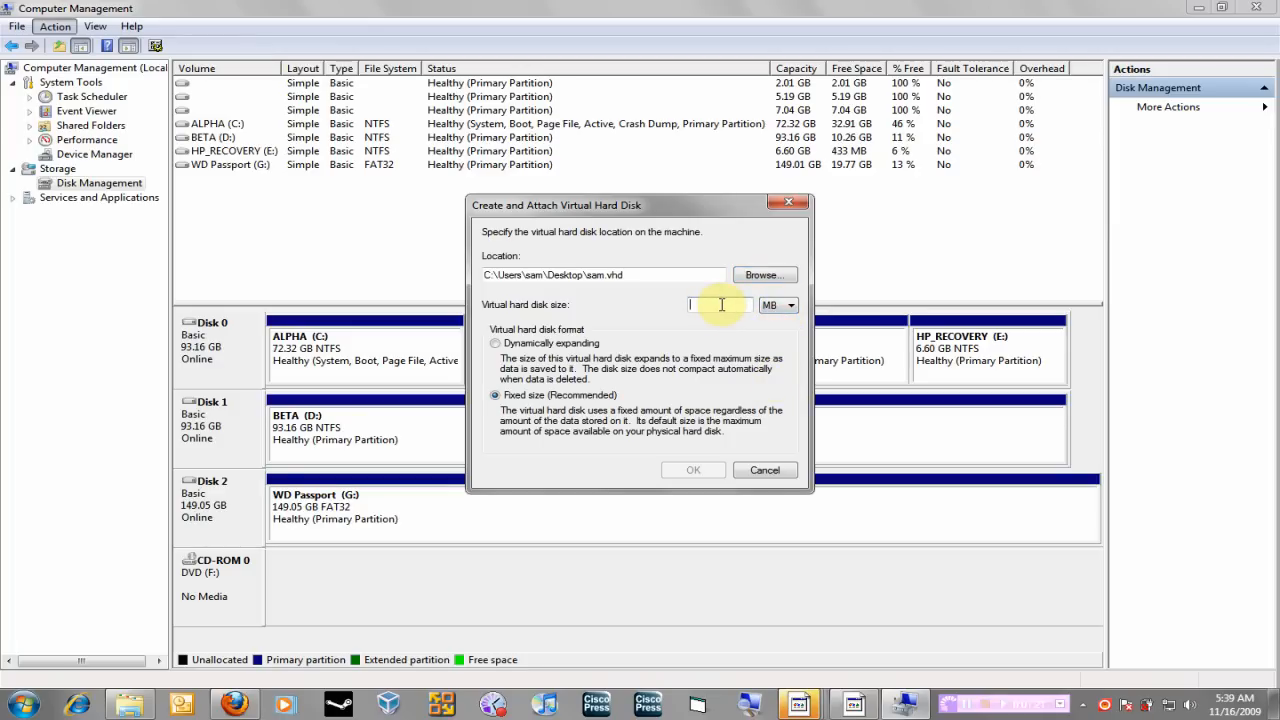
text(10)
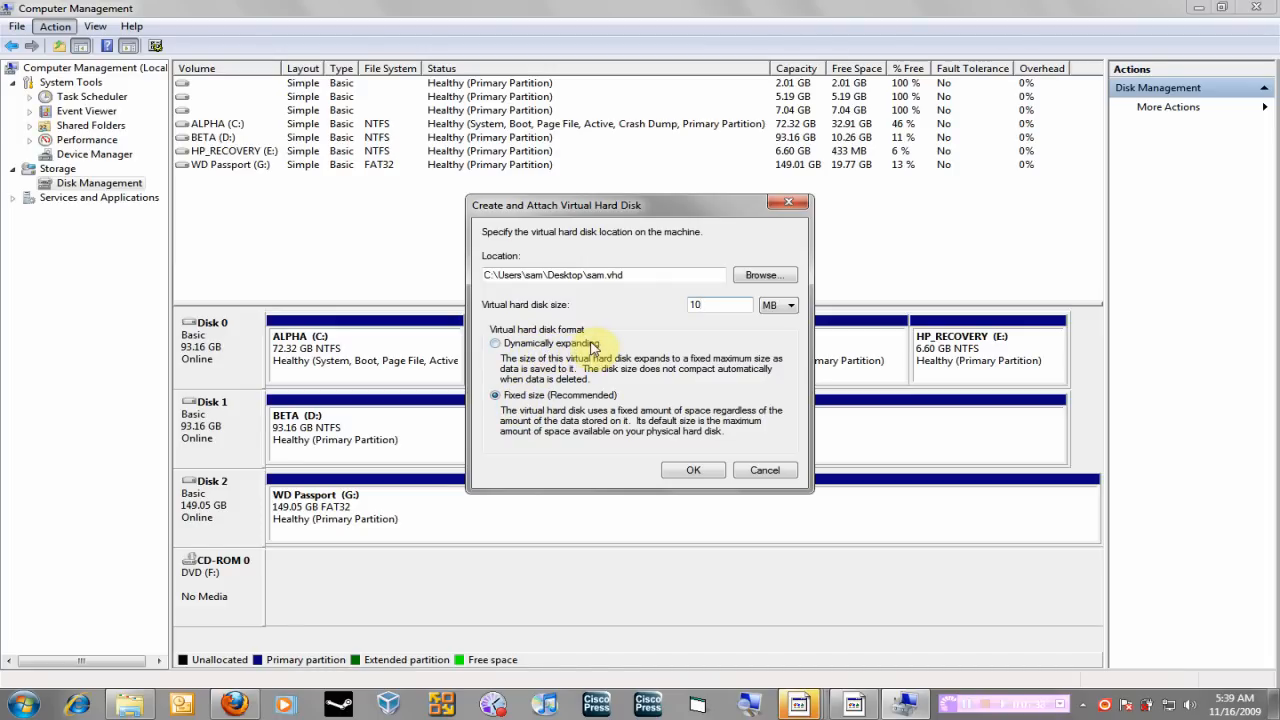
mouse_move(688, 332)
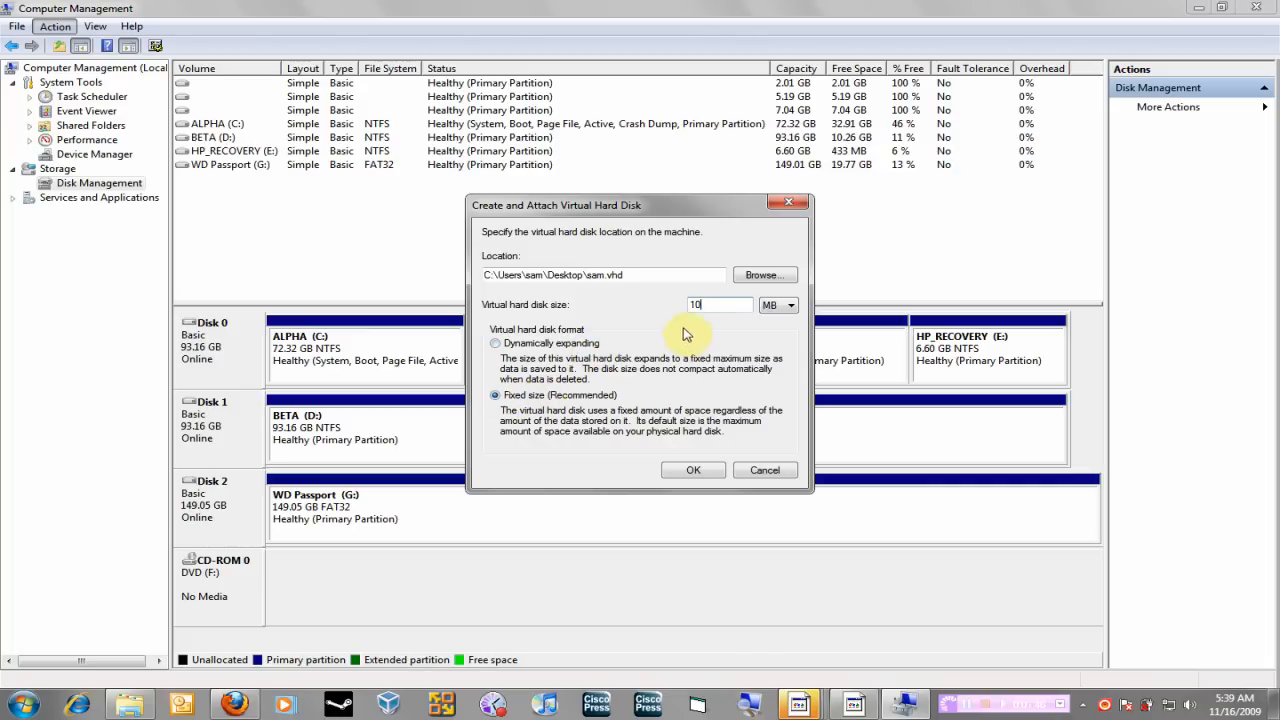
mouse_move(684, 448)
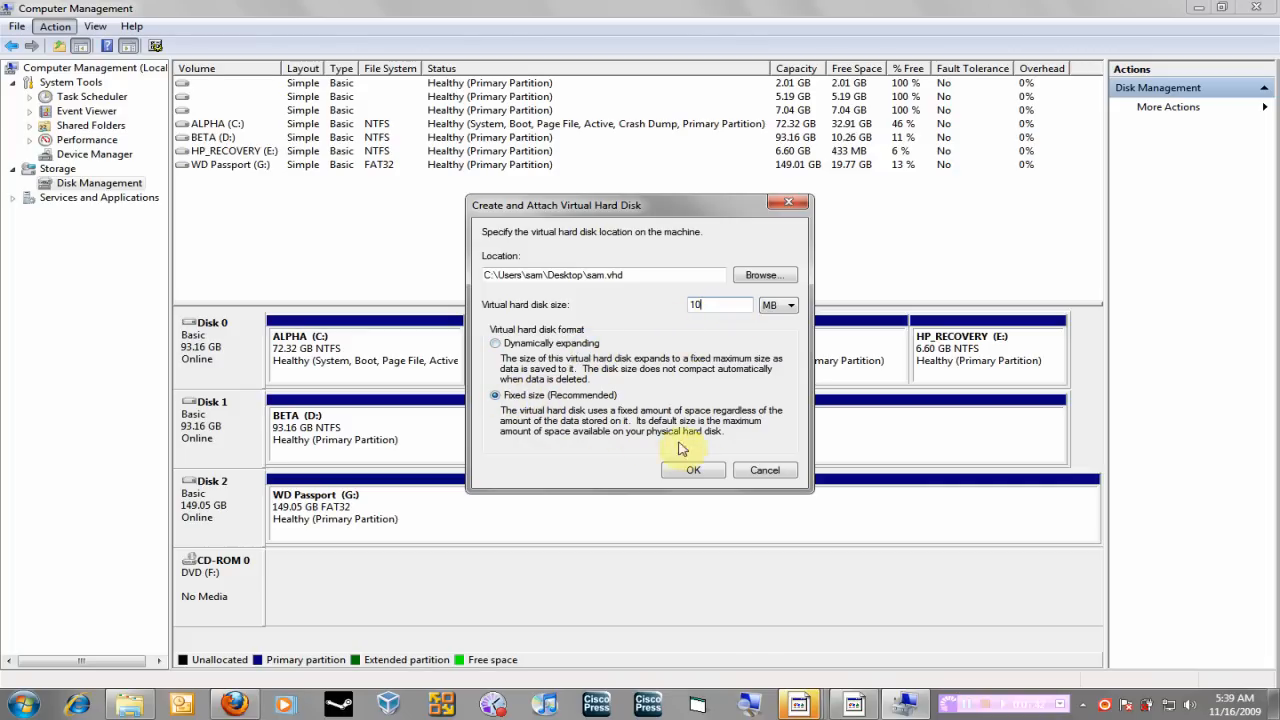
click(692, 470)
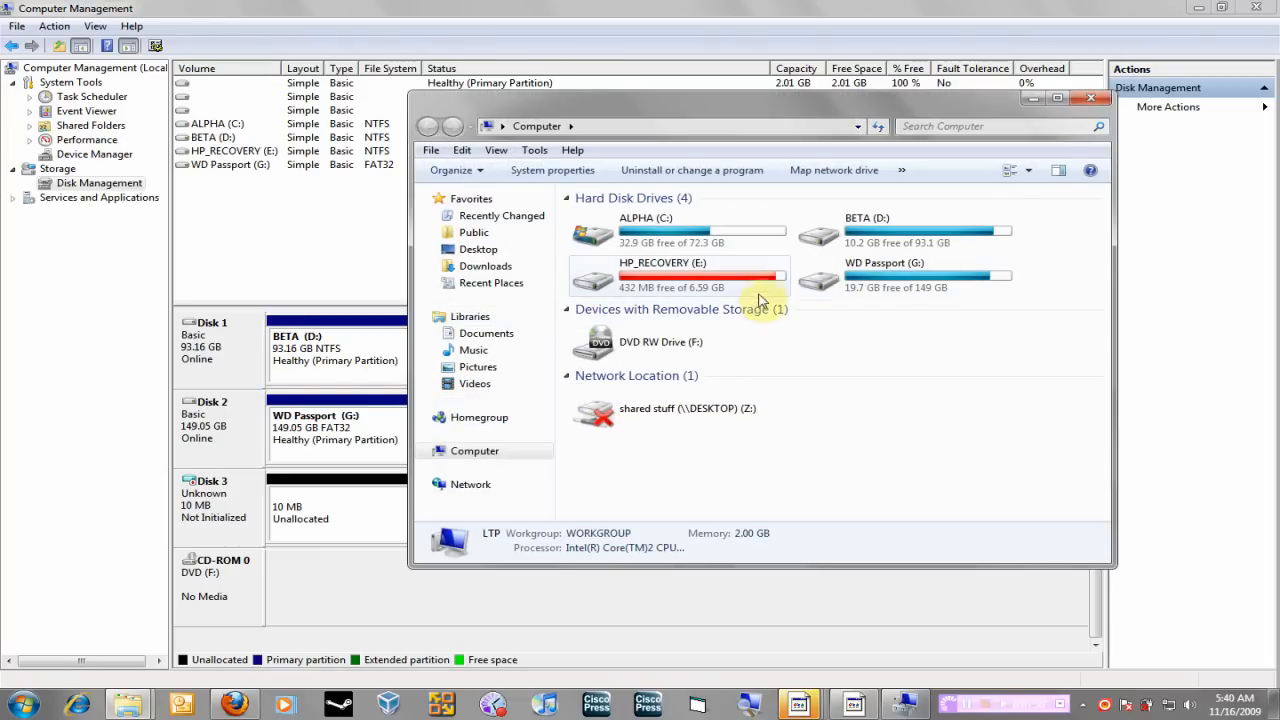
Step: Close the Computer drives window, leaving the uninitialized 10 MB Disk 3 in view
click(1090, 96)
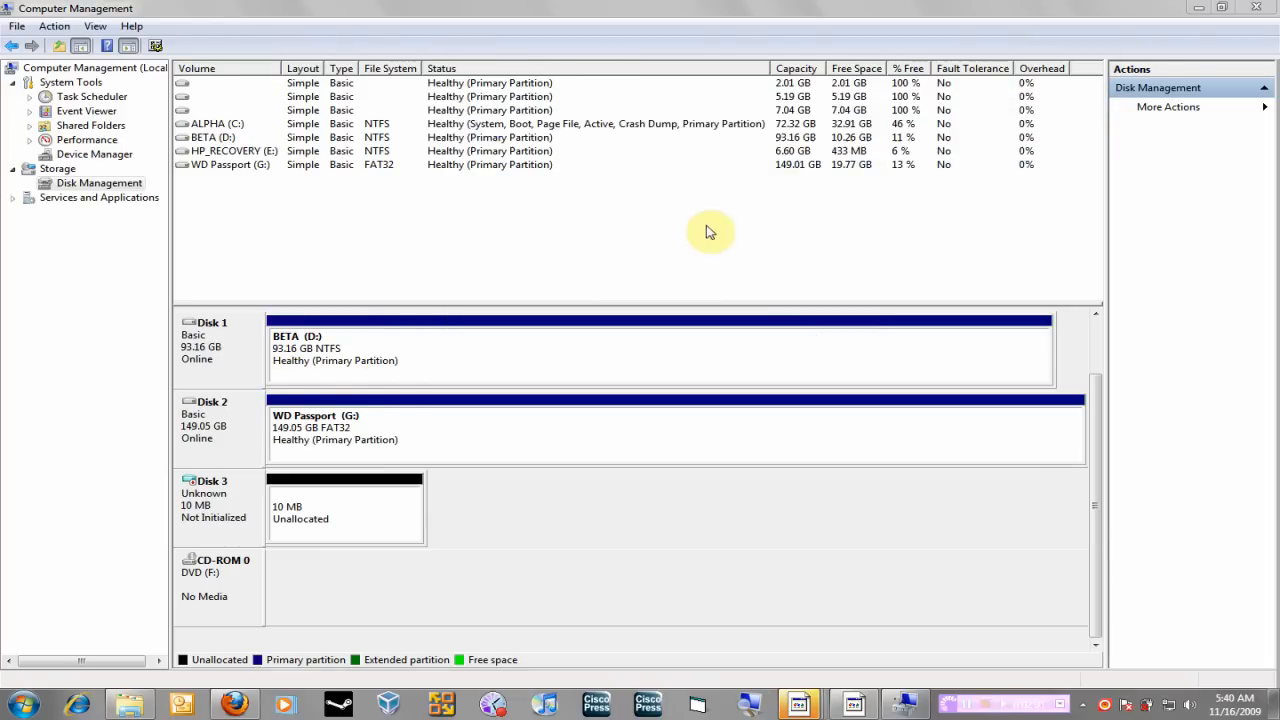
mouse_move(1204, 8)
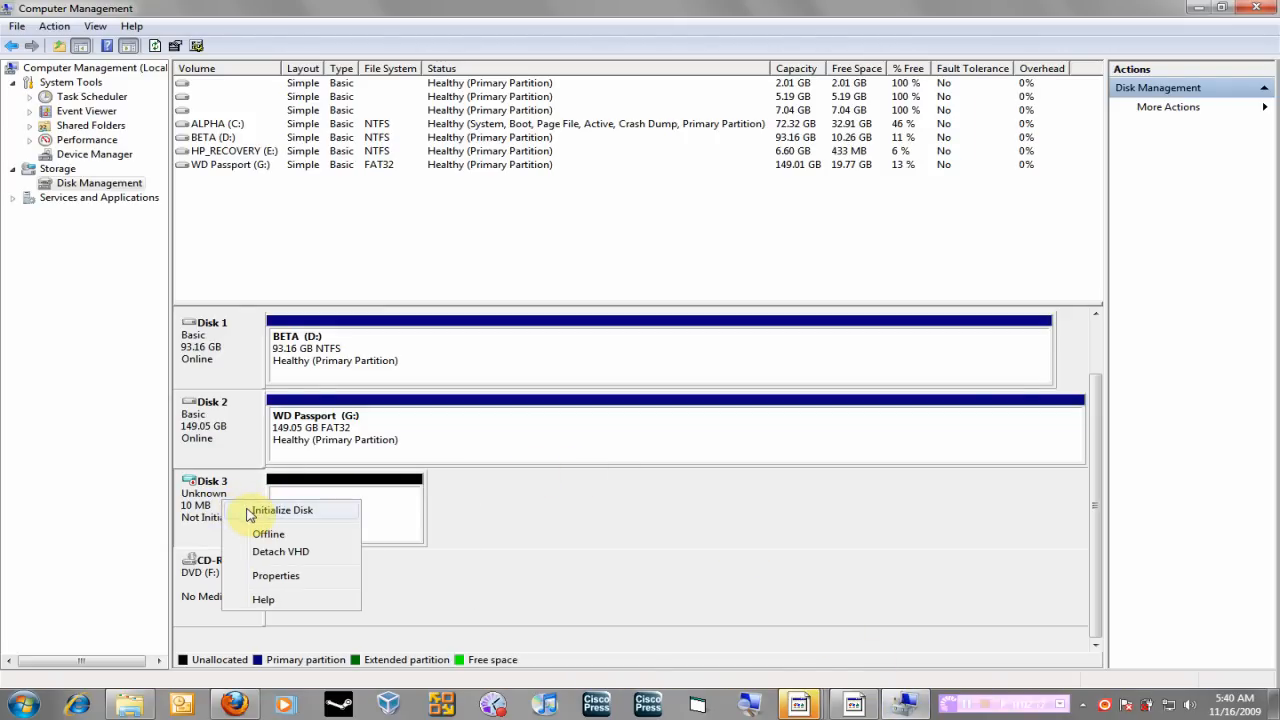
Step: Initialize Disk 3 with the MBR partition style so it comes online
click(282, 510)
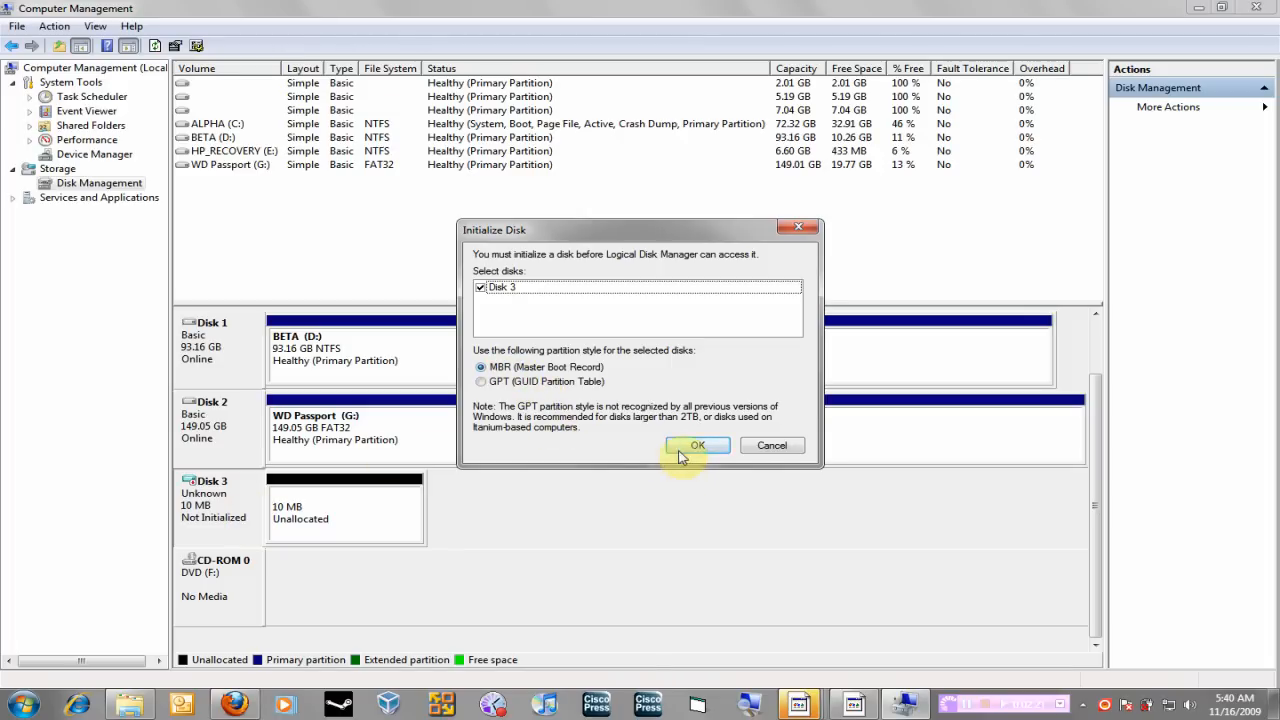
click(696, 444)
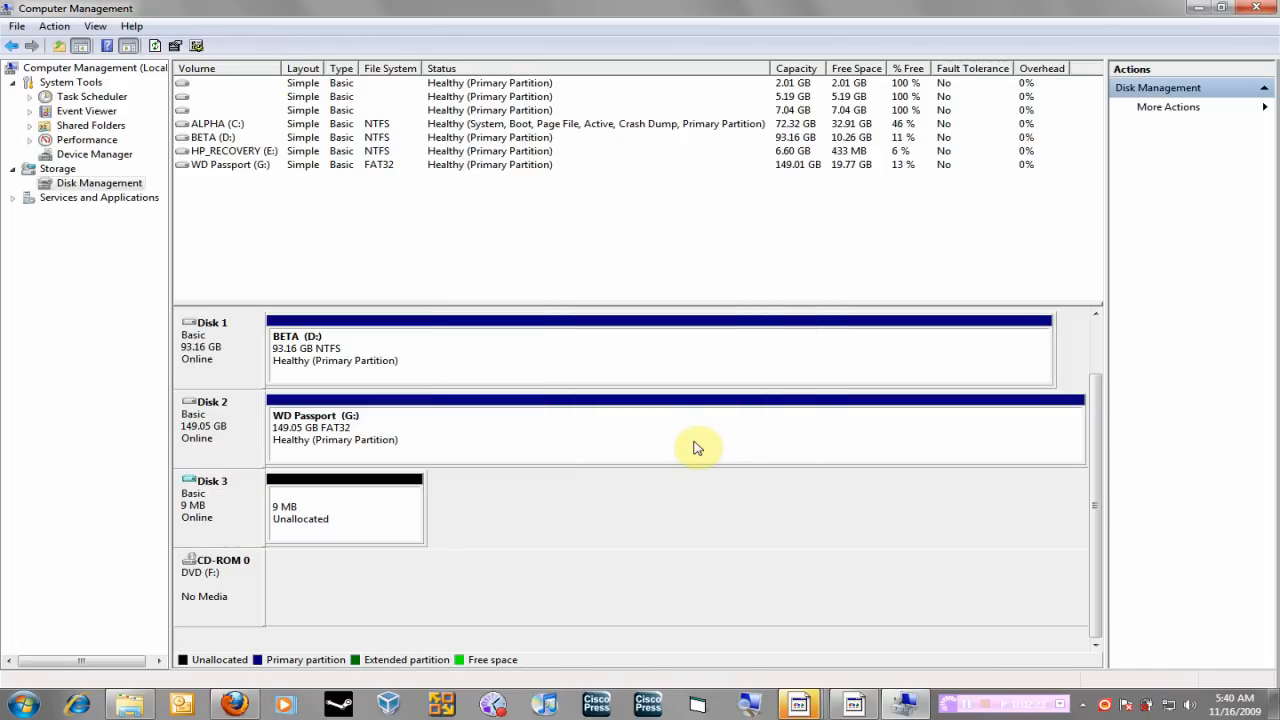
mouse_move(742, 412)
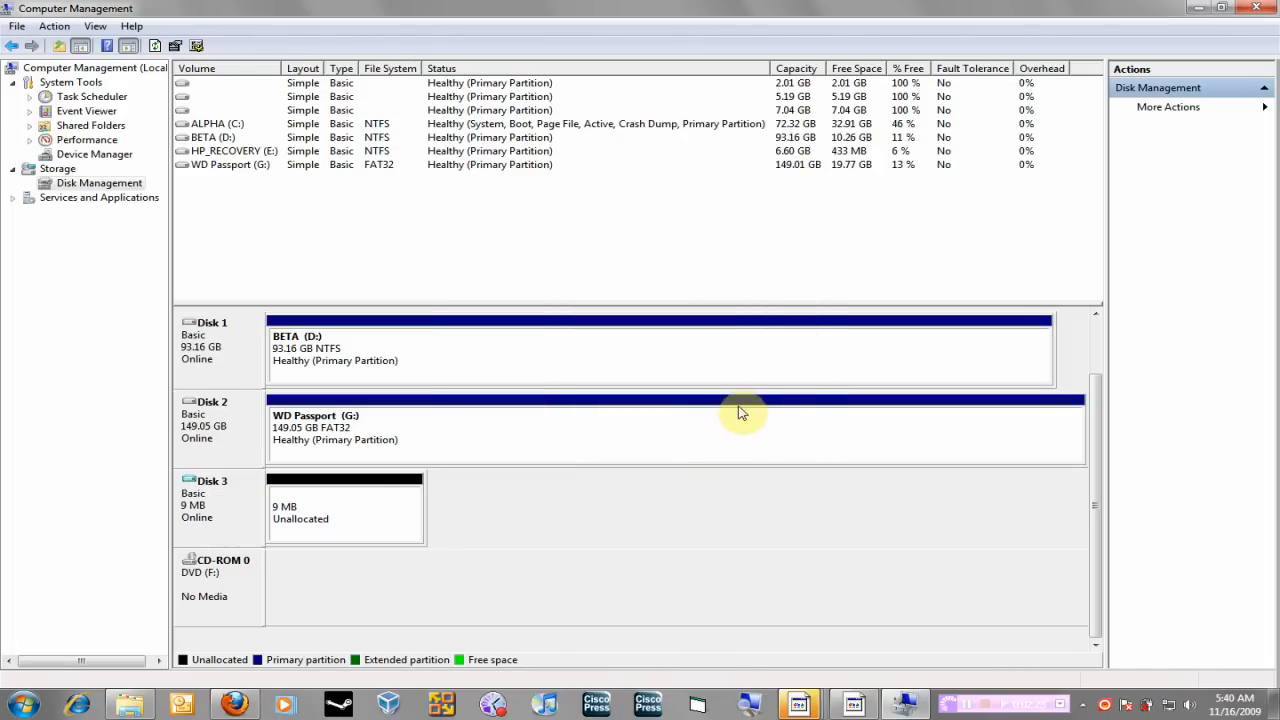
mouse_move(380, 516)
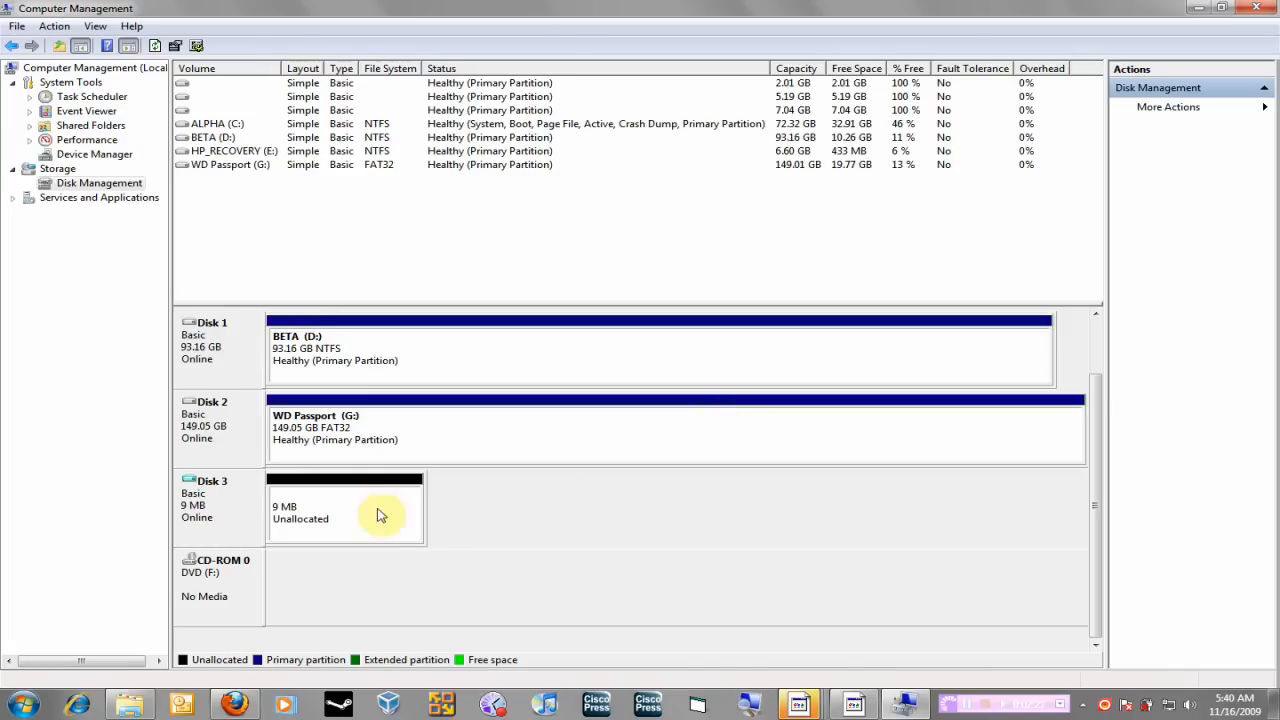
Step: Start a New Simple Volume on Disk 3's unallocated space with drive letter Y
right_click(344, 510)
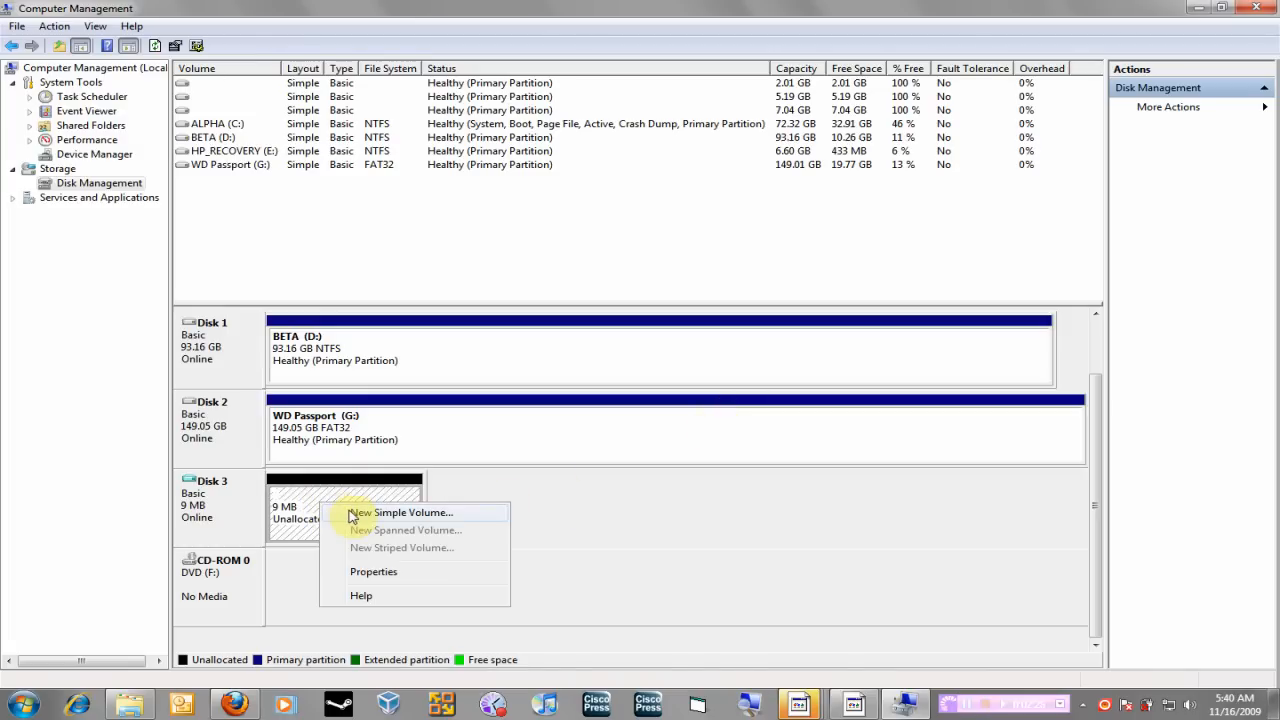
click(408, 512)
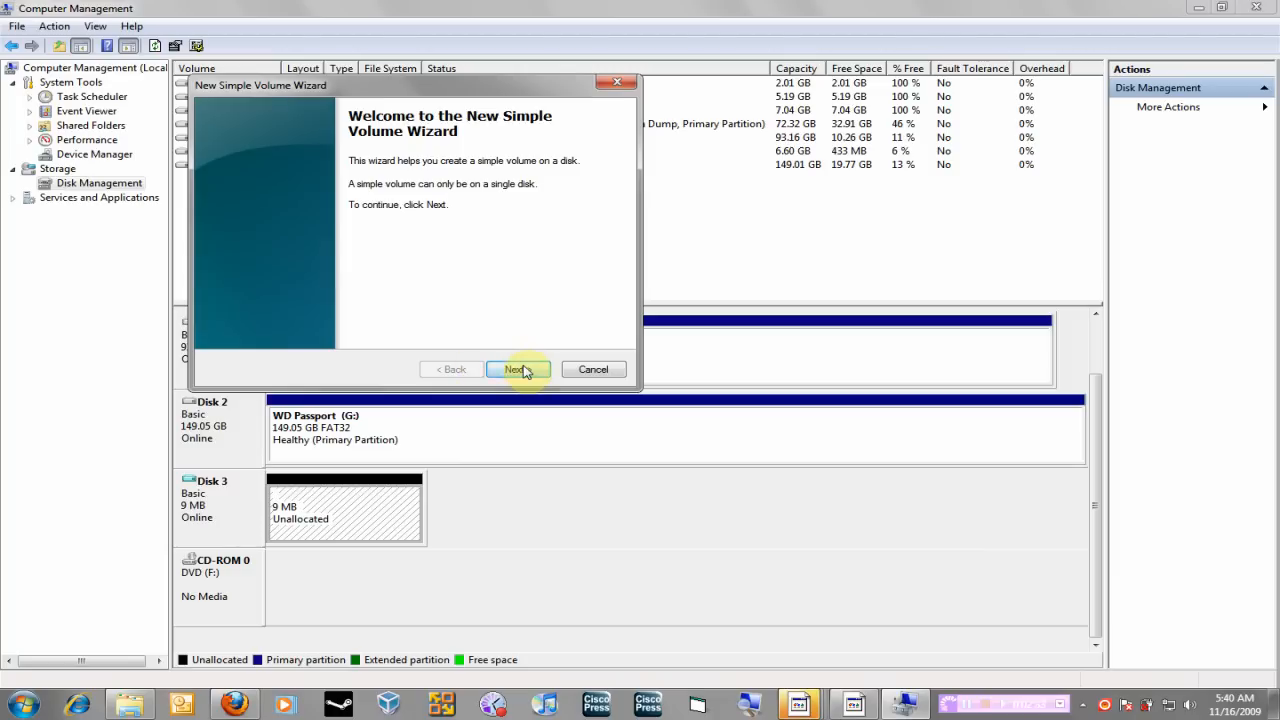
click(518, 368)
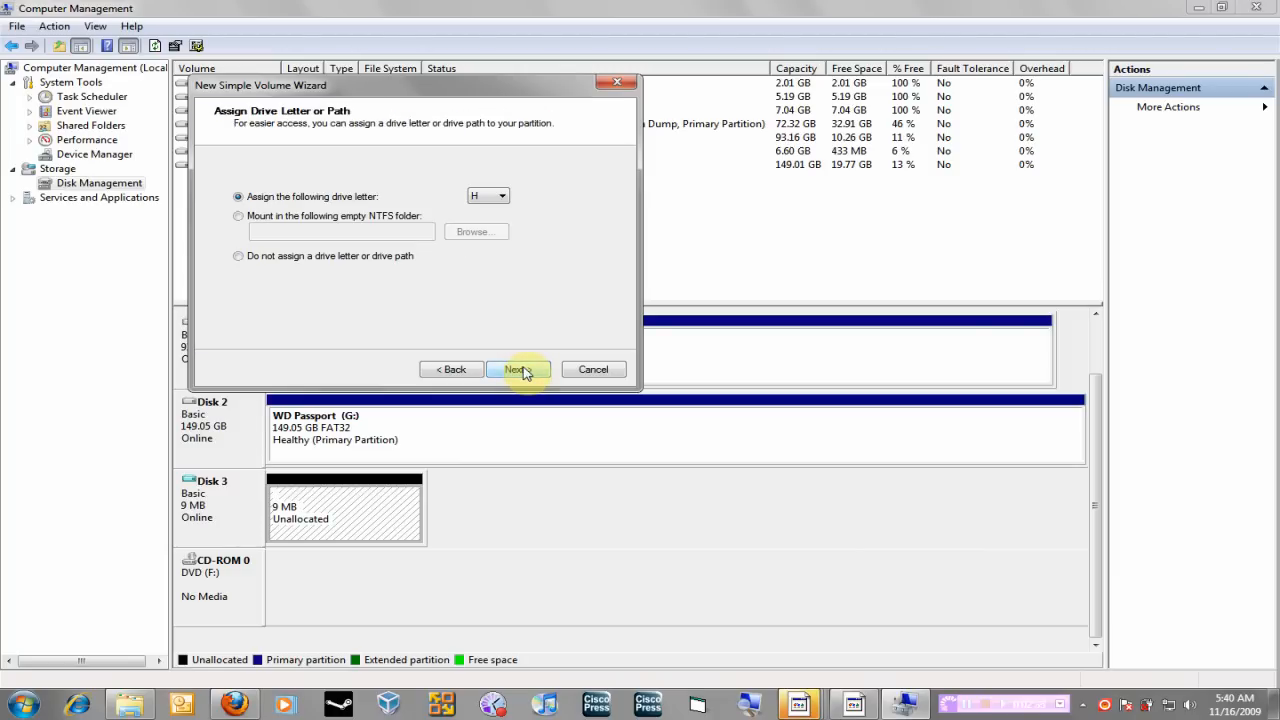
mouse_move(512, 208)
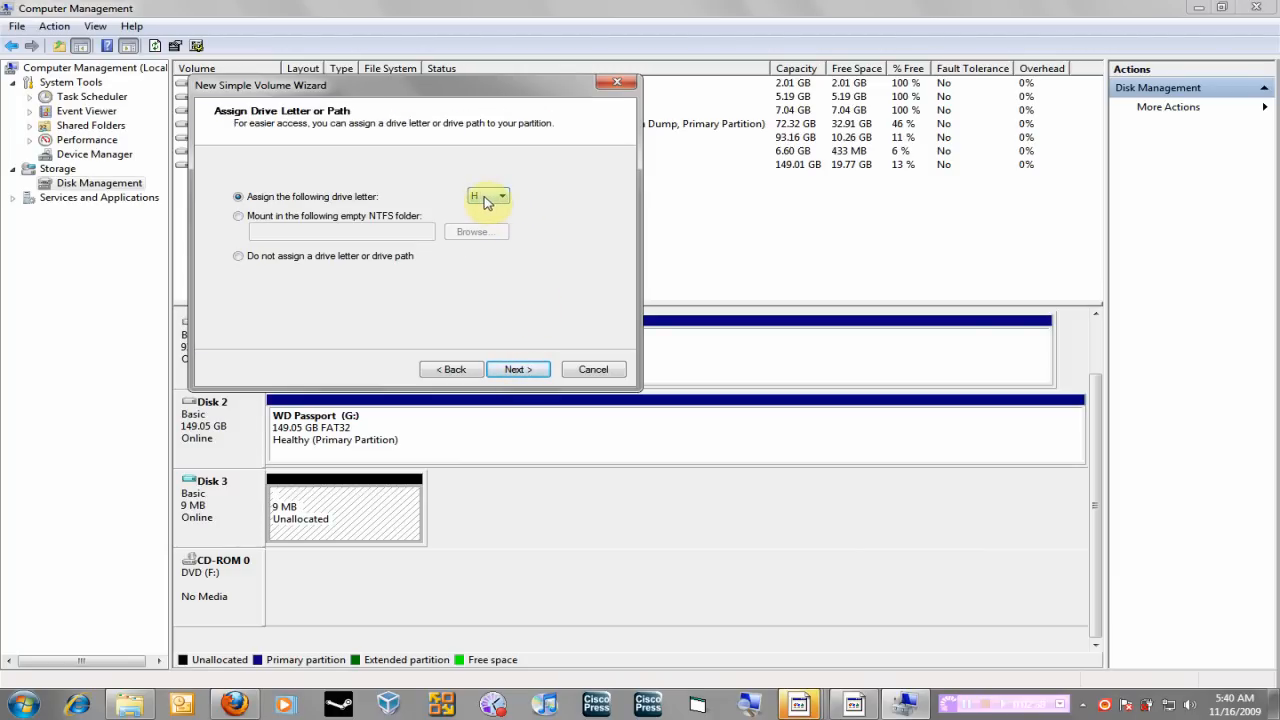
mouse_move(388, 232)
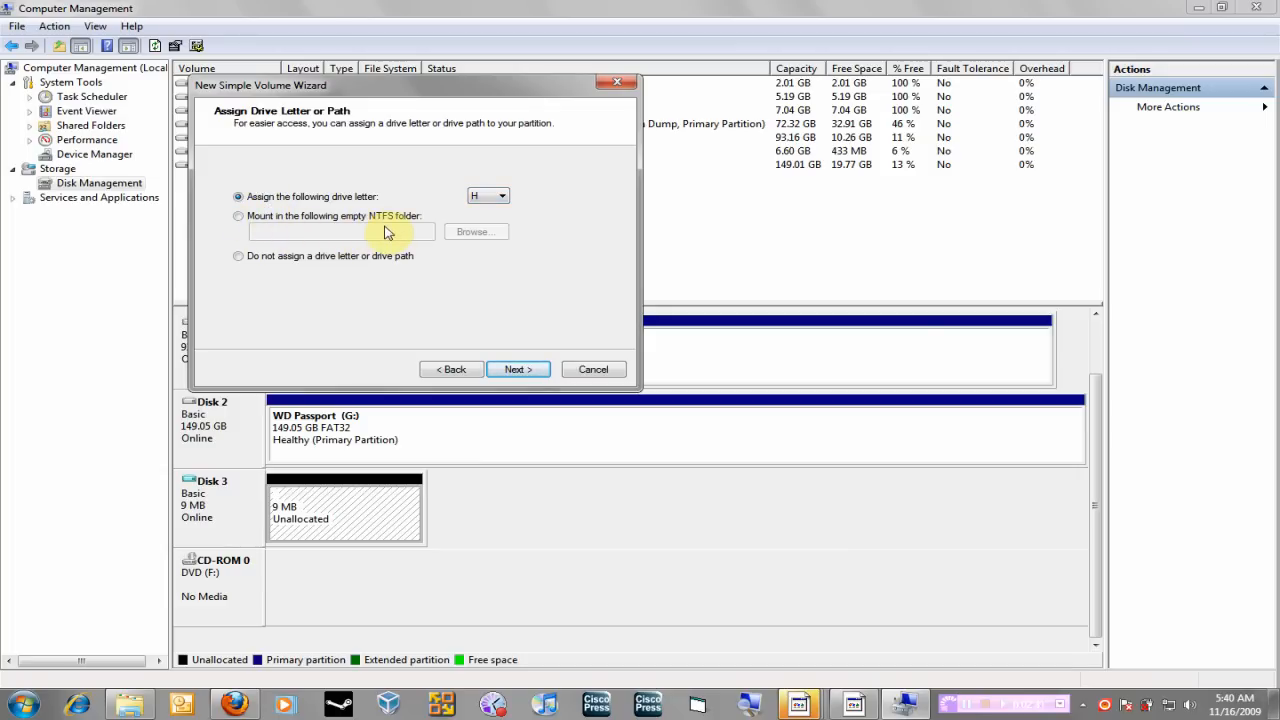
mouse_move(336, 206)
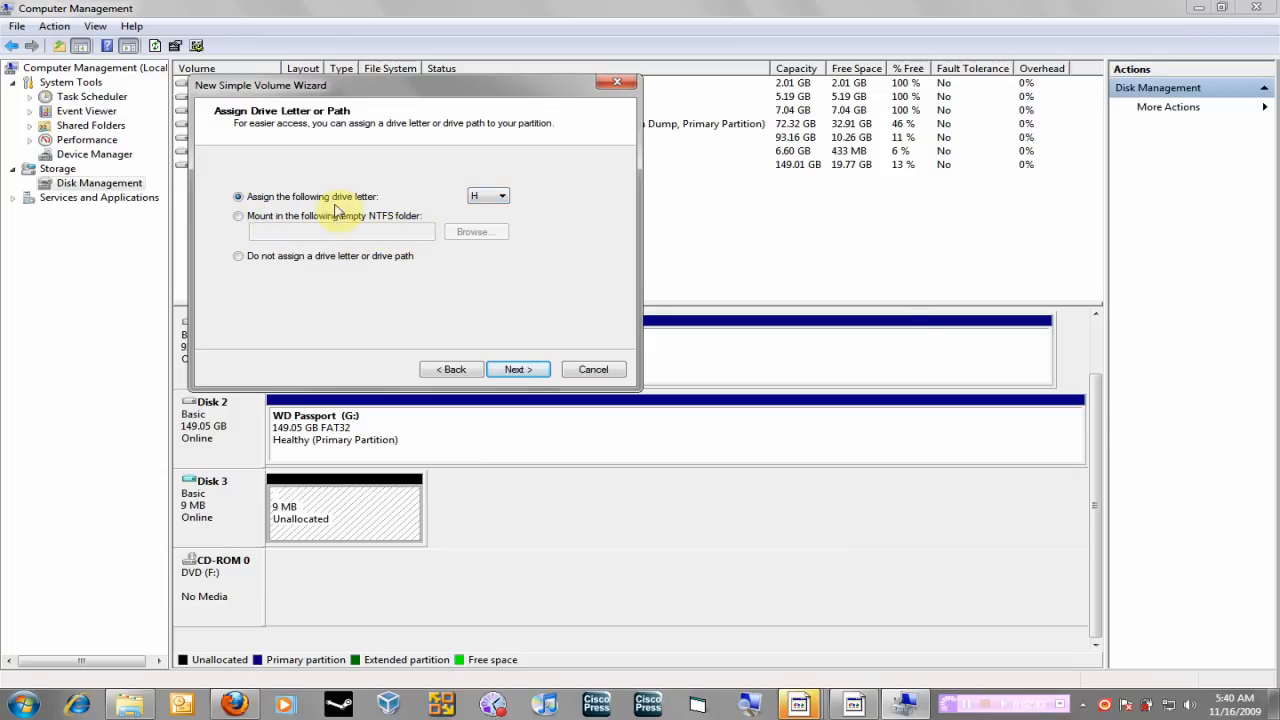
click(500, 196)
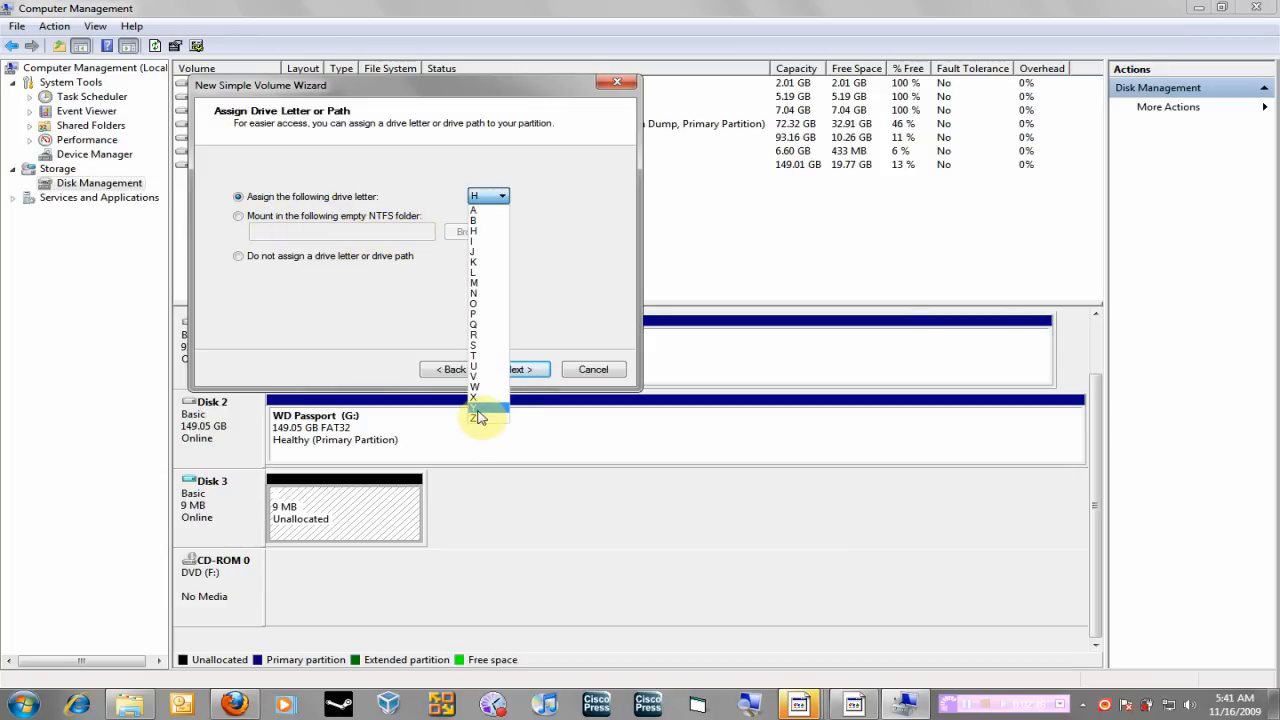
click(472, 410)
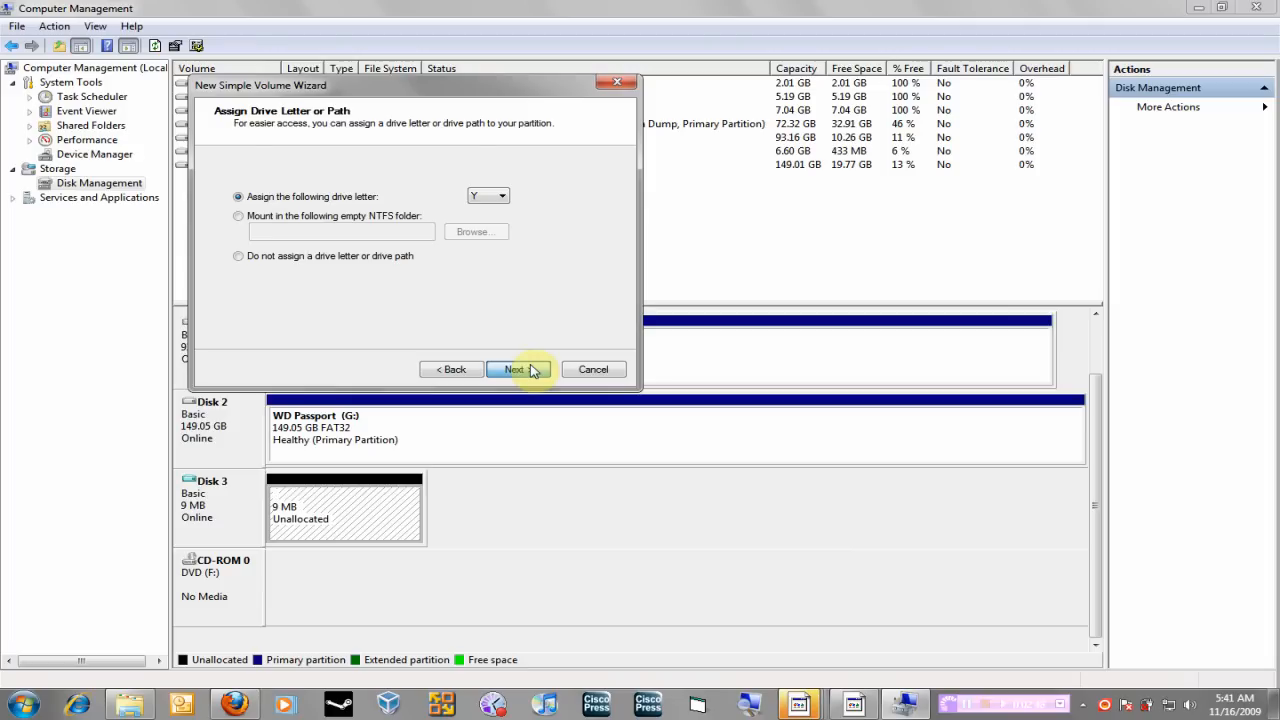
Step: Finish the wizard with NTFS quick format, labelling the volume New Volume (Y:)
click(520, 368)
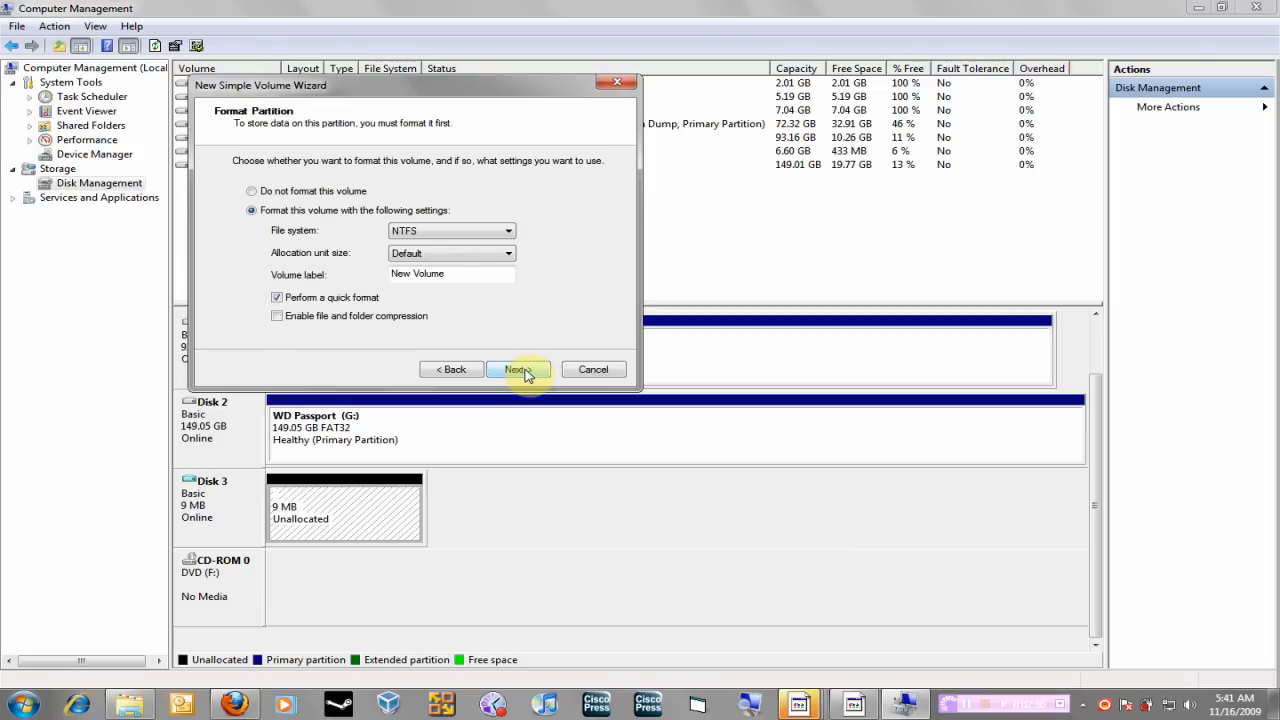
mouse_move(350, 240)
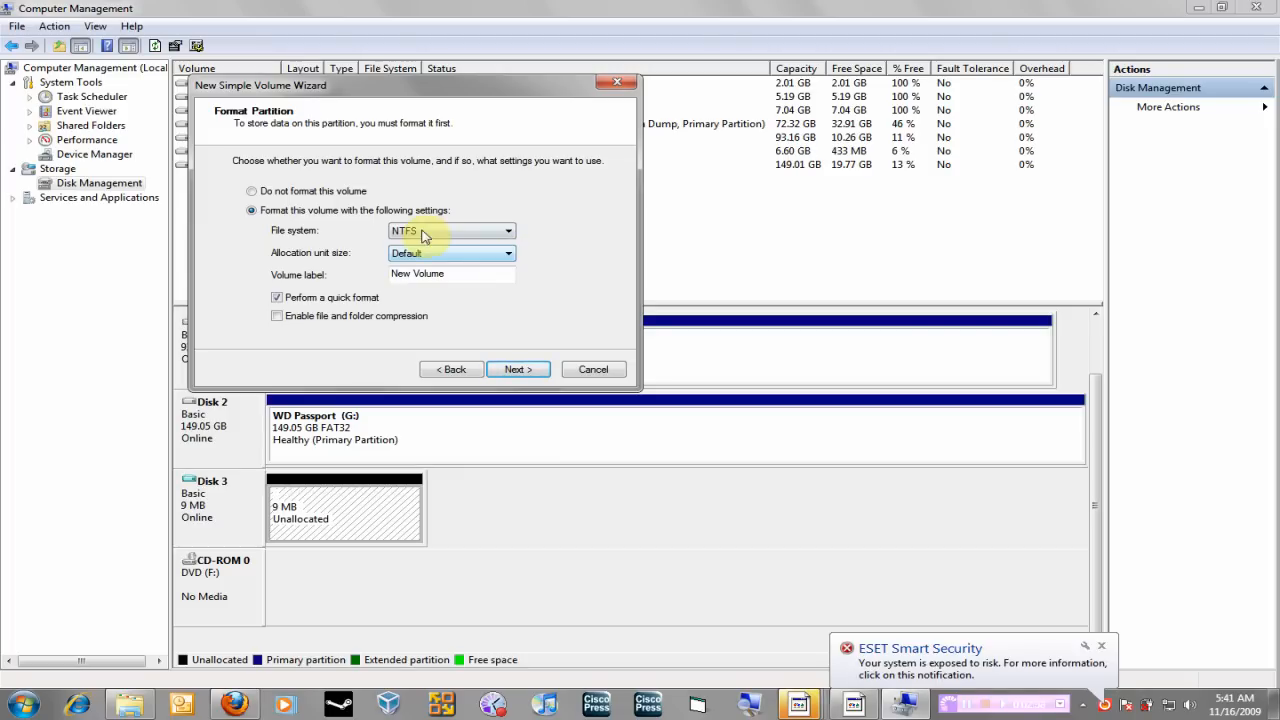
mouse_move(496, 316)
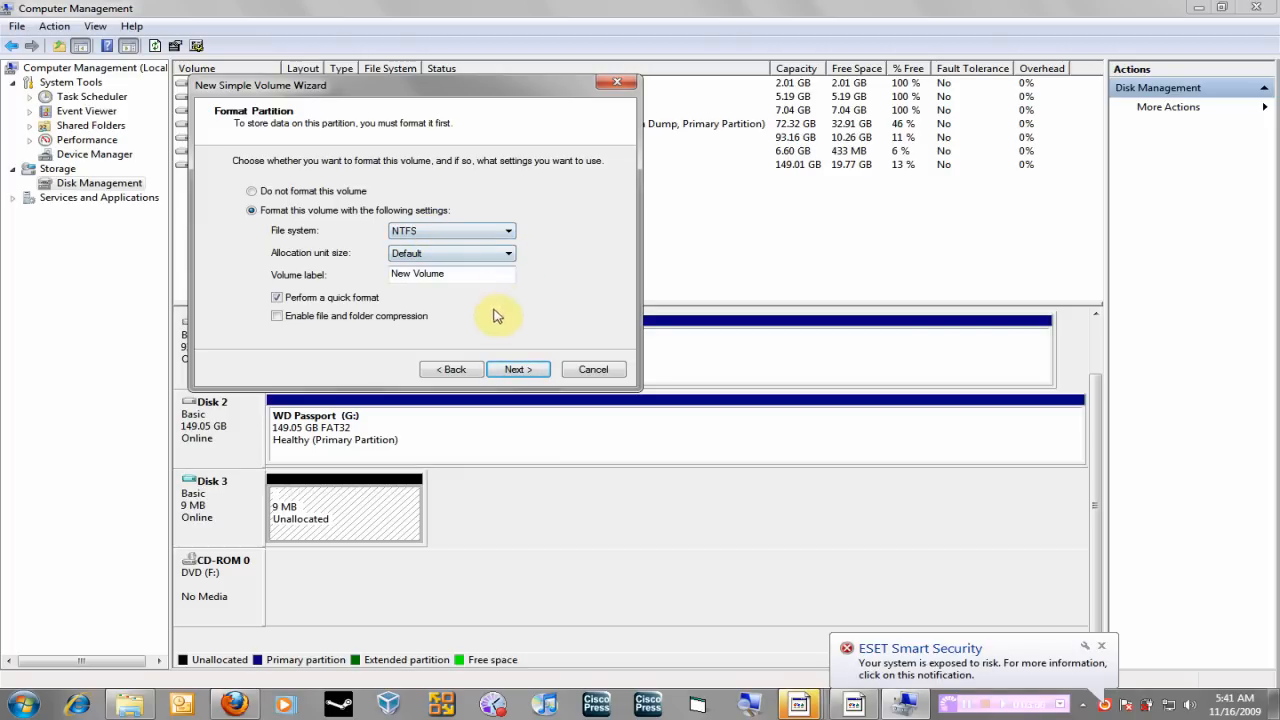
mouse_move(518, 368)
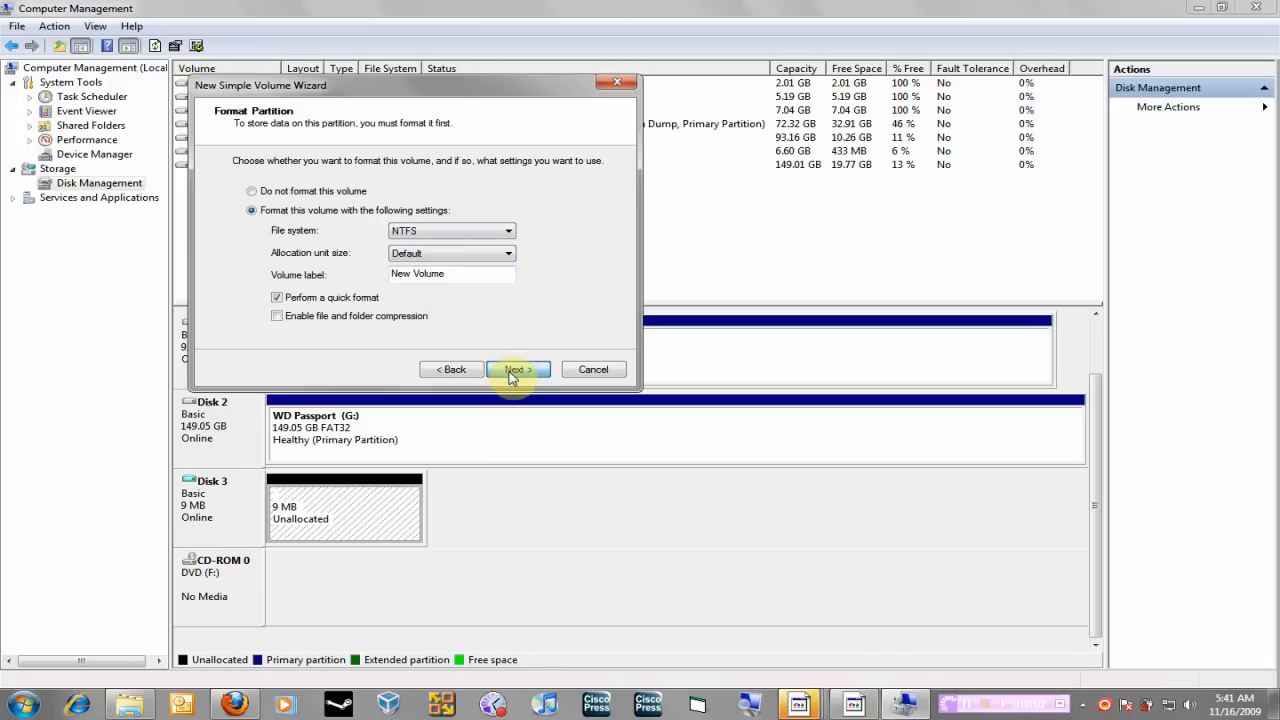
click(518, 368)
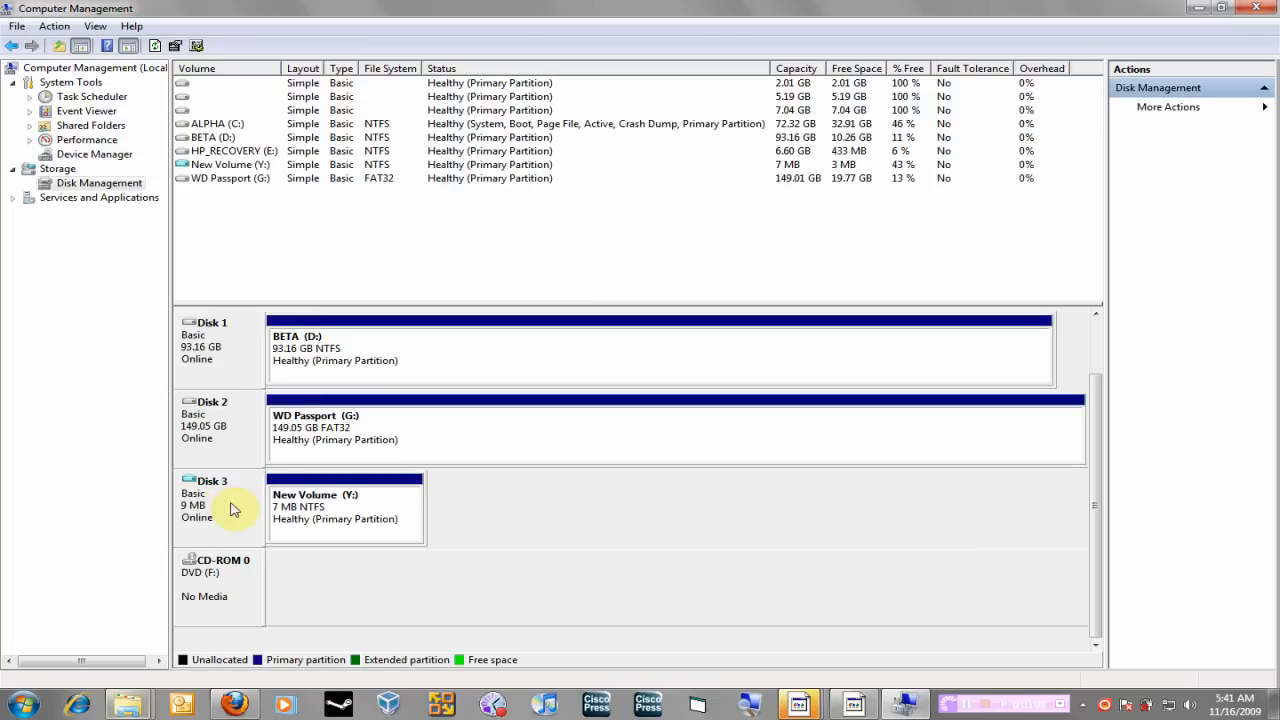
mouse_move(660, 312)
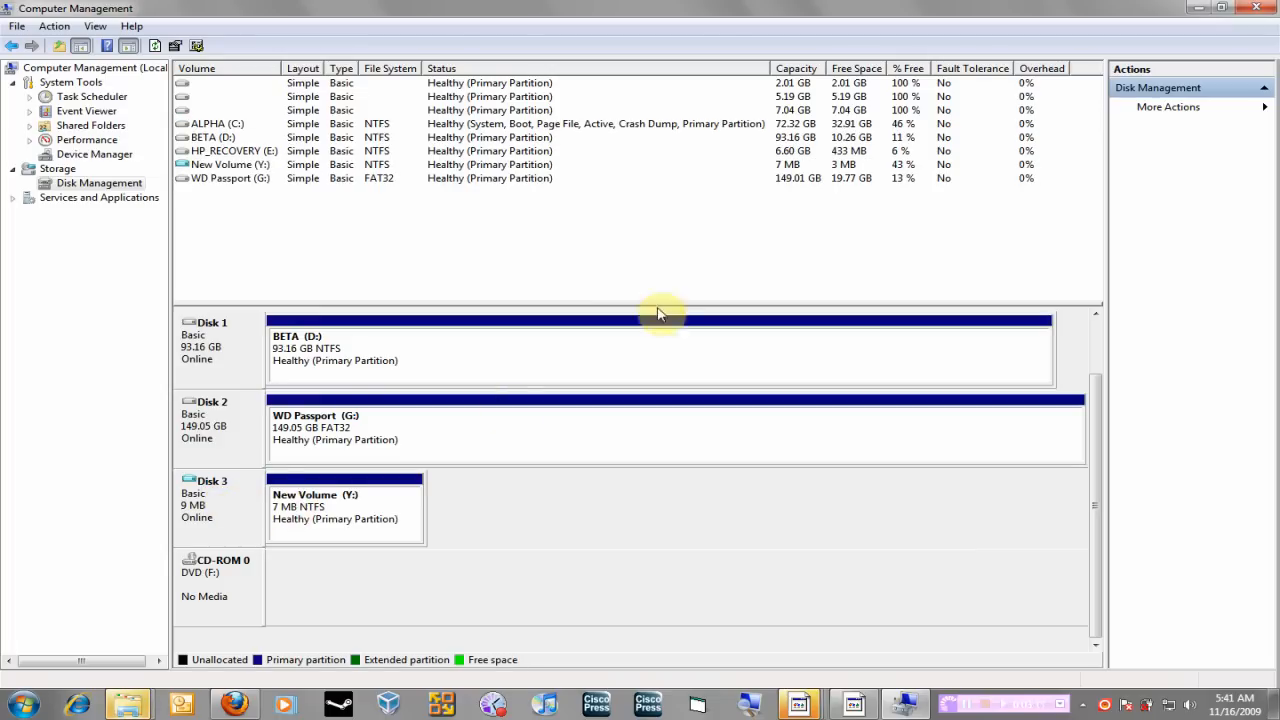
mouse_move(1204, 8)
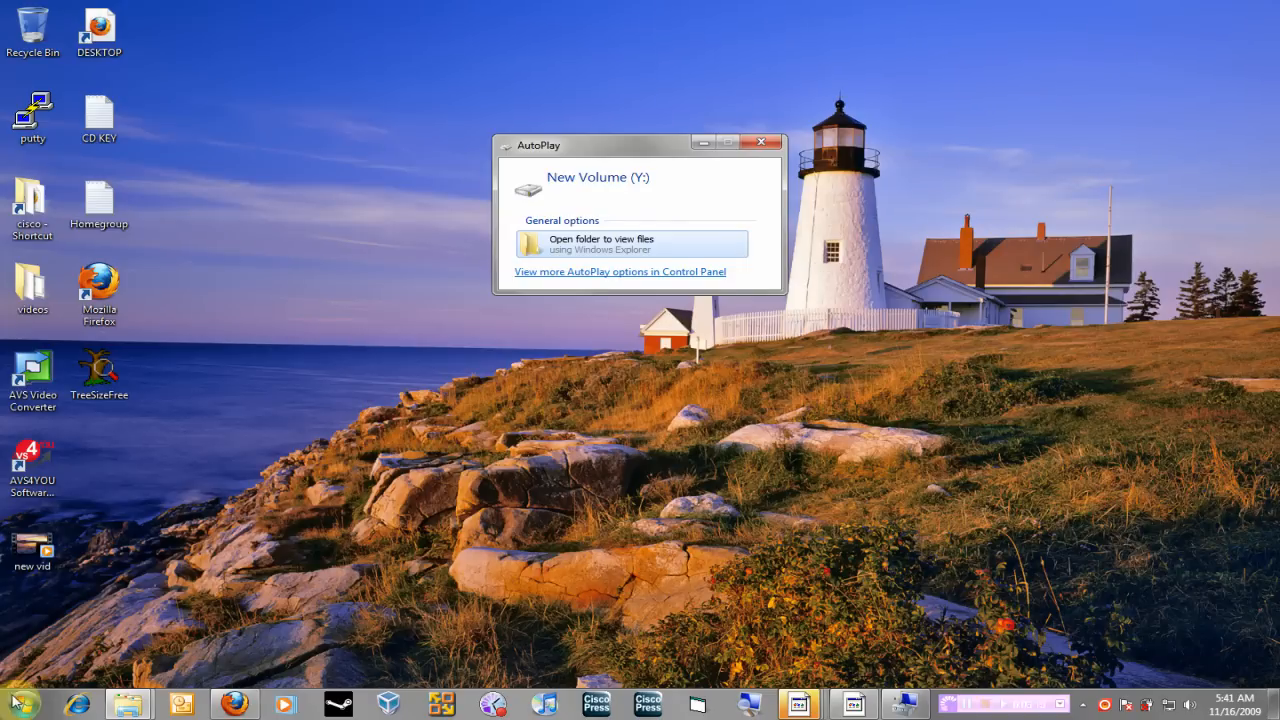
mouse_move(296, 388)
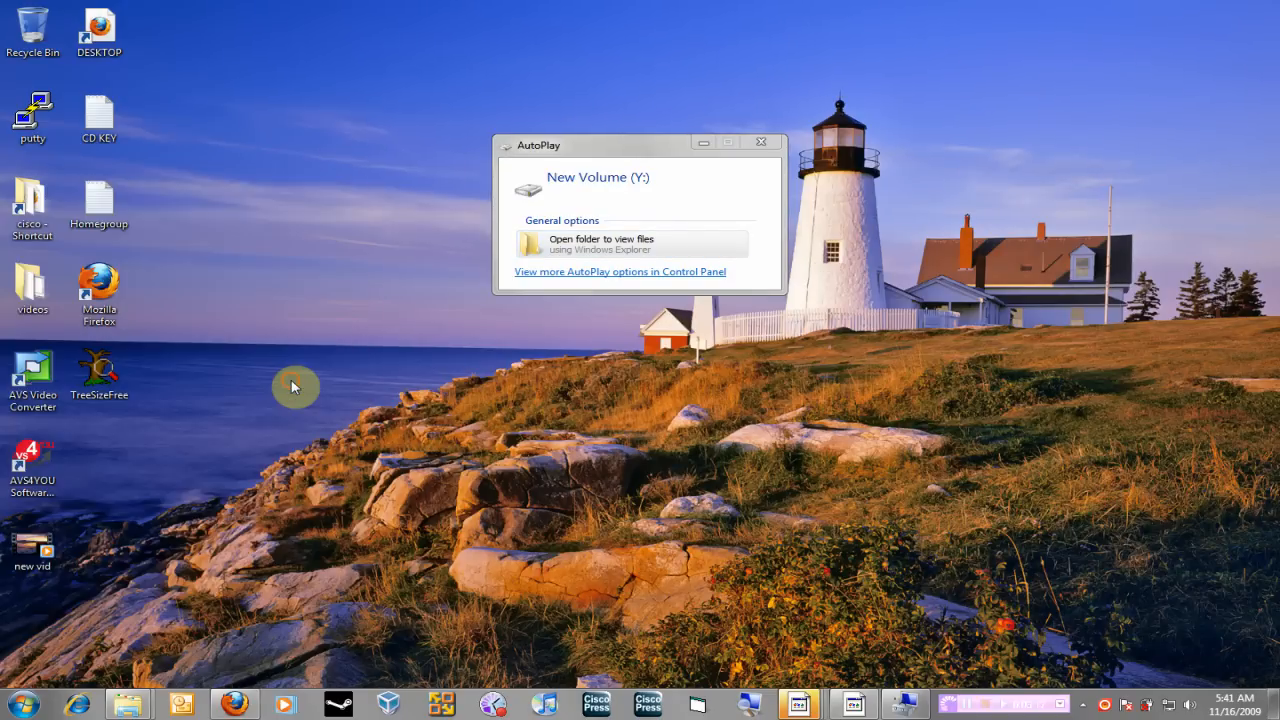
click(600, 244)
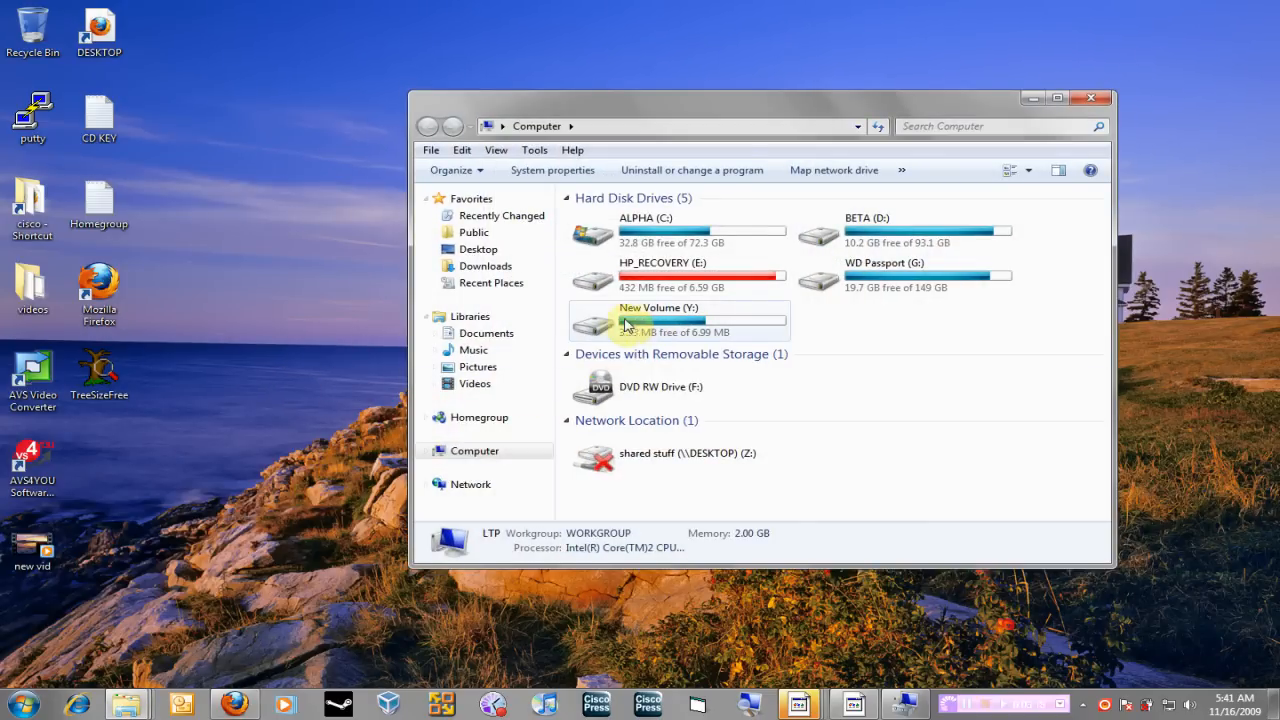
mouse_move(628, 320)
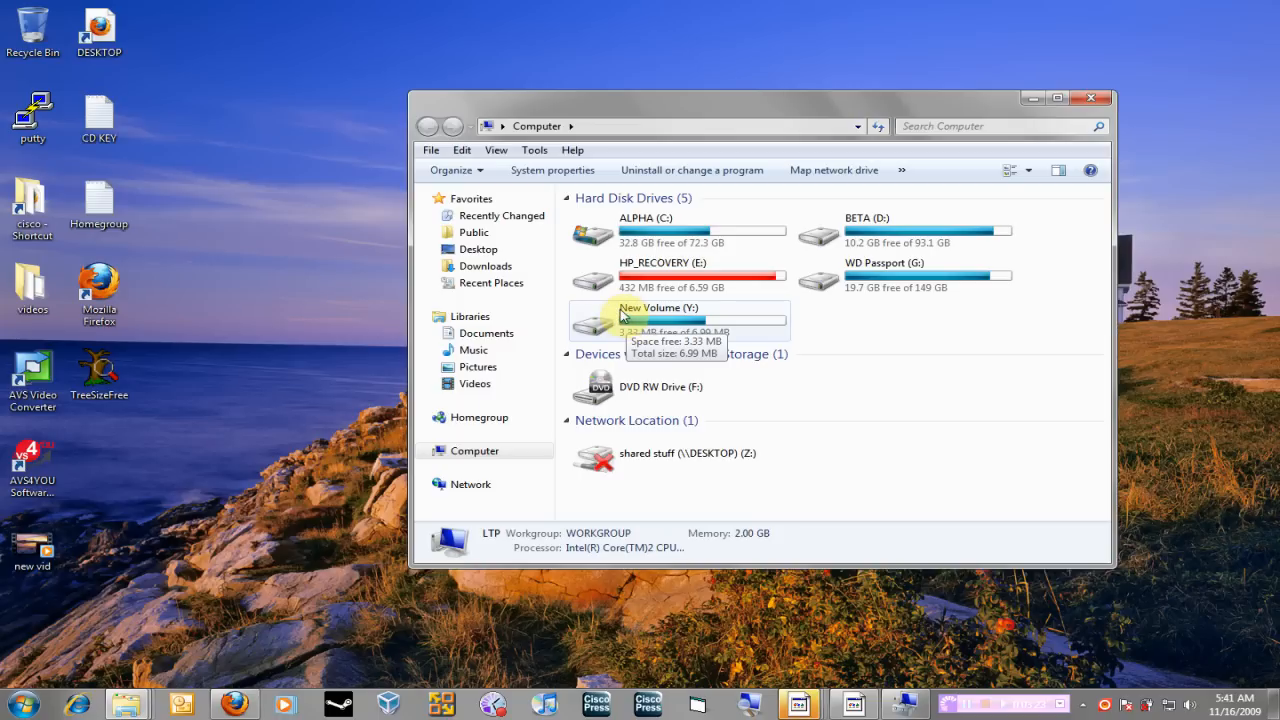
right_click(660, 320)
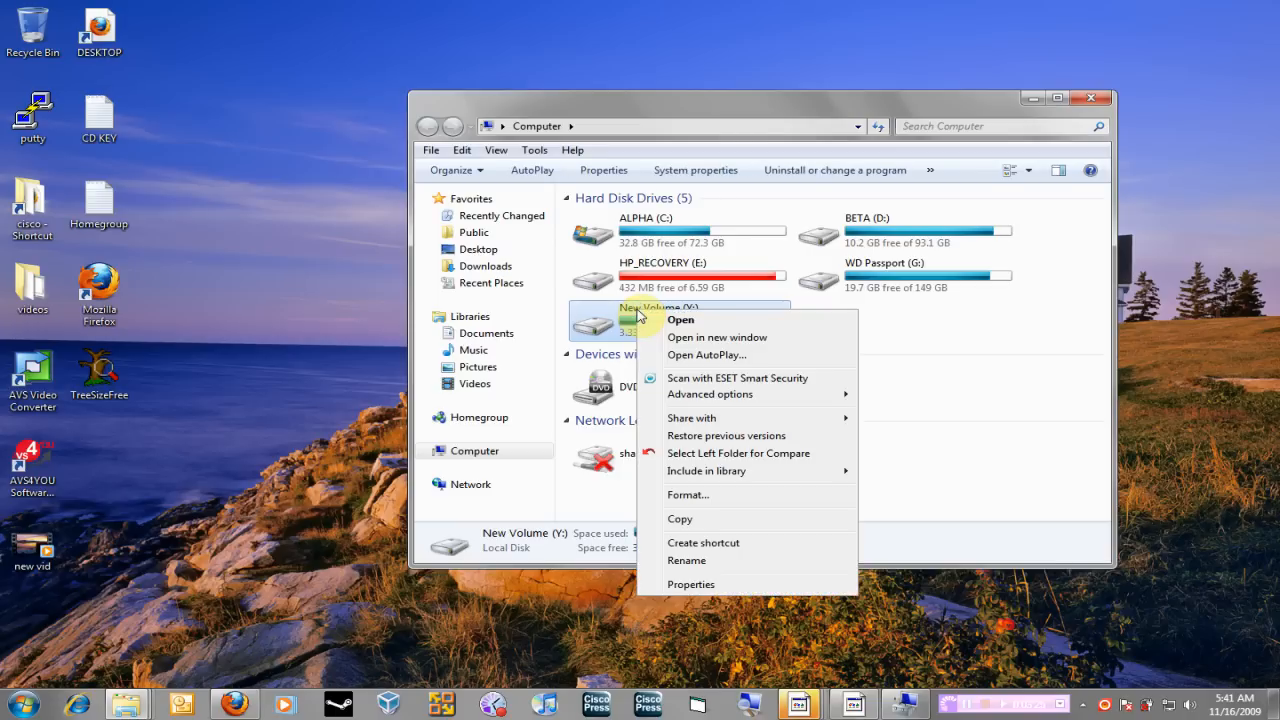
mouse_move(696, 560)
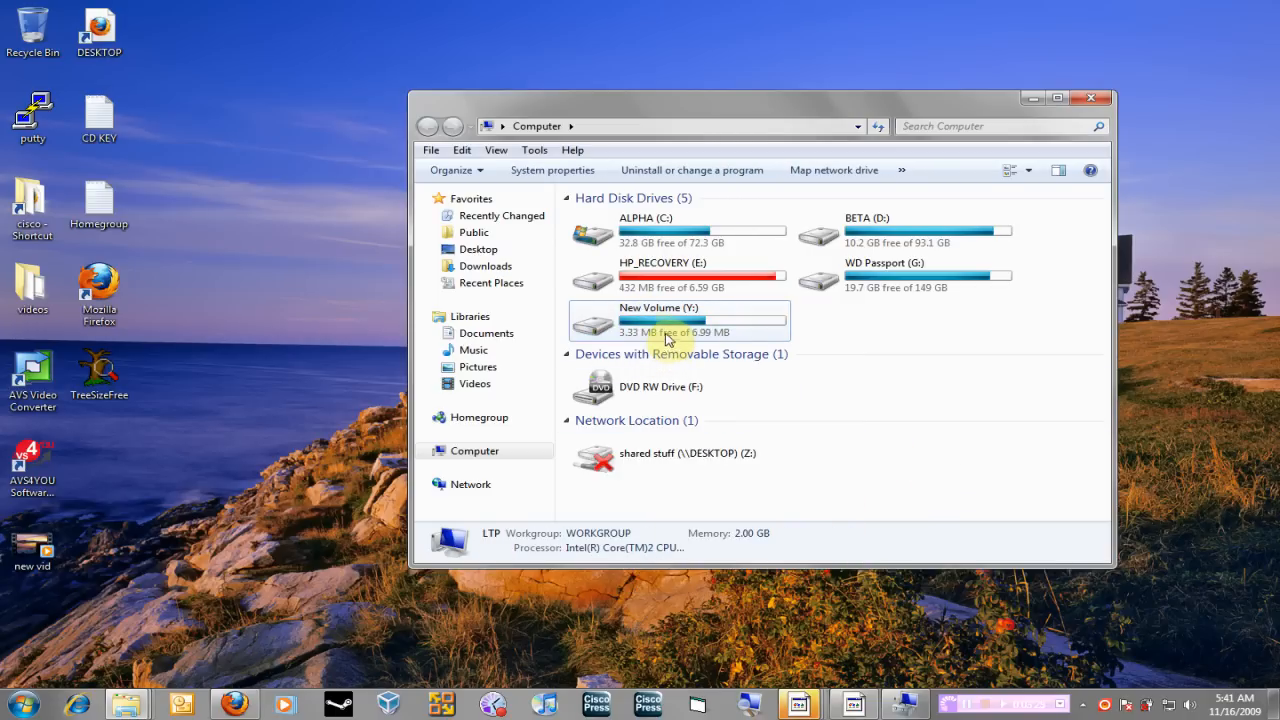
click(658, 320)
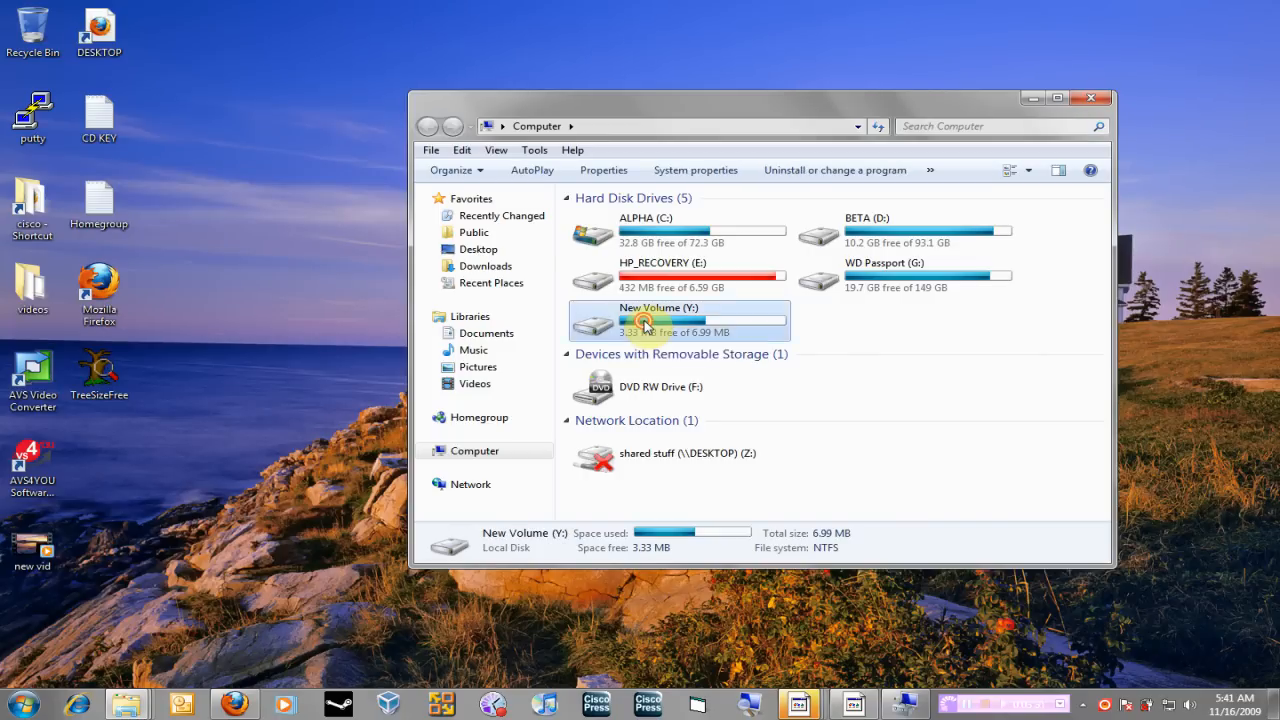
double_click(658, 320)
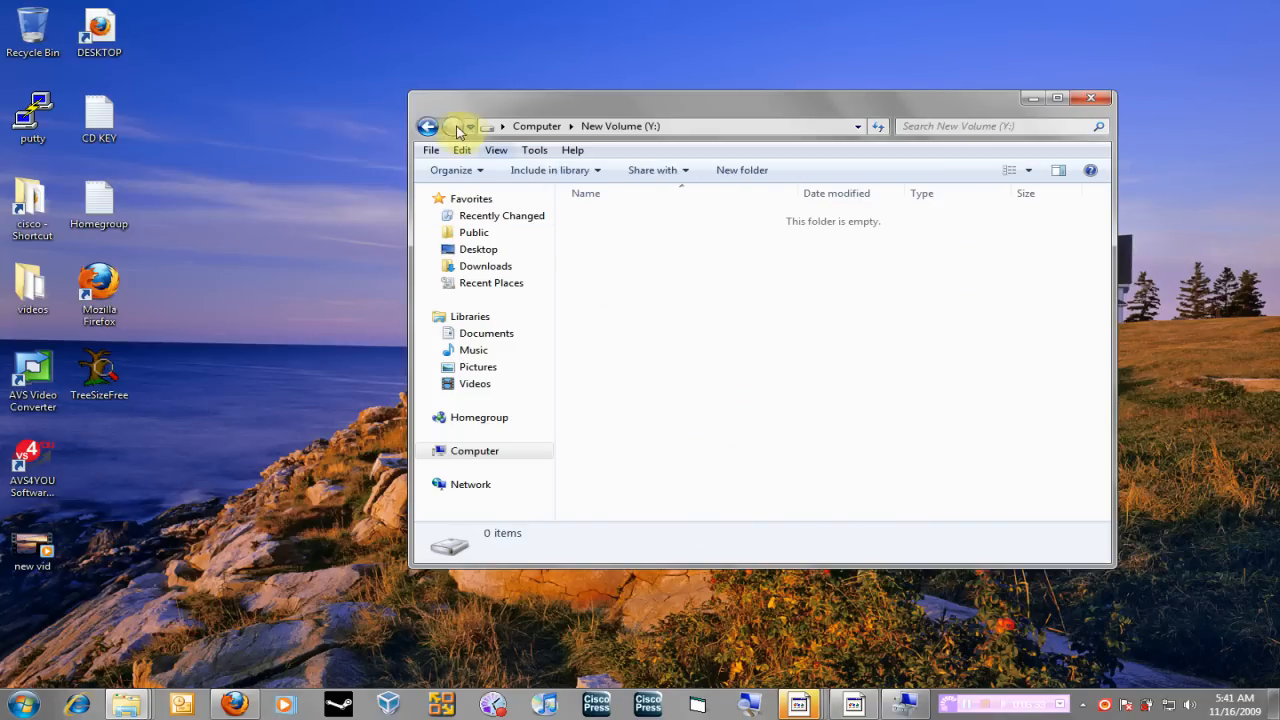
click(428, 126)
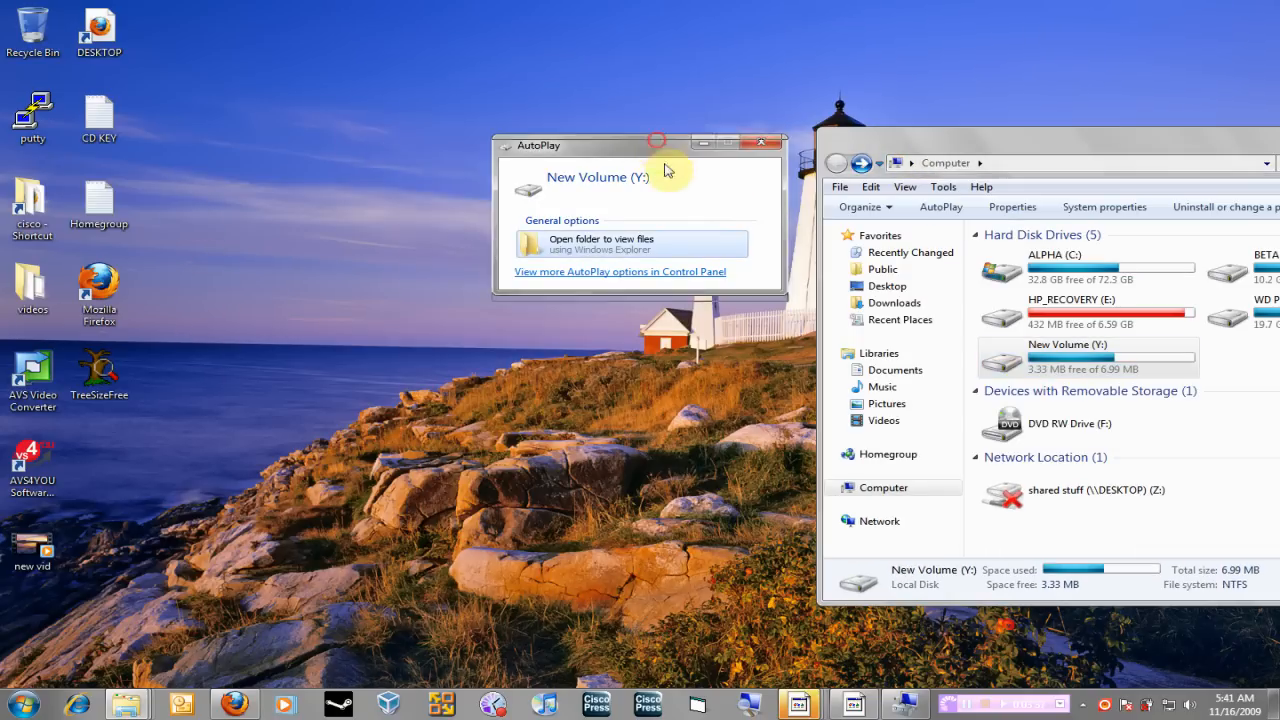
Step: Dismiss AutoPlay and drag the sam.vhd icon further left on the desktop
click(776, 142)
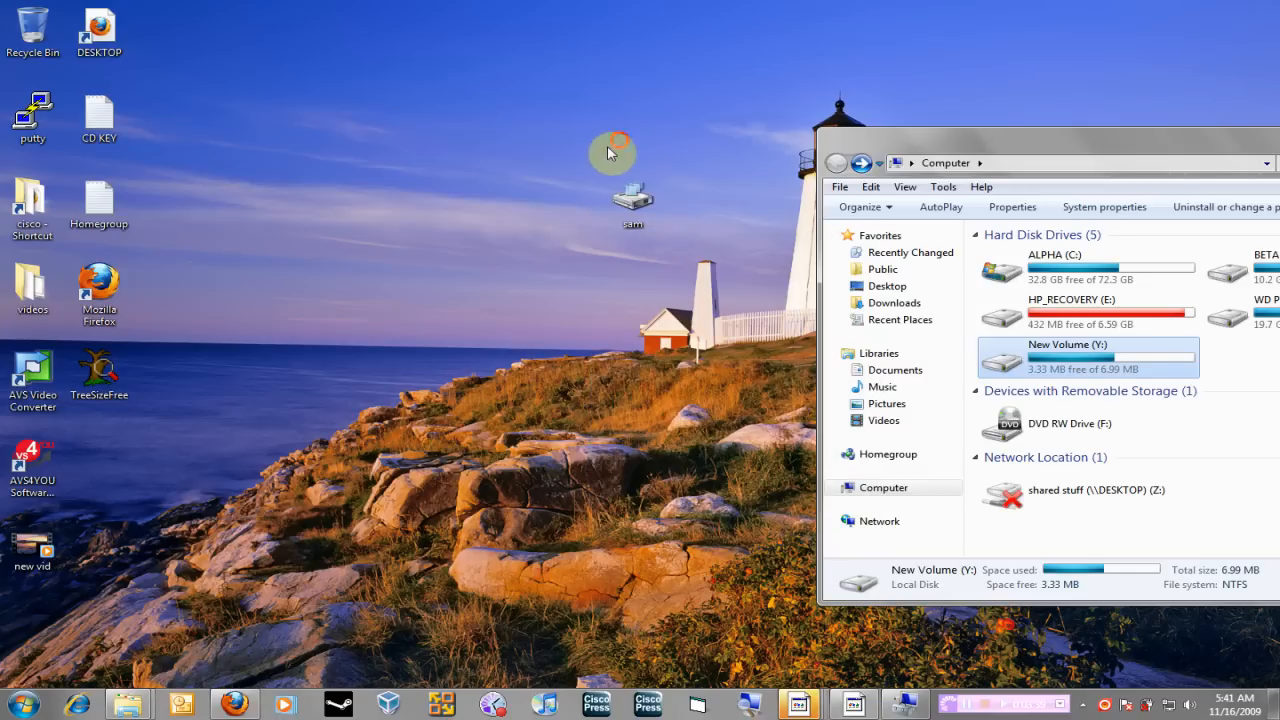
click(632, 200)
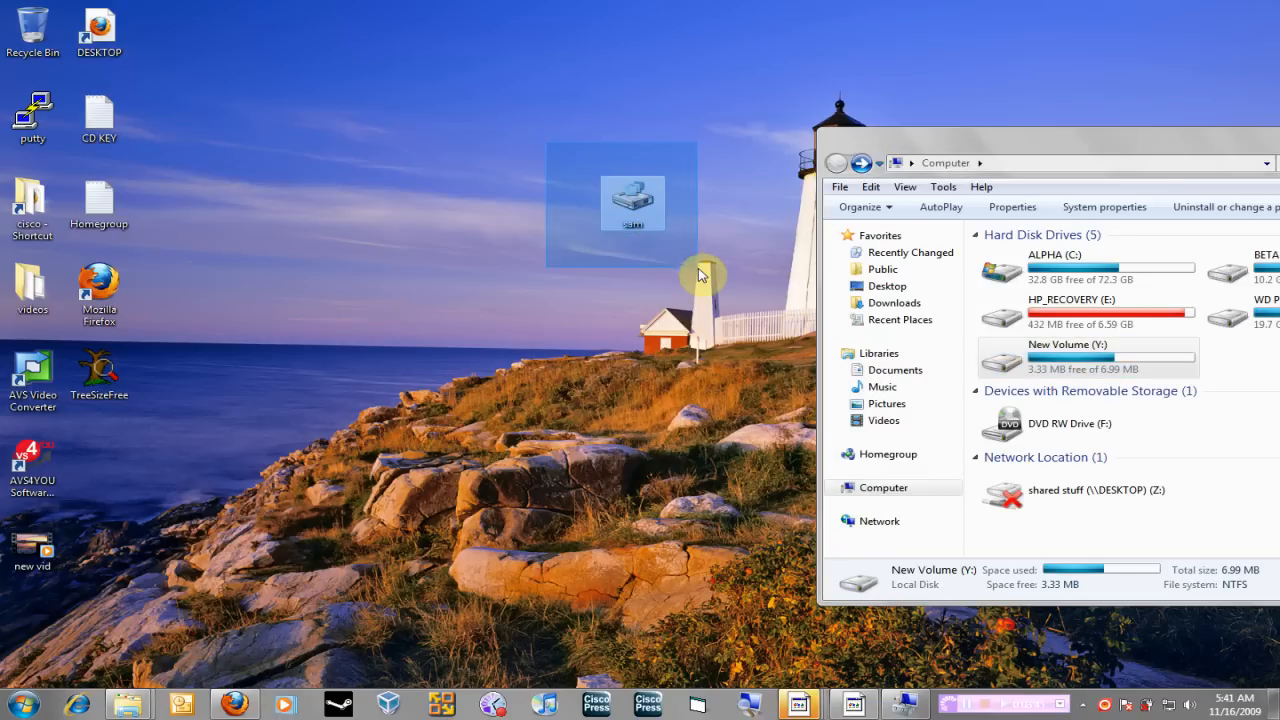
drag(632, 204, 500, 204)
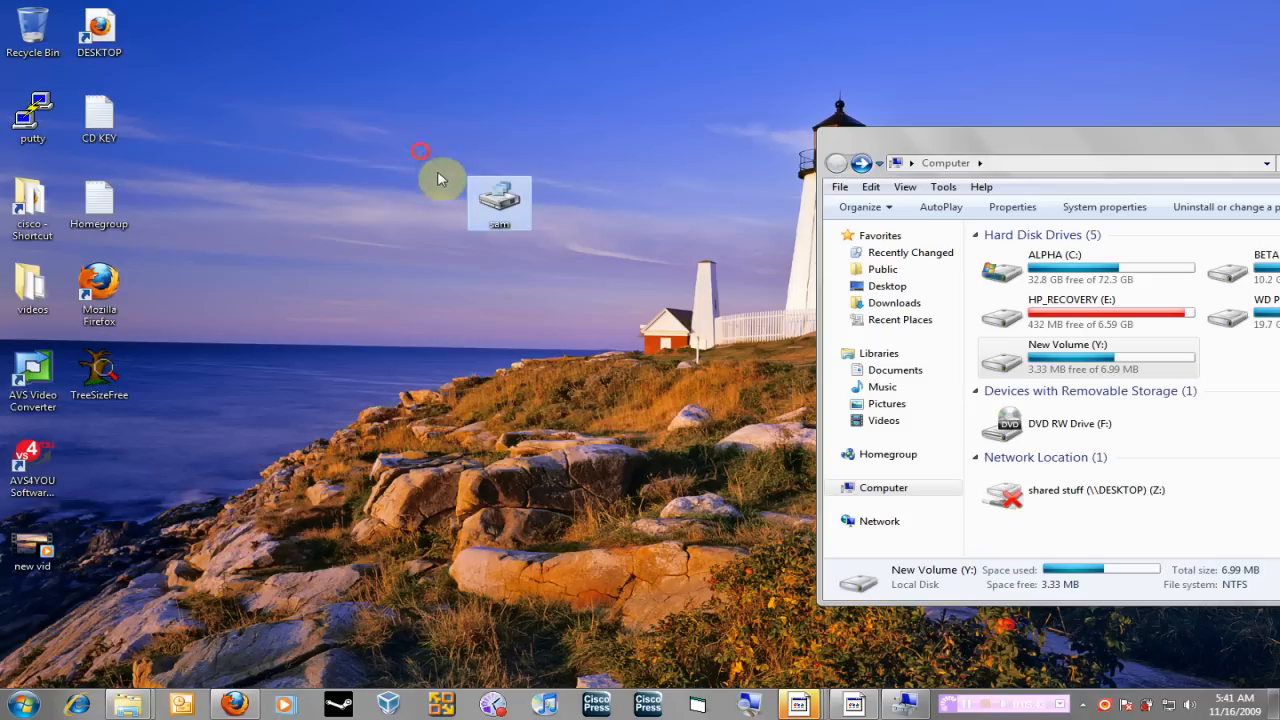
mouse_move(556, 240)
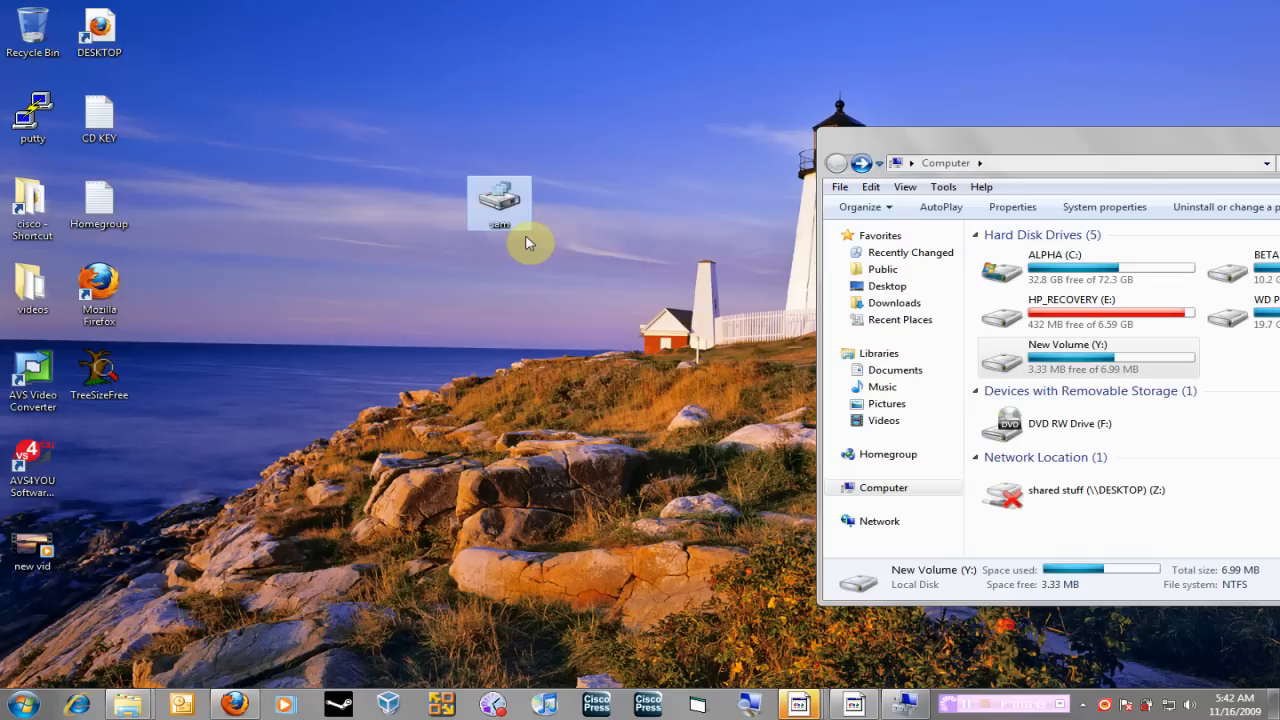
mouse_move(468, 174)
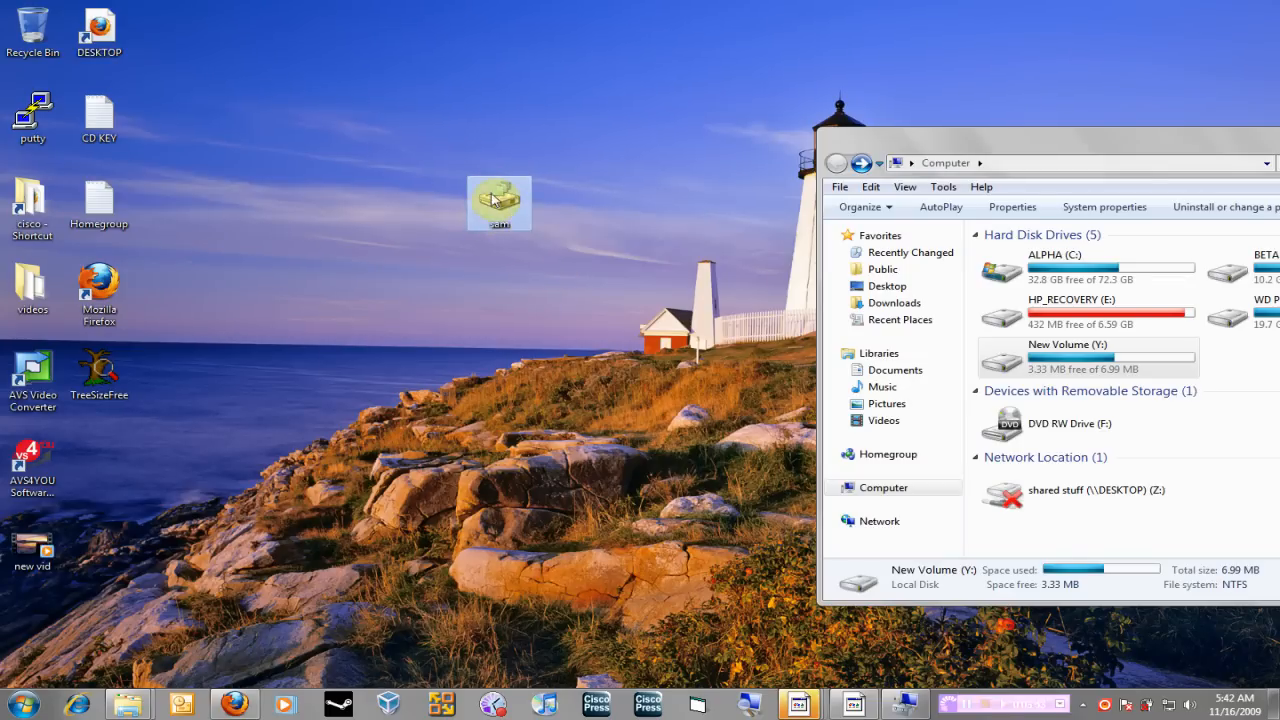
mouse_move(510, 200)
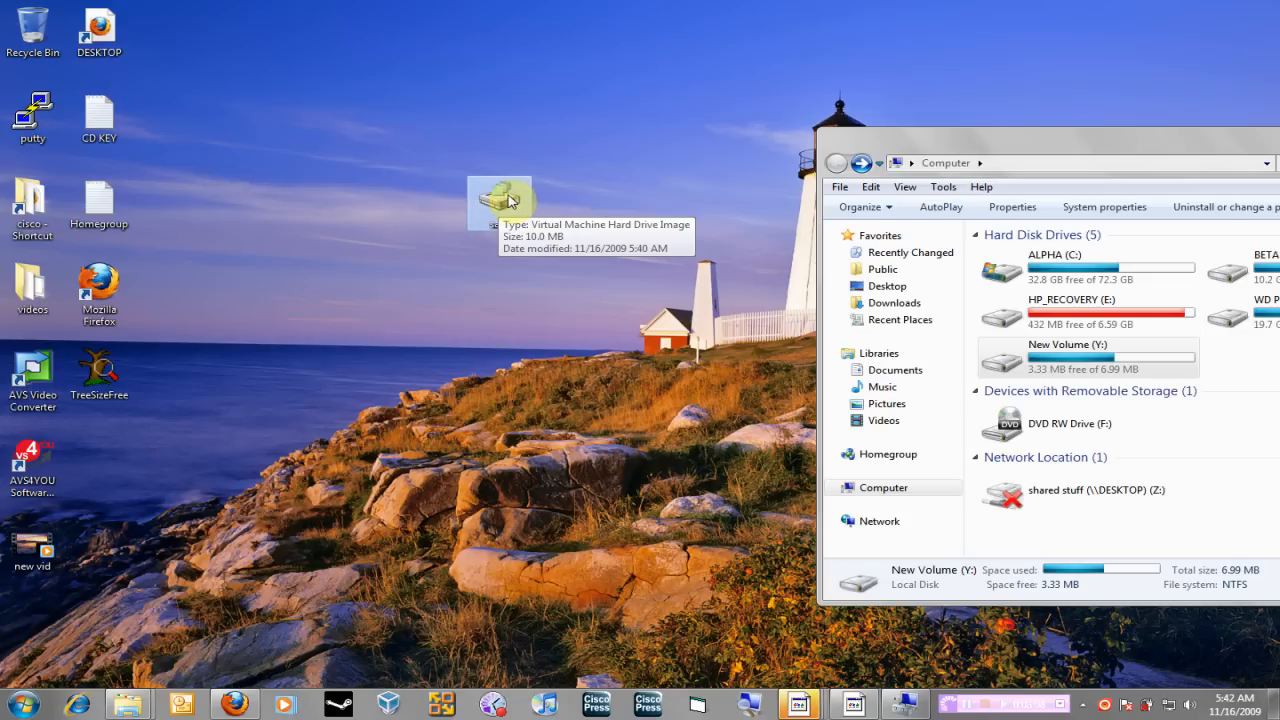
mouse_move(548, 304)
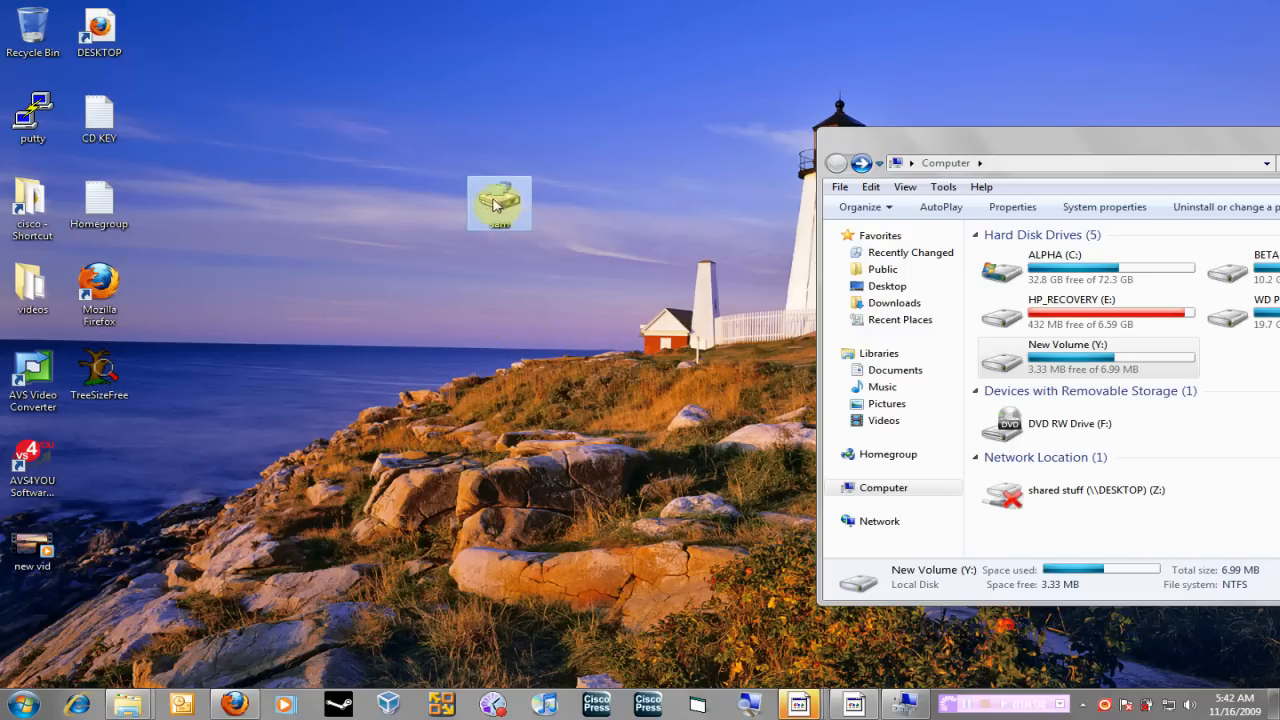
mouse_move(500, 204)
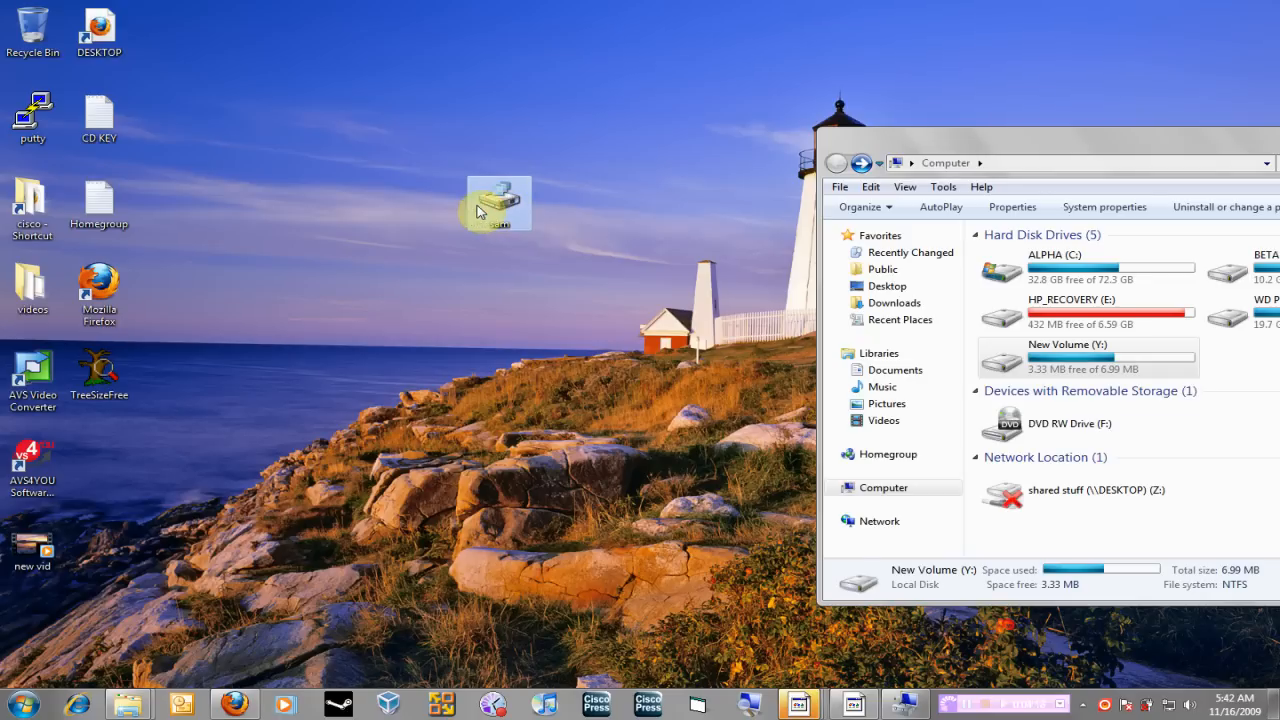
mouse_move(660, 216)
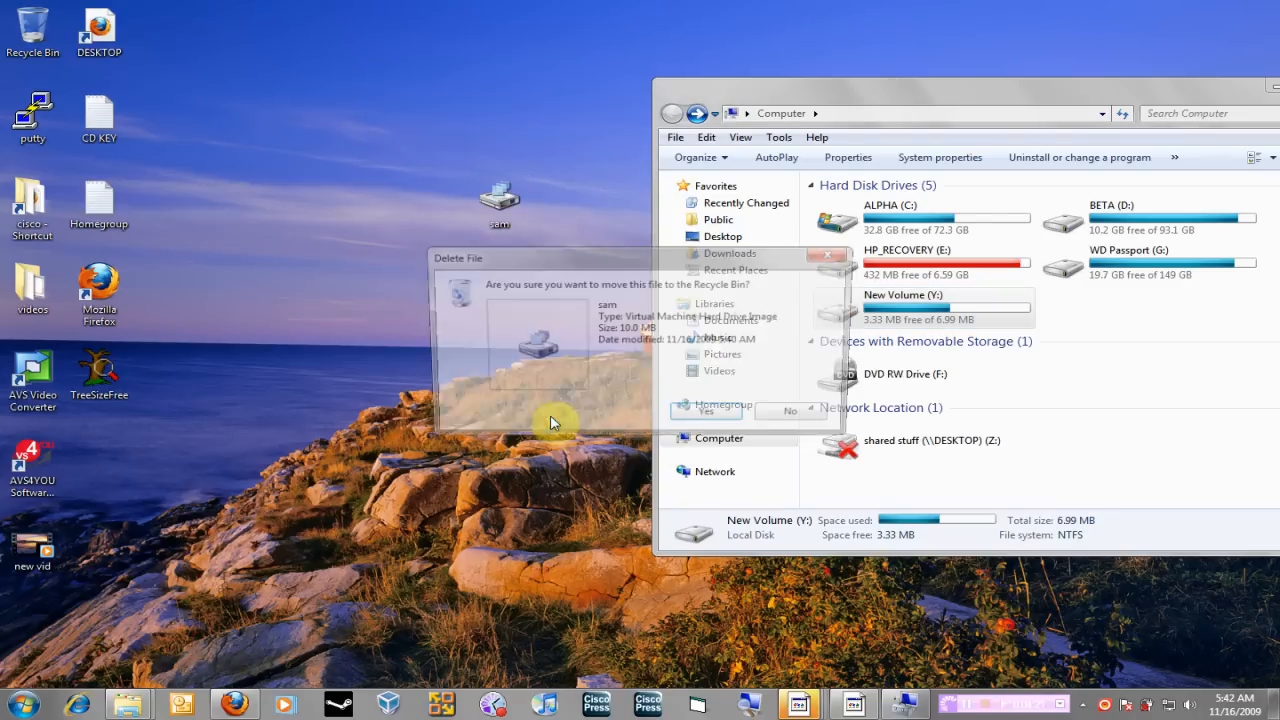
Step: Answer No to deleting the VHD file and reopen Computer's Manage shortcut from Start
click(788, 412)
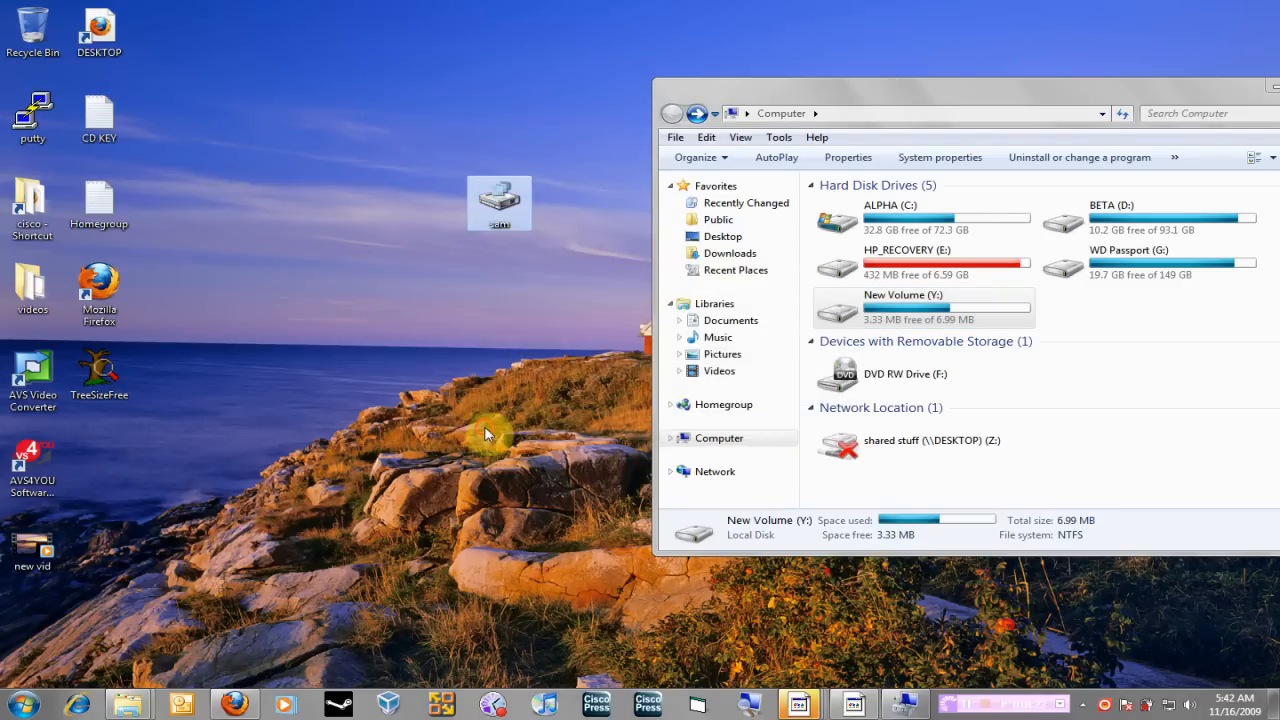
click(16, 704)
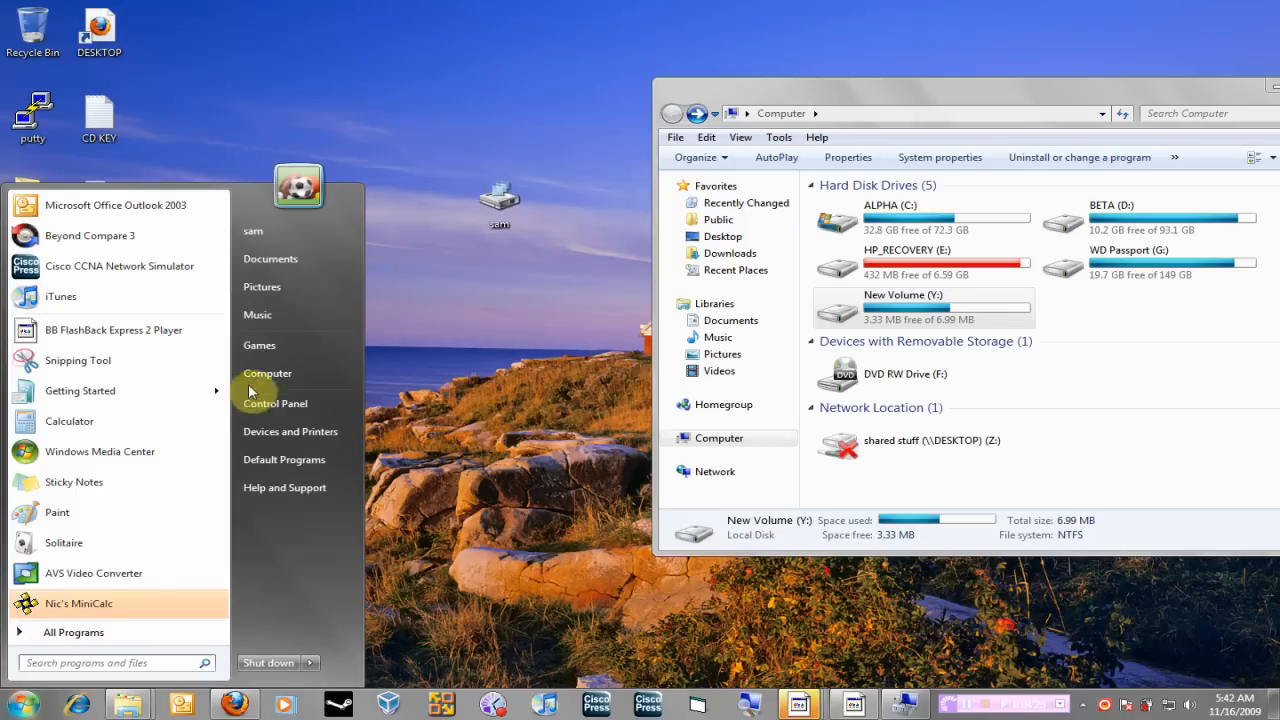
right_click(268, 374)
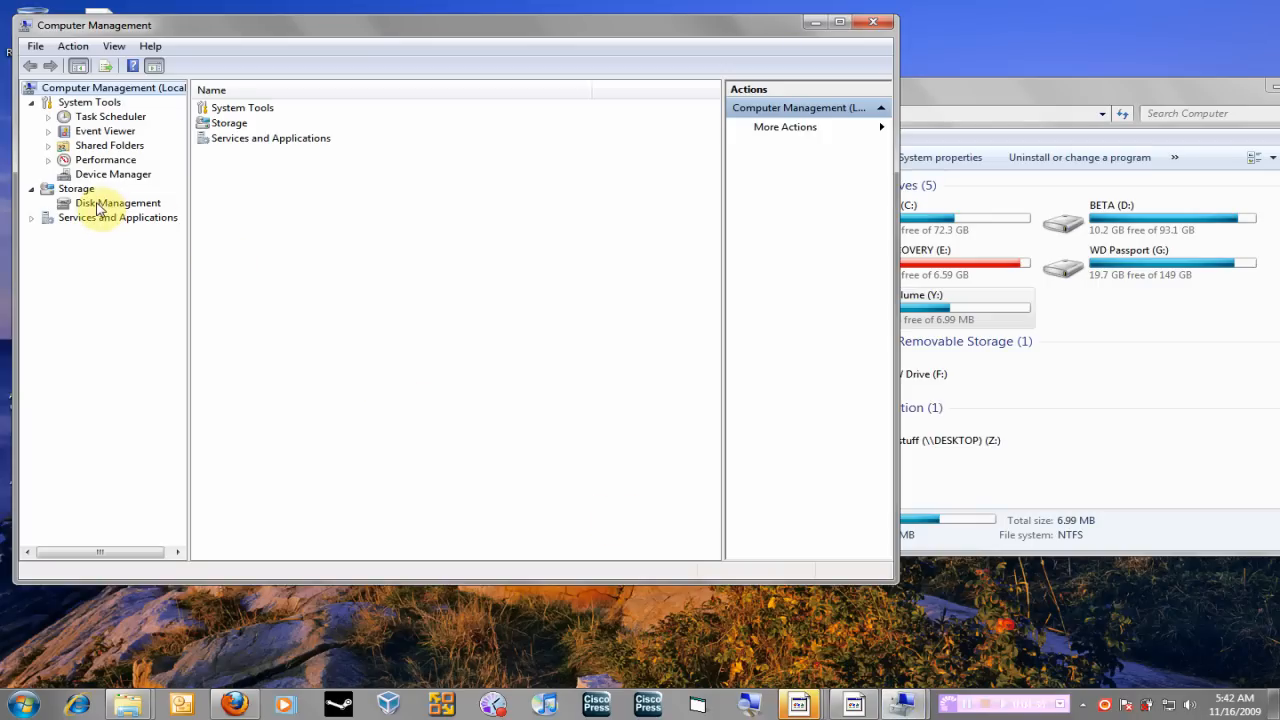
Step: Detach the VHD from Disk 3 without deleting the file, removing New Volume (Y:)
click(116, 202)
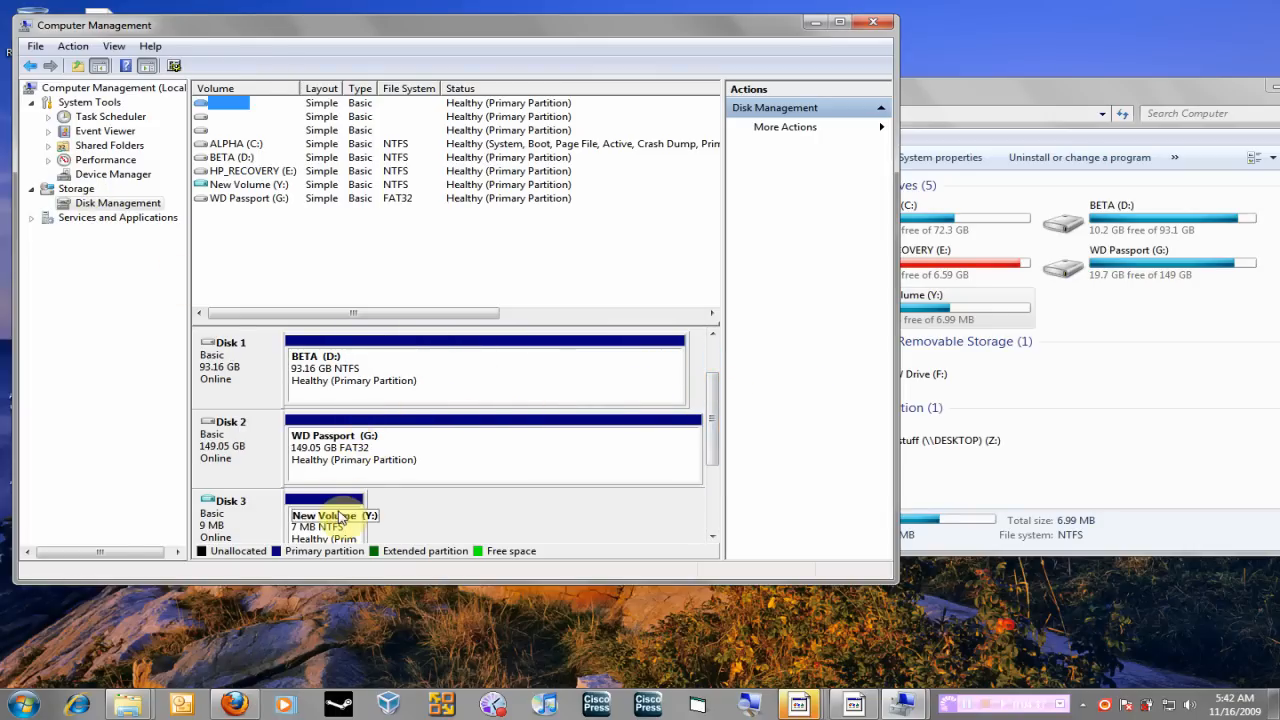
right_click(330, 516)
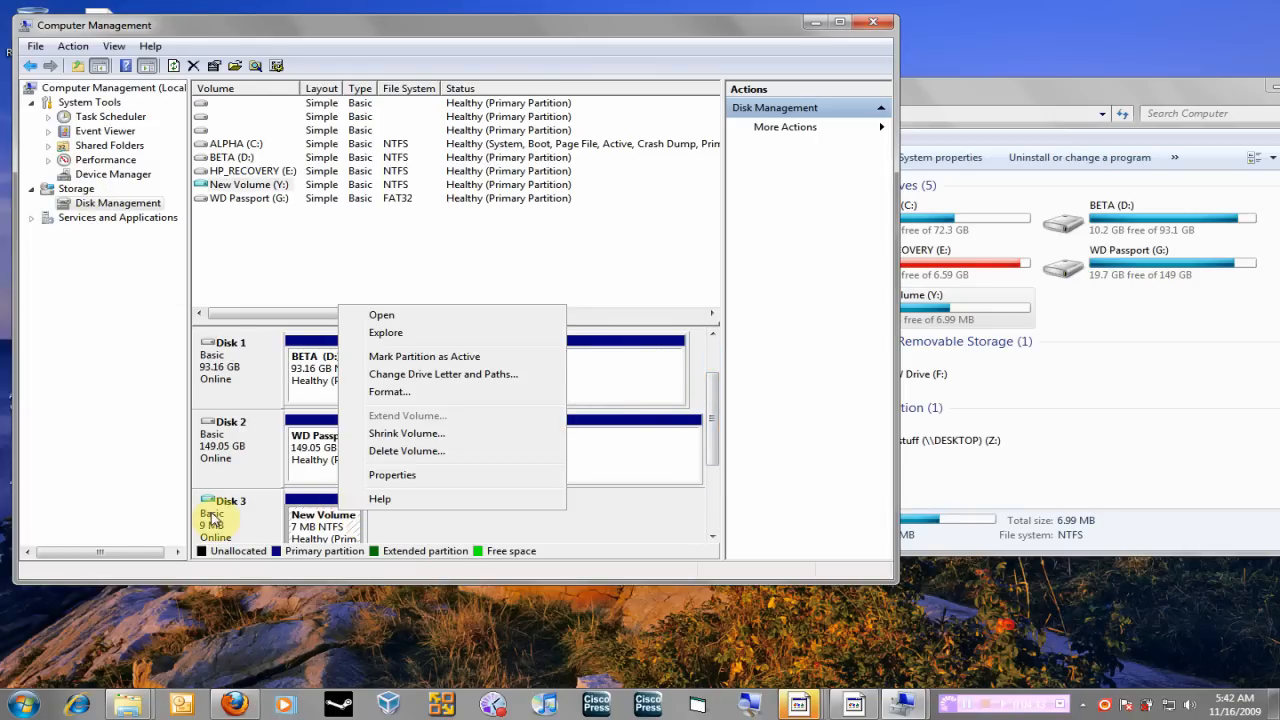
right_click(230, 516)
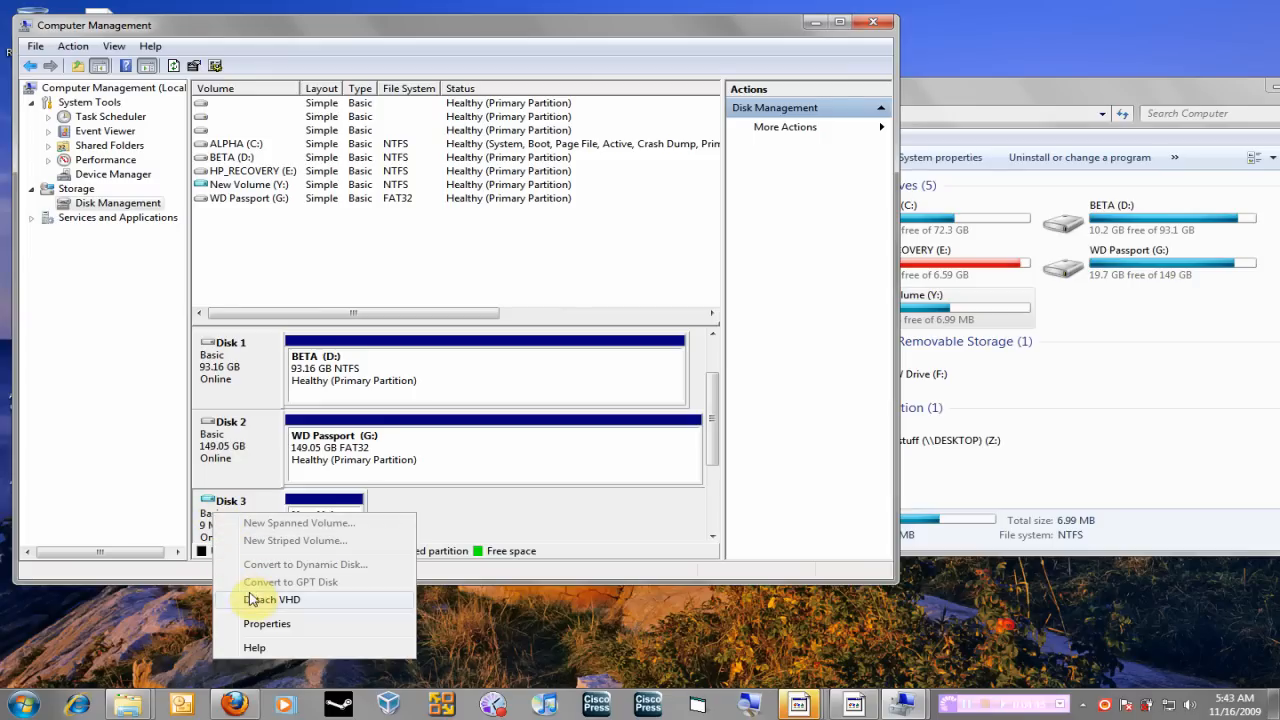
click(272, 600)
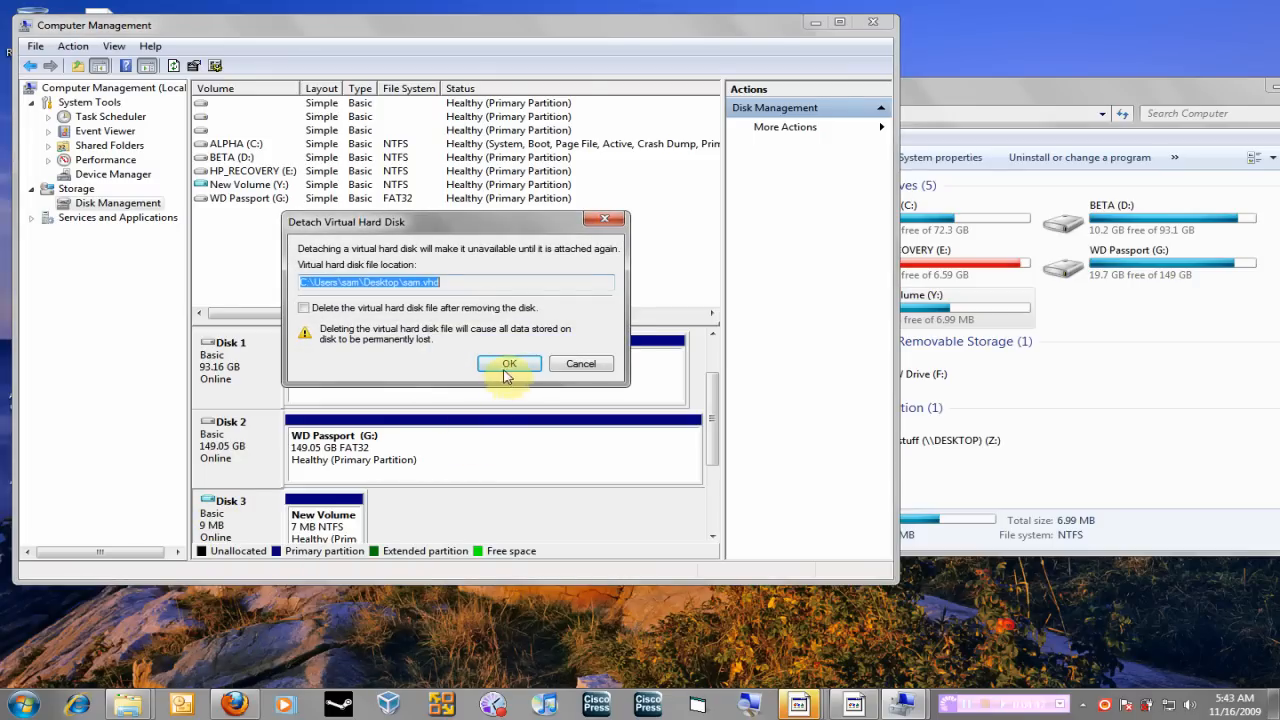
click(508, 364)
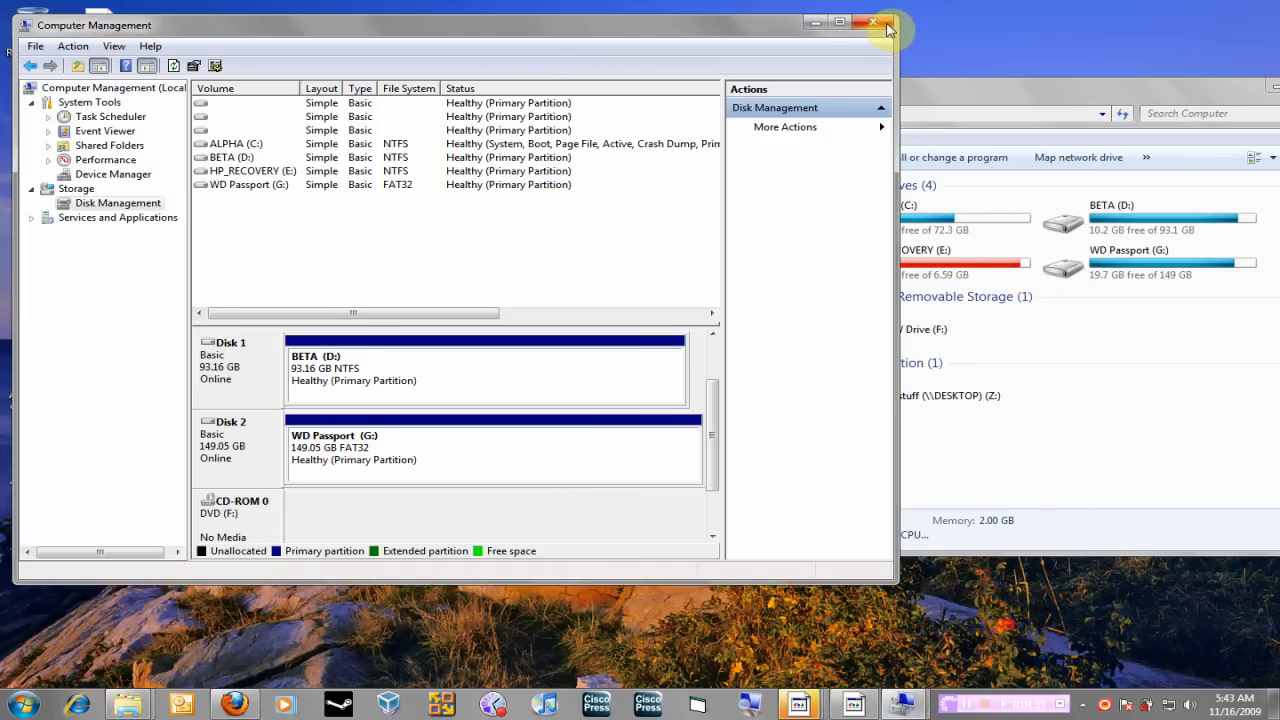
Step: Close Computer Management and bring up the desktop .vhd file's context menu
click(872, 22)
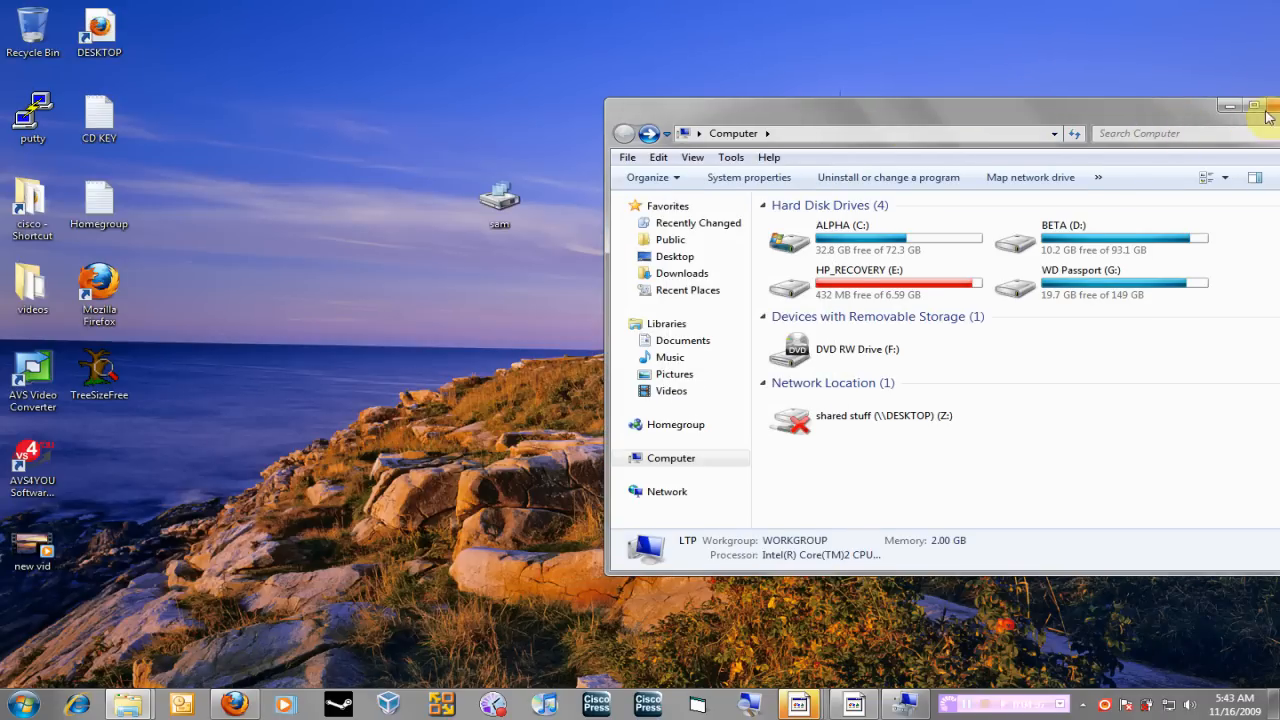
right_click(500, 200)
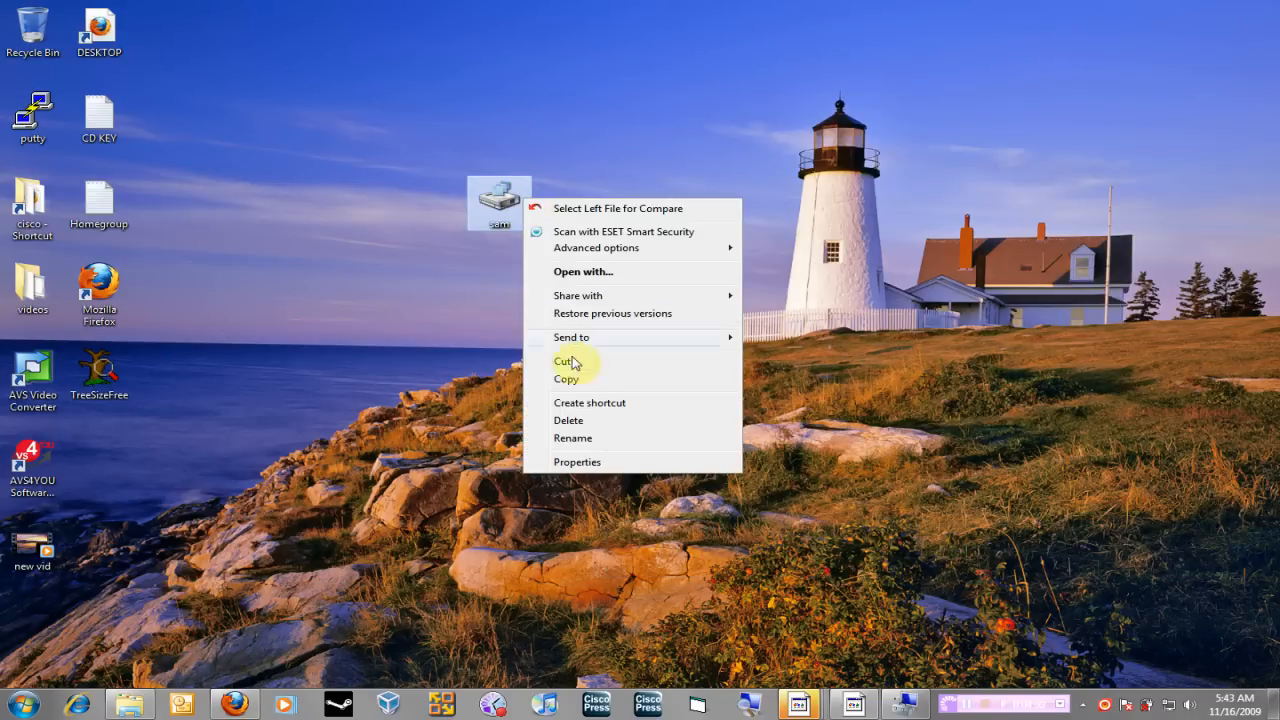